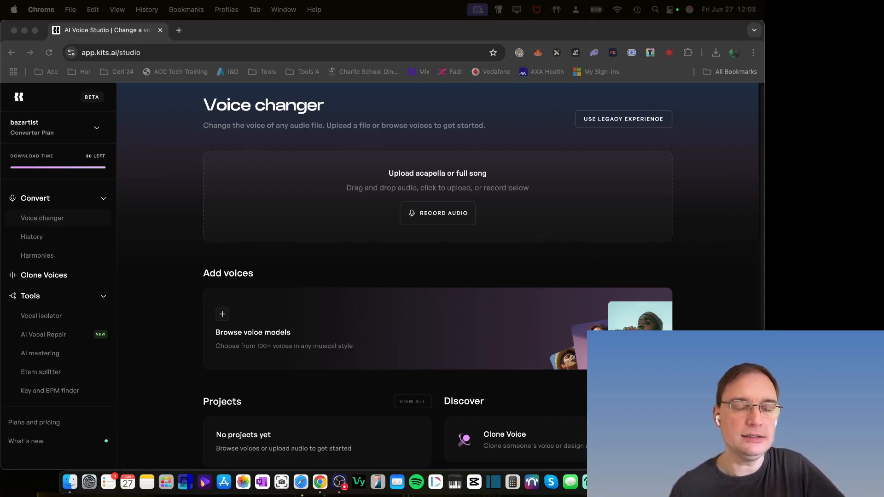
Step: Navigate the browser from the voice changer studio to the kits.ai homepage
{"action": "left_click", "coordinate": [225, 52]}
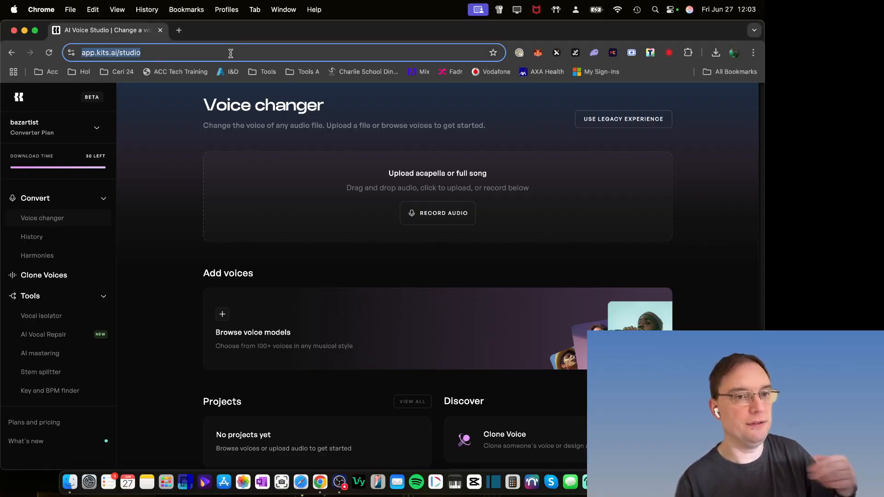
{"action": "type", "text": "kits.ai"}
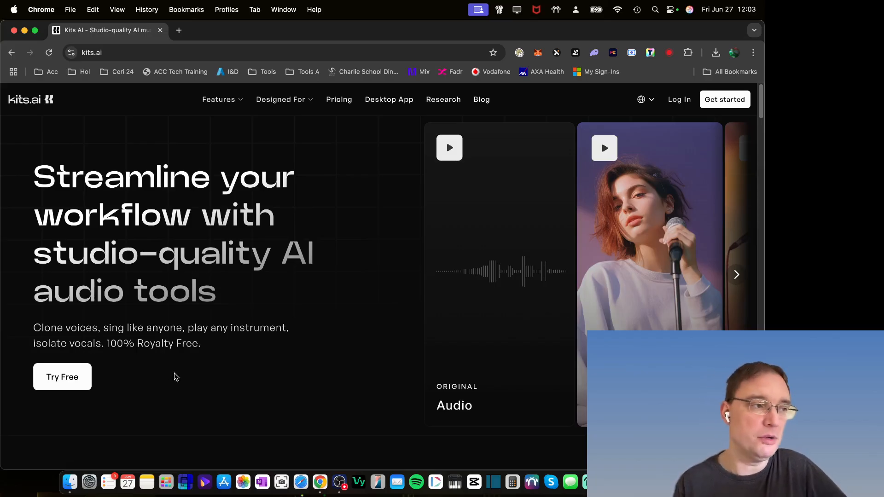
{"action": "mouse_move", "coordinate": [759, 122]}
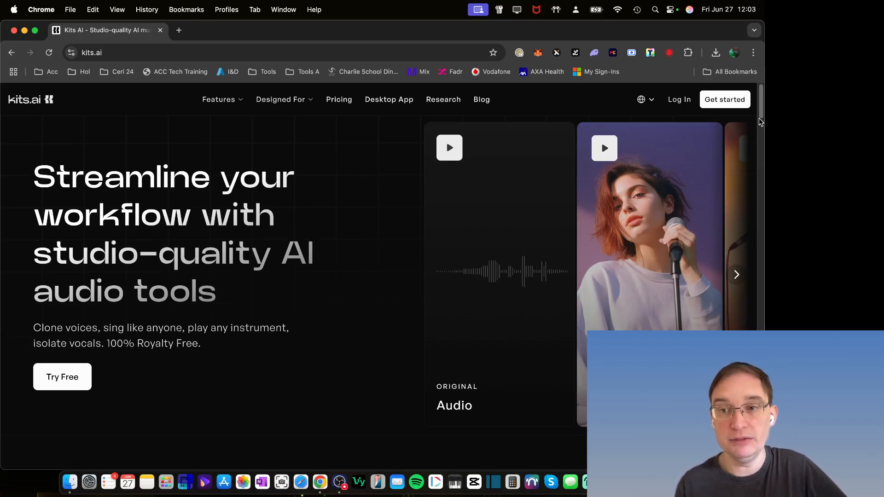
Step: Play the Original Audio sample on the homepage voice demo card
{"action": "scroll", "scroll_direction": "down", "scroll_amount": 3}
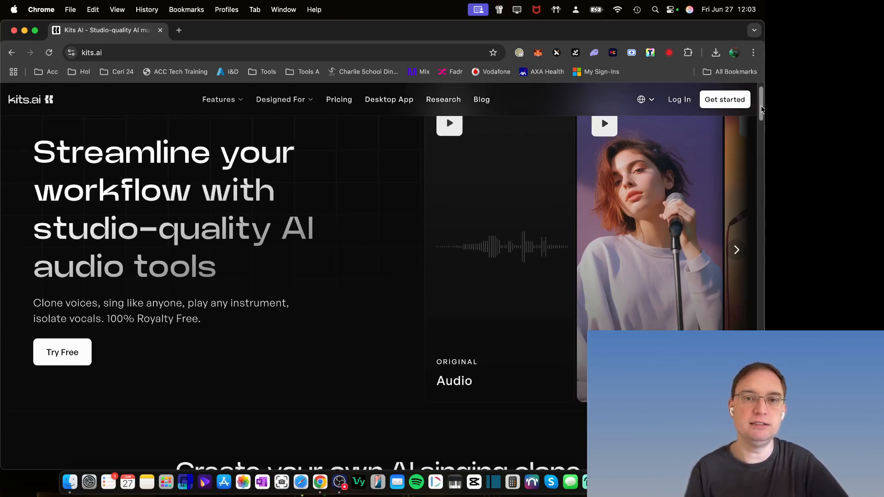
{"action": "scroll", "scroll_direction": "up", "scroll_amount": 3}
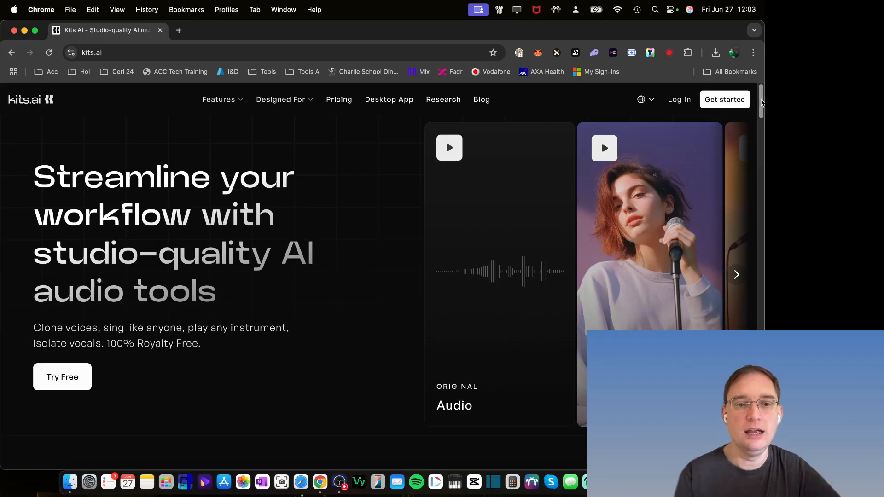
{"action": "mouse_move", "coordinate": [426, 256]}
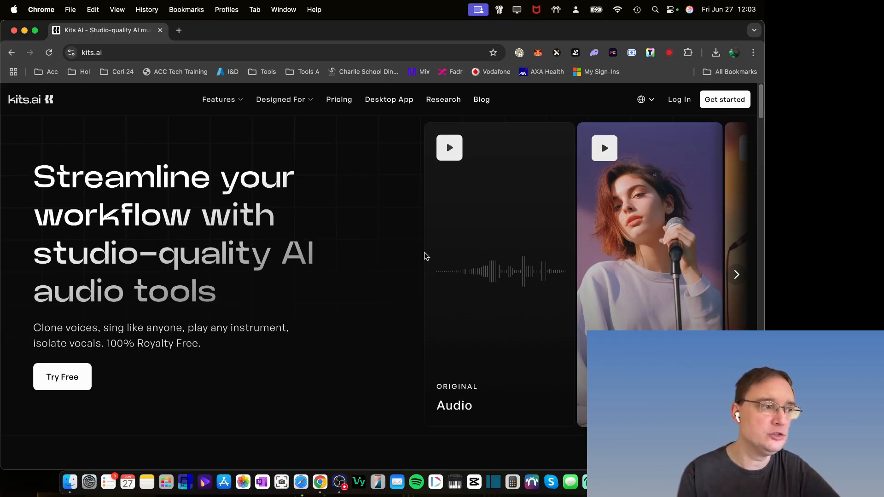
{"action": "mouse_move", "coordinate": [502, 288]}
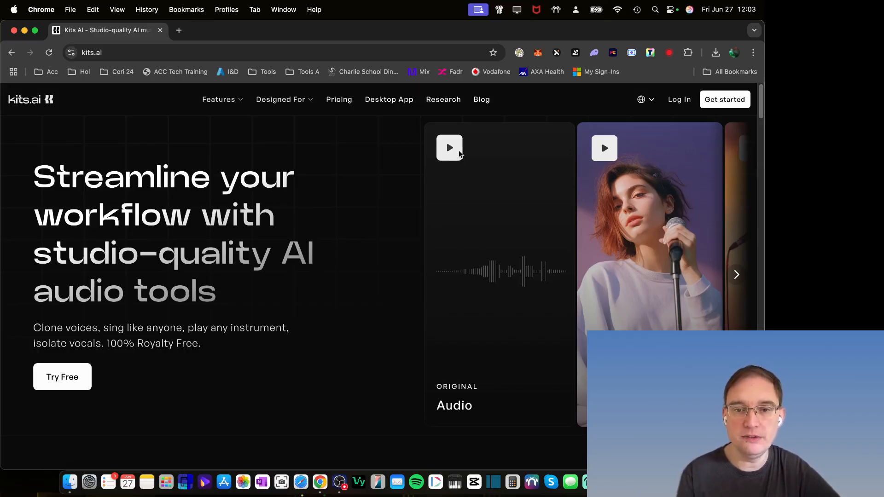
{"action": "left_click", "coordinate": [449, 148]}
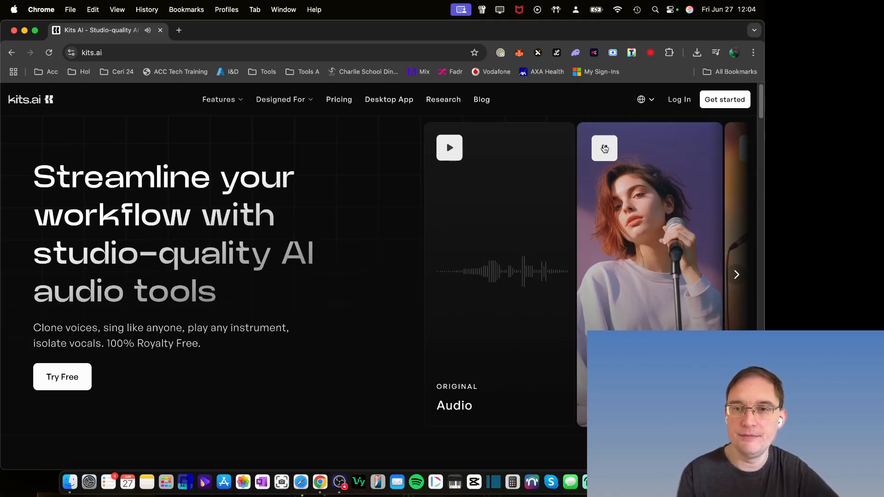
{"action": "mouse_move", "coordinate": [736, 125]}
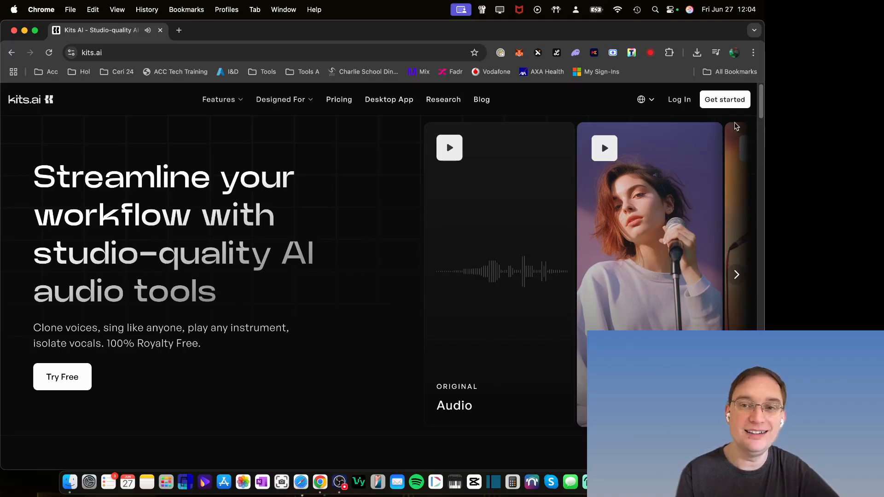
Step: Play and stop the original Male Emo vocal in the AI singing clone section
{"action": "scroll", "scroll_direction": "down", "scroll_amount": 3}
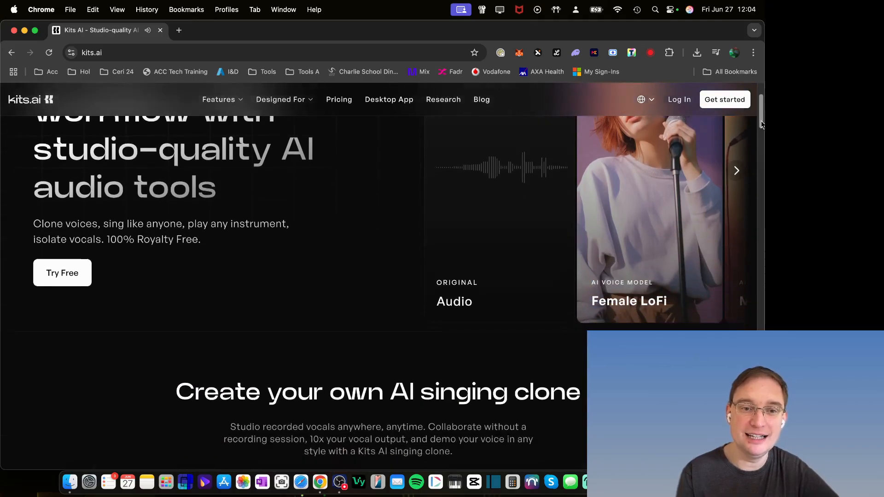
{"action": "scroll", "scroll_direction": "down", "scroll_amount": 3}
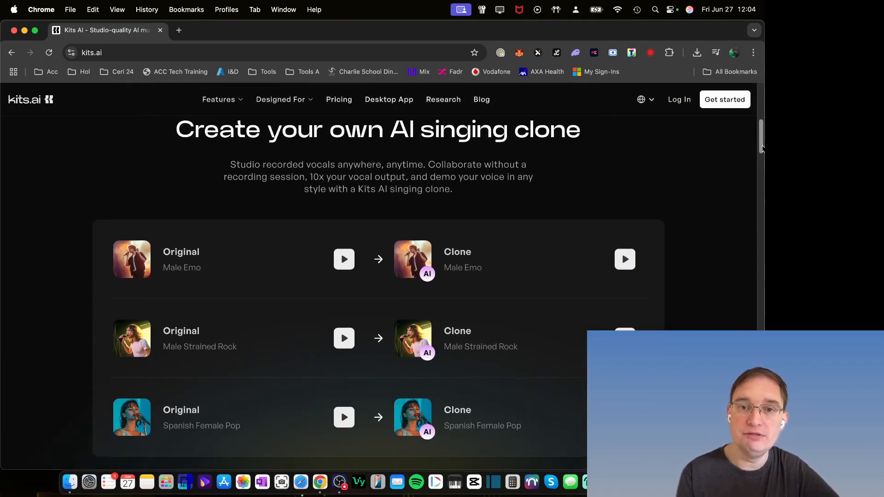
{"action": "scroll", "scroll_direction": "down", "scroll_amount": 3}
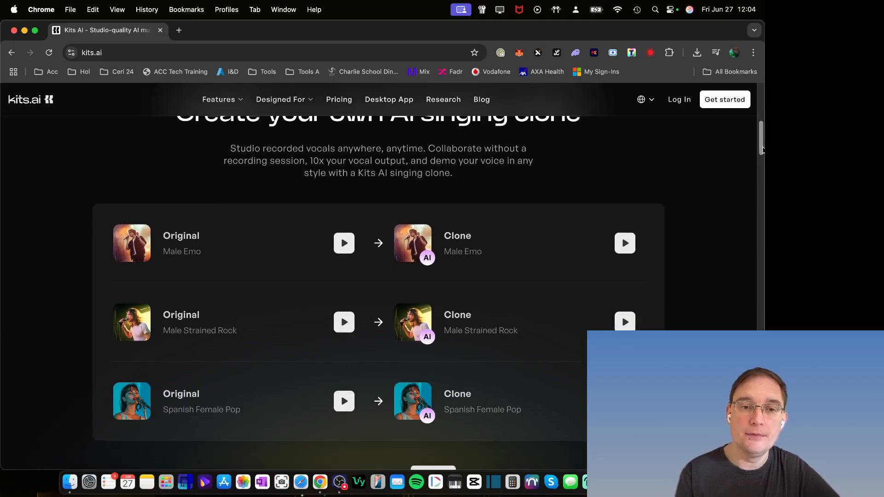
{"action": "scroll", "scroll_direction": "down", "scroll_amount": 3}
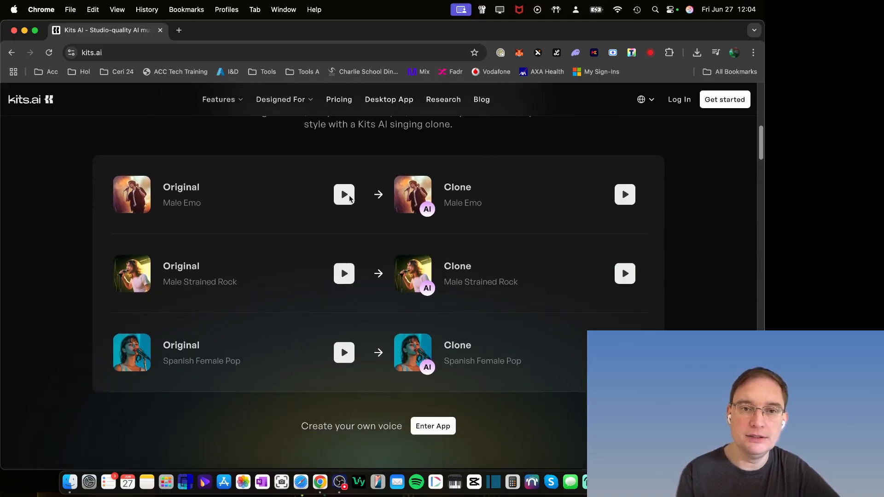
{"action": "left_click", "coordinate": [344, 194]}
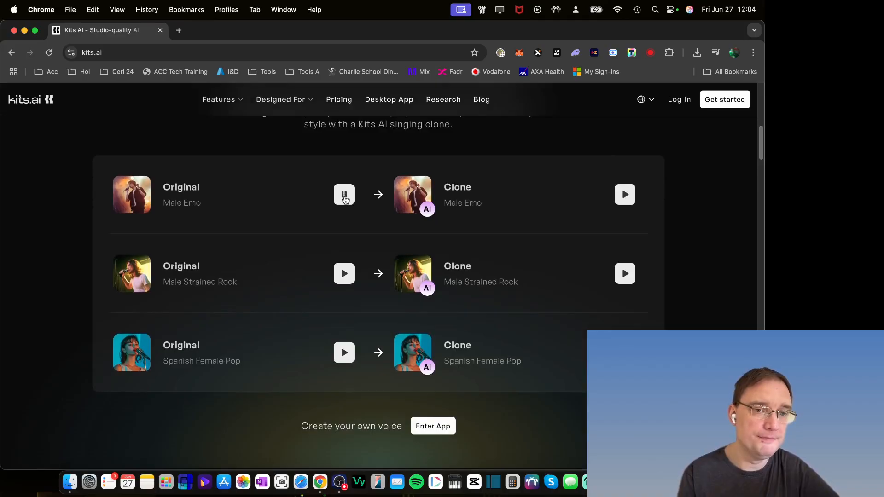
{"action": "left_click", "coordinate": [344, 194]}
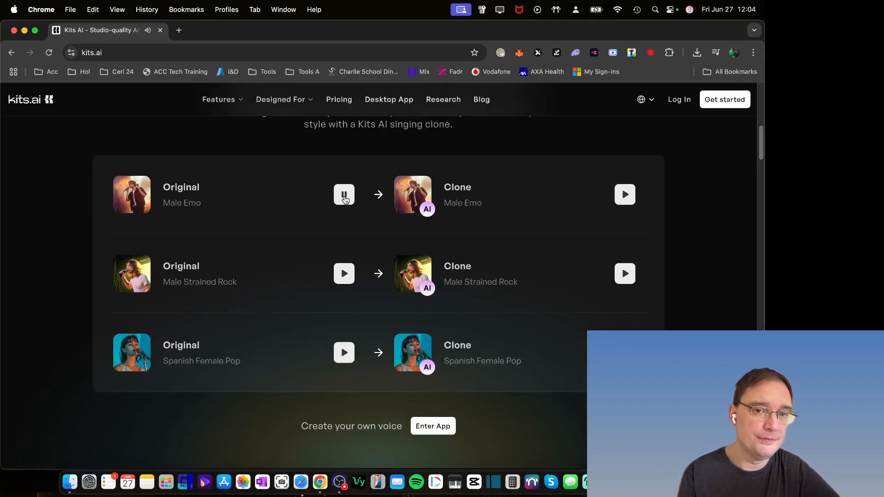
{"action": "left_click", "coordinate": [343, 194]}
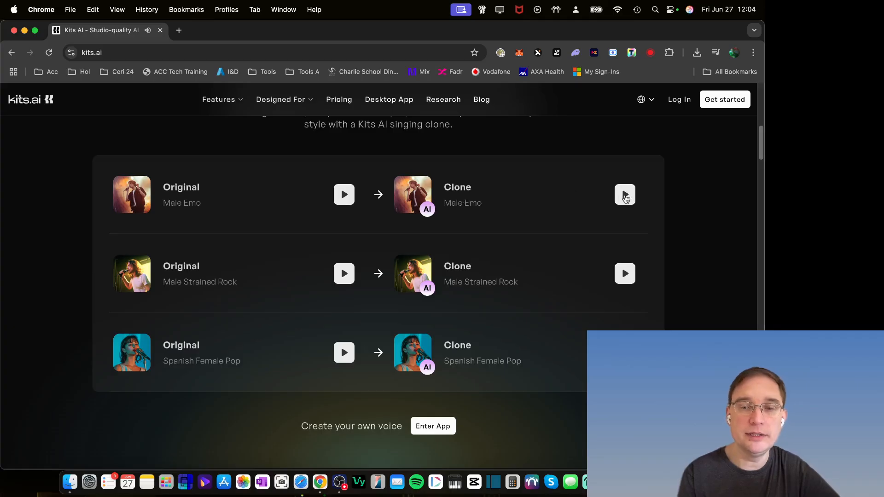
Step: Play the Male Emo AI clone sample for comparison
{"action": "left_click", "coordinate": [625, 194]}
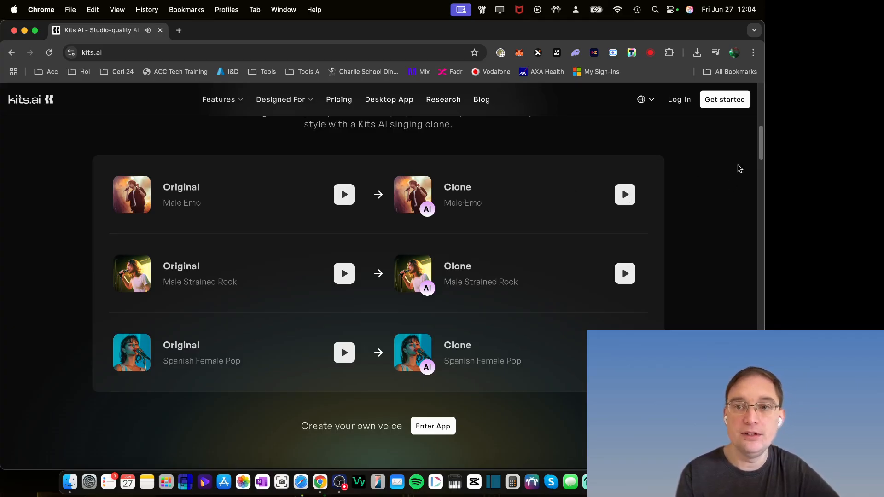
{"action": "scroll", "scroll_direction": "up", "scroll_amount": 3}
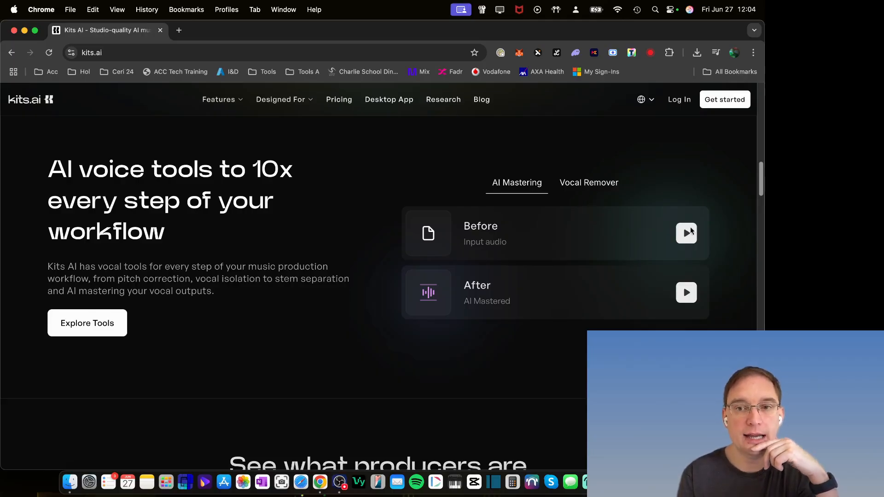
Step: Play the AI Mastering Before input and the mastered After result
{"action": "left_click", "coordinate": [686, 233]}
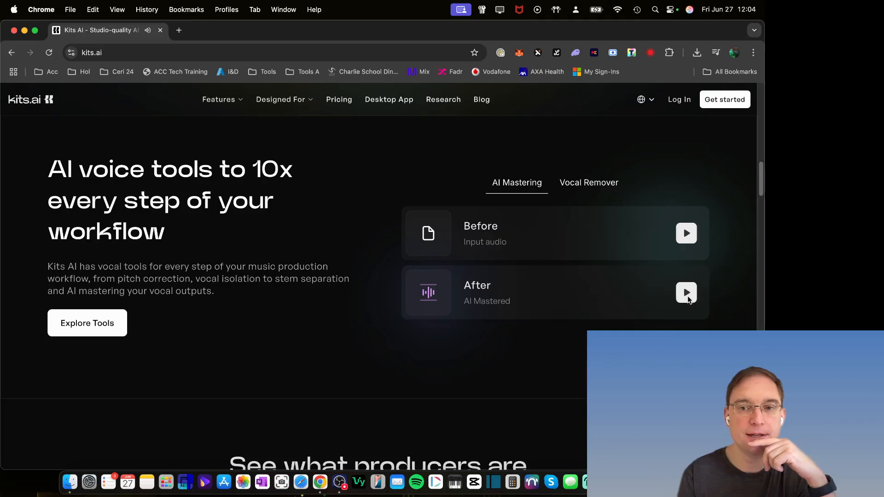
{"action": "left_click", "coordinate": [686, 293]}
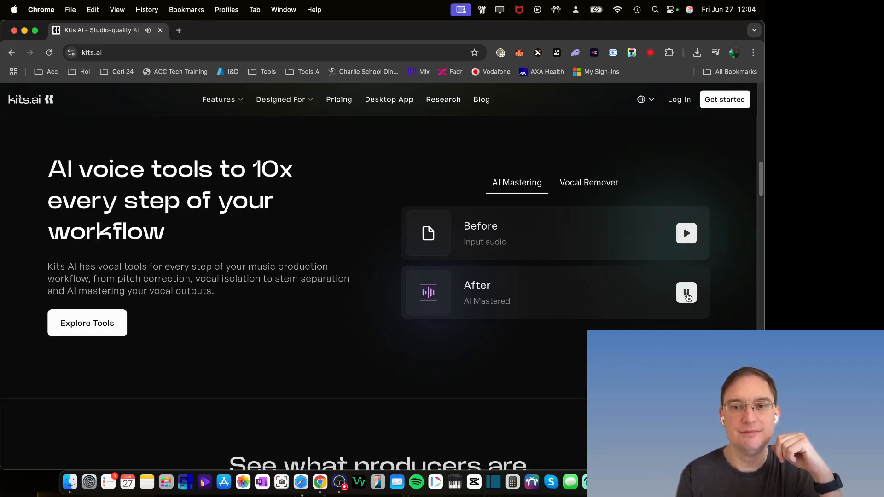
{"action": "left_click", "coordinate": [686, 293]}
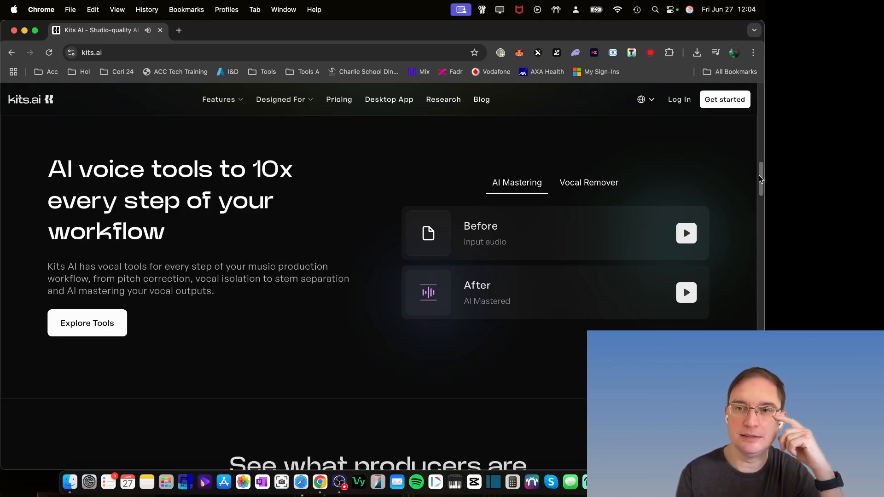
{"action": "scroll", "scroll_direction": "down", "scroll_amount": 3}
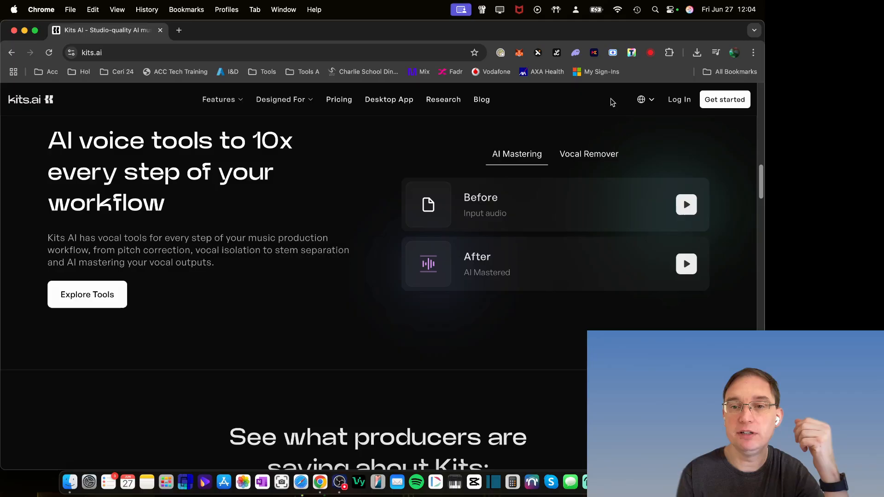
Step: Switch the AI voice tools demo to the Vocal Remover example
{"action": "left_click", "coordinate": [589, 153]}
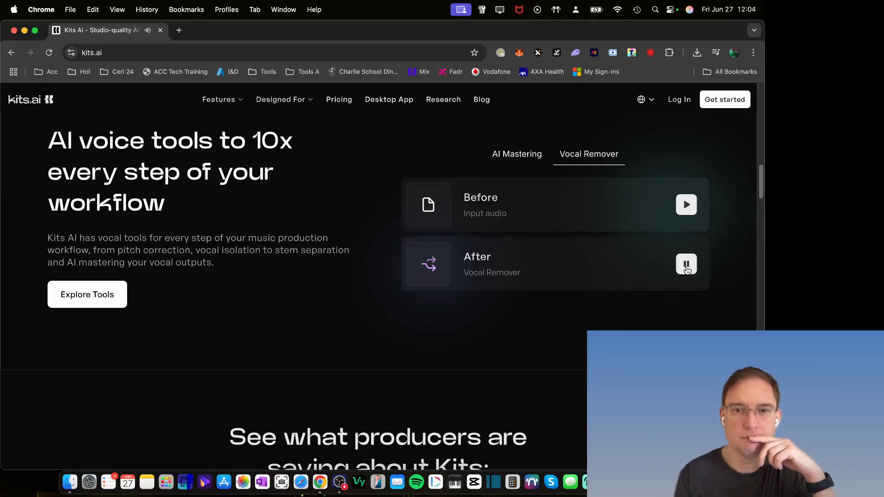
{"action": "scroll", "scroll_direction": "down", "scroll_amount": 3}
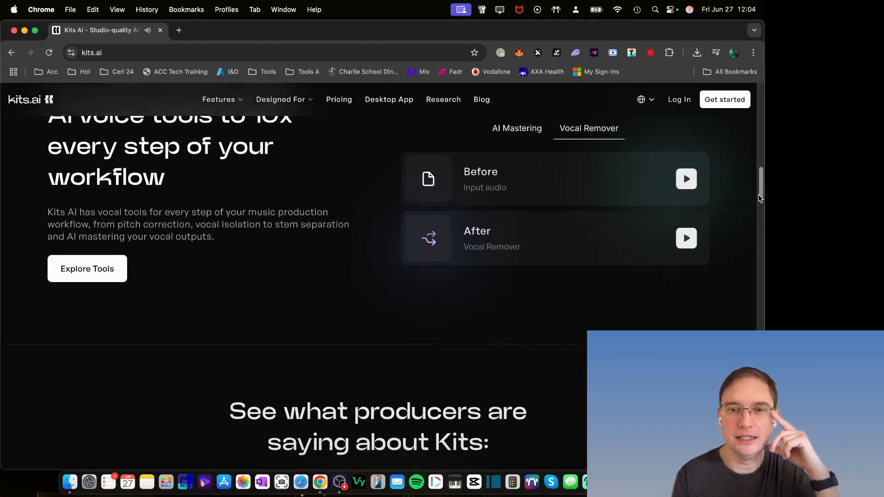
{"action": "scroll", "scroll_direction": "down", "scroll_amount": 3}
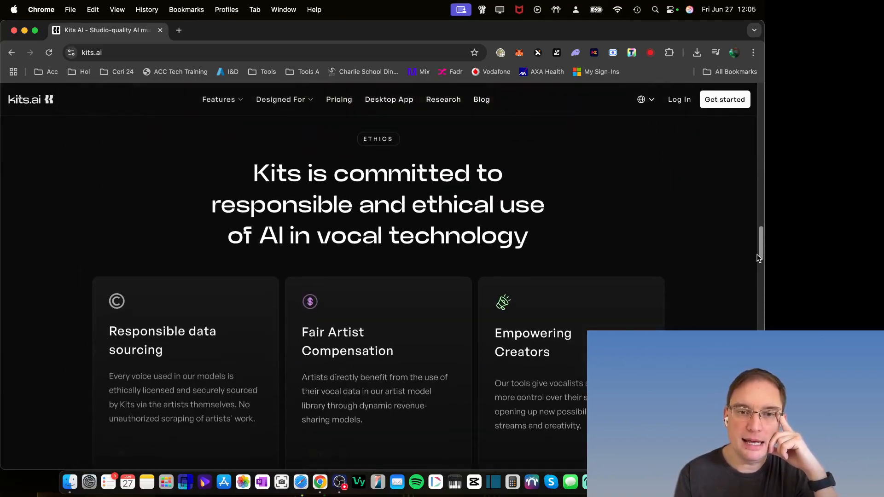
{"action": "scroll", "scroll_direction": "down", "scroll_amount": 3}
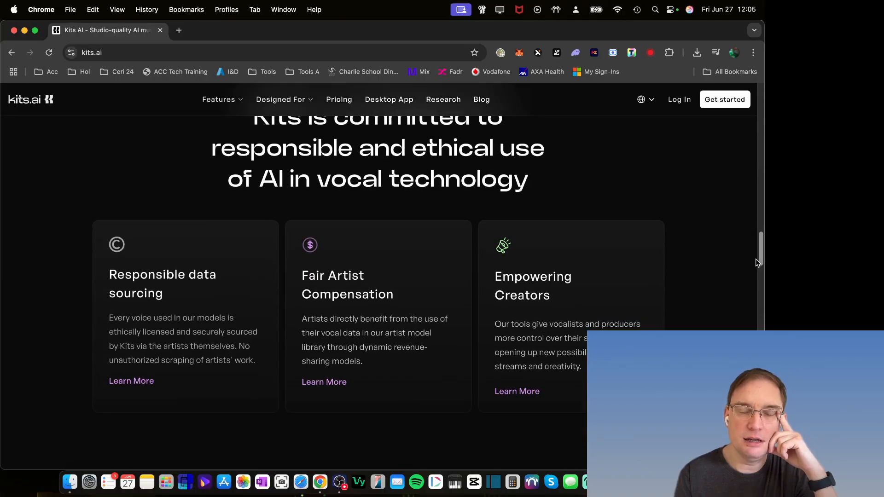
{"action": "scroll", "scroll_direction": "down", "scroll_amount": 3}
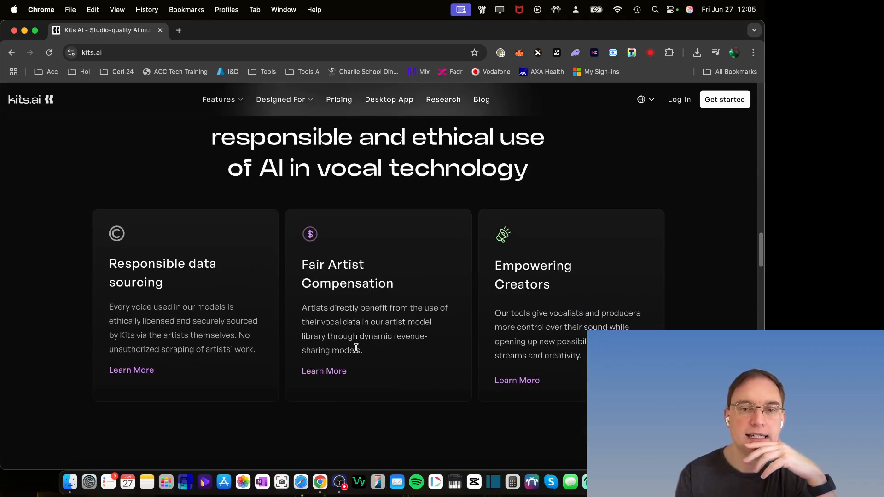
{"action": "mouse_move", "coordinate": [140, 310]}
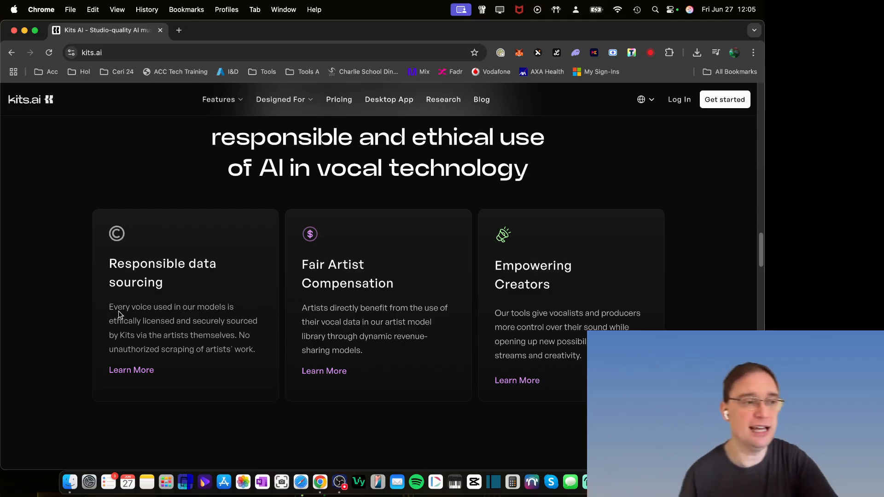
{"action": "mouse_move", "coordinate": [107, 319]}
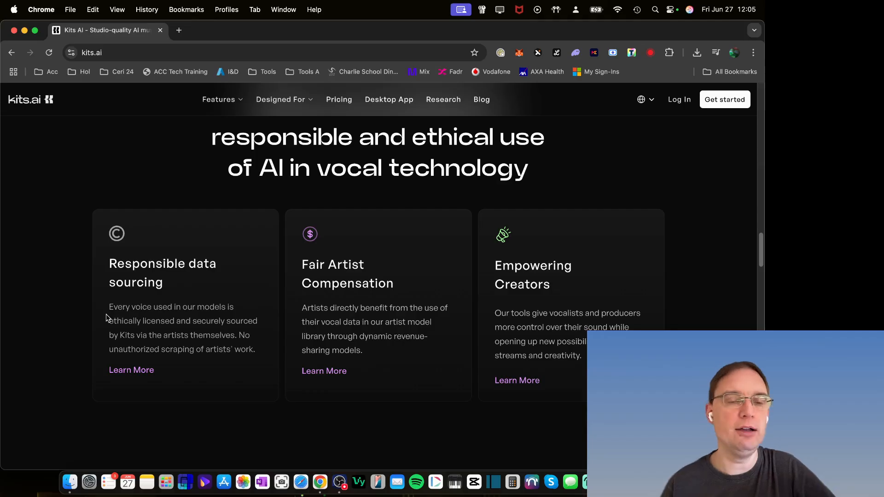
{"action": "mouse_move", "coordinate": [124, 288]}
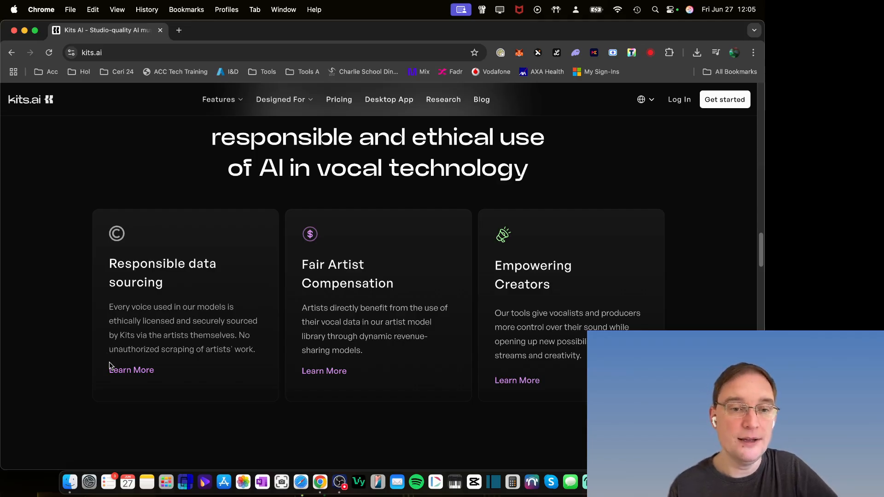
{"action": "mouse_move", "coordinate": [205, 372]}
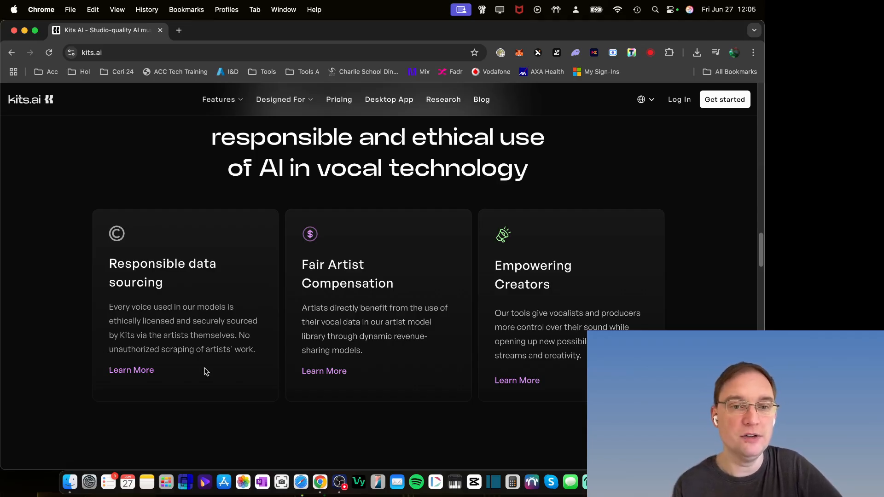
{"action": "mouse_move", "coordinate": [304, 348]}
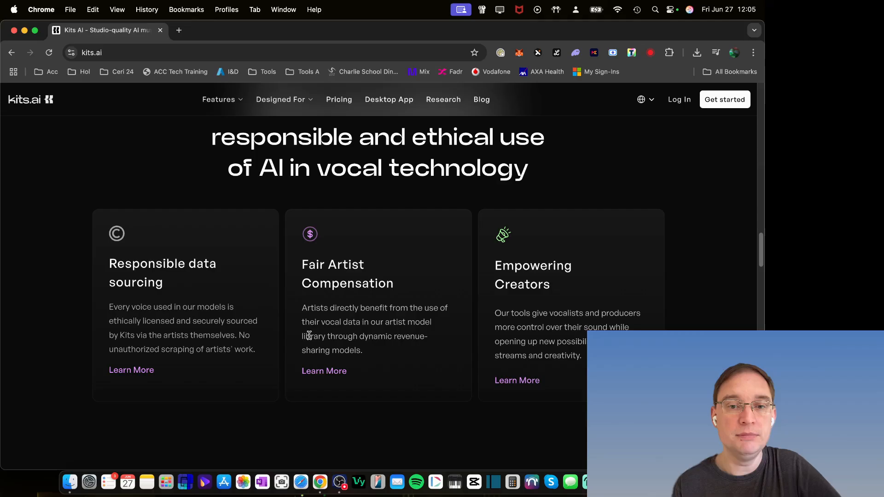
{"action": "mouse_move", "coordinate": [396, 367]}
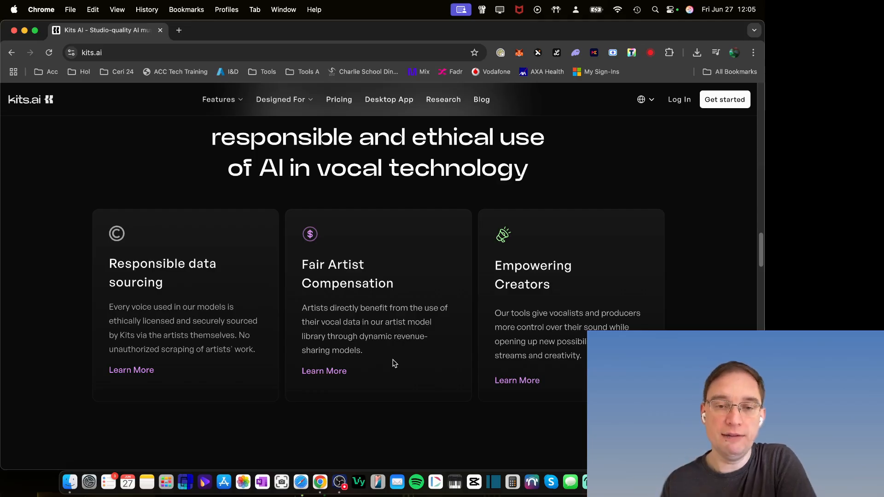
{"action": "mouse_move", "coordinate": [583, 309]}
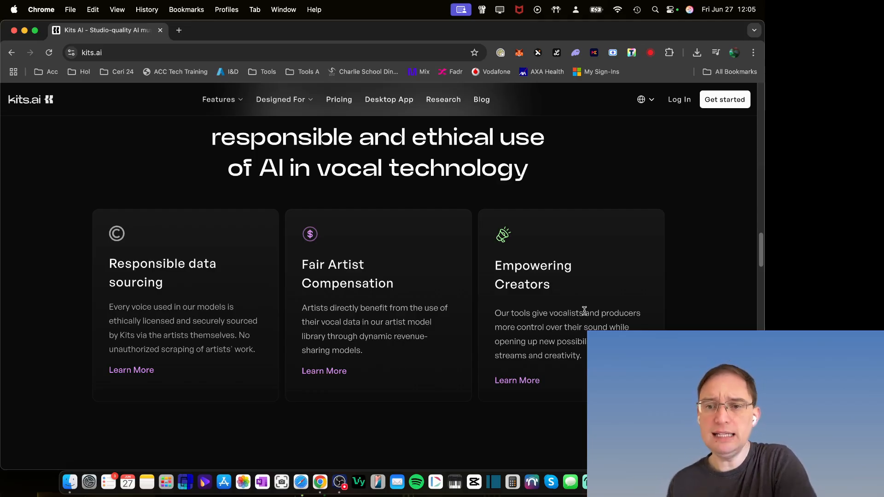
{"action": "mouse_move", "coordinate": [586, 293]}
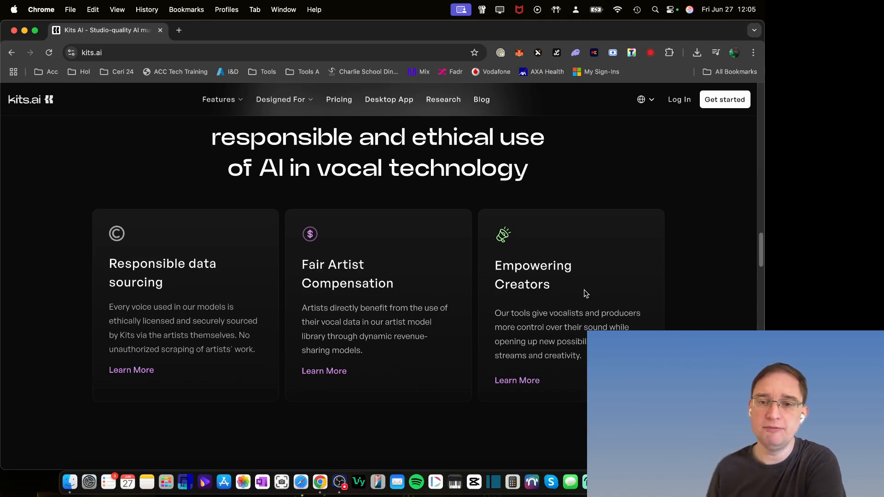
{"action": "mouse_move", "coordinate": [757, 268]}
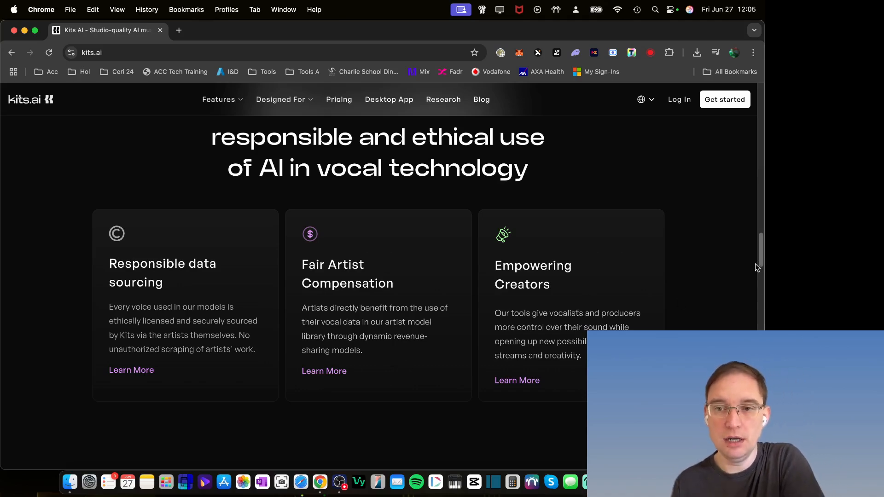
{"action": "scroll", "scroll_direction": "down", "scroll_amount": 3}
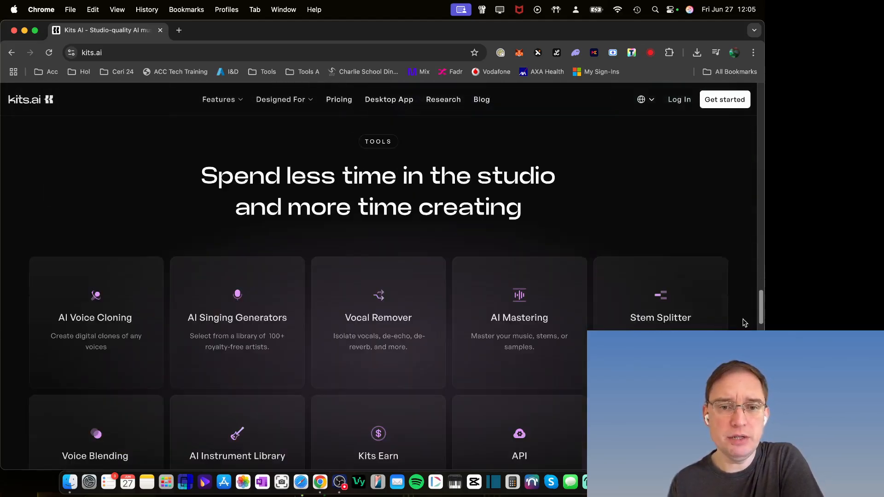
{"action": "scroll", "scroll_direction": "down", "scroll_amount": 3}
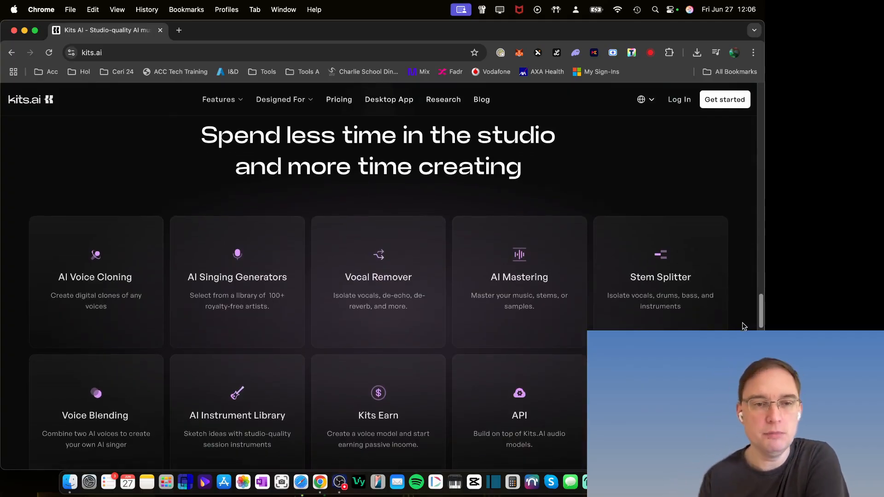
{"action": "scroll", "scroll_direction": "down", "scroll_amount": 3}
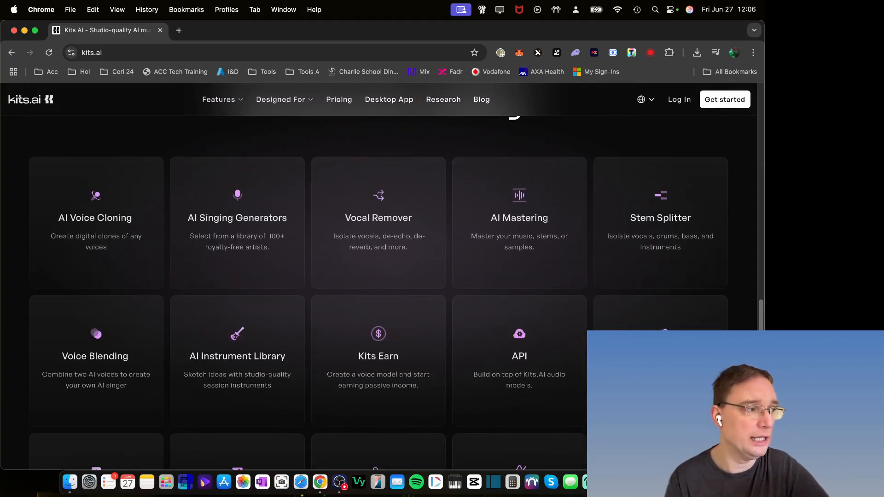
{"action": "scroll", "scroll_direction": "down", "scroll_amount": 3}
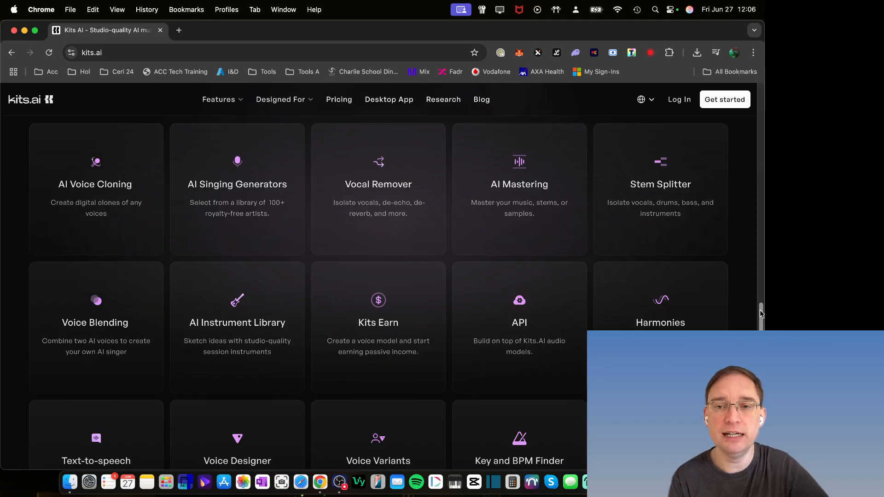
{"action": "scroll", "scroll_direction": "down", "scroll_amount": 3}
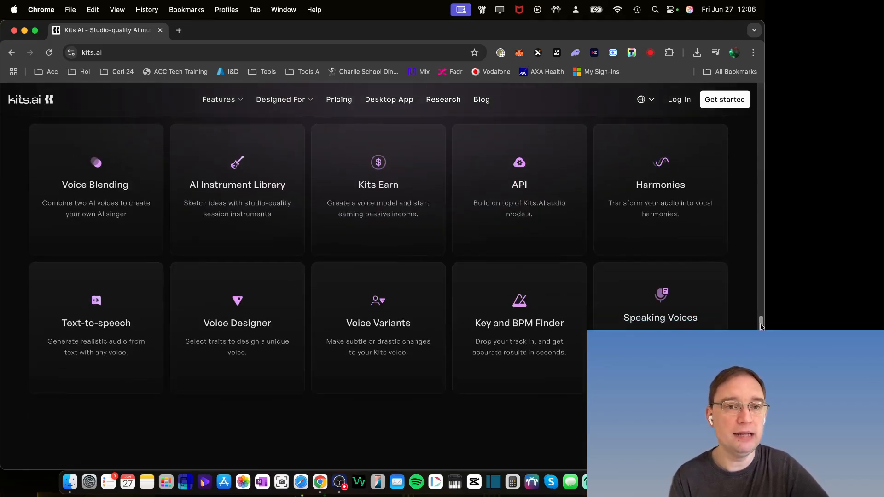
{"action": "scroll", "scroll_direction": "down", "scroll_amount": 3}
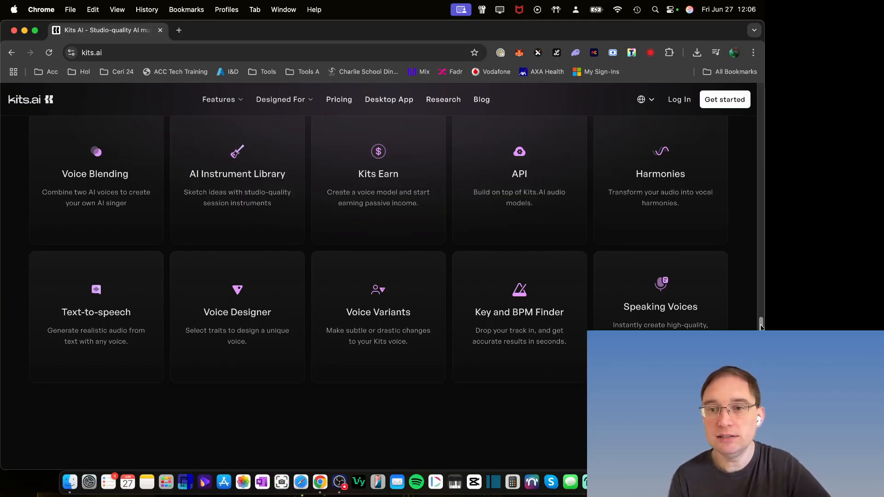
{"action": "scroll", "scroll_direction": "down", "scroll_amount": 3}
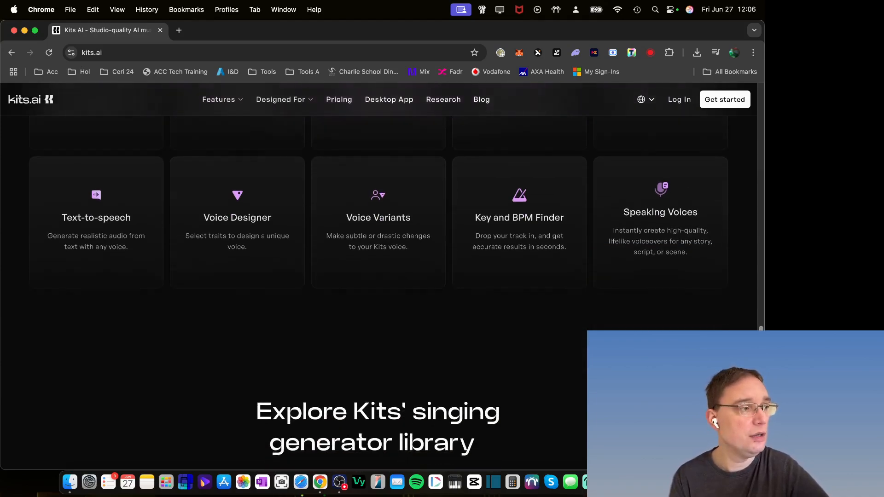
{"action": "scroll", "scroll_direction": "down", "scroll_amount": 3}
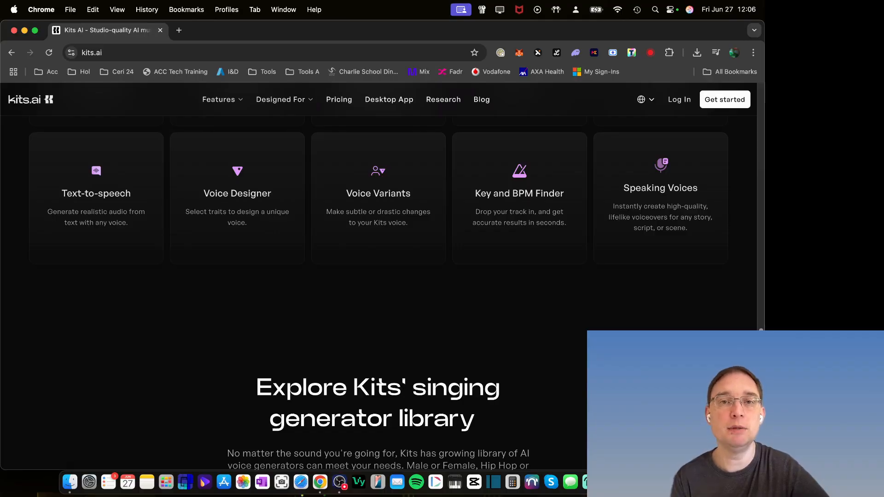
{"action": "scroll", "scroll_direction": "down", "scroll_amount": 3}
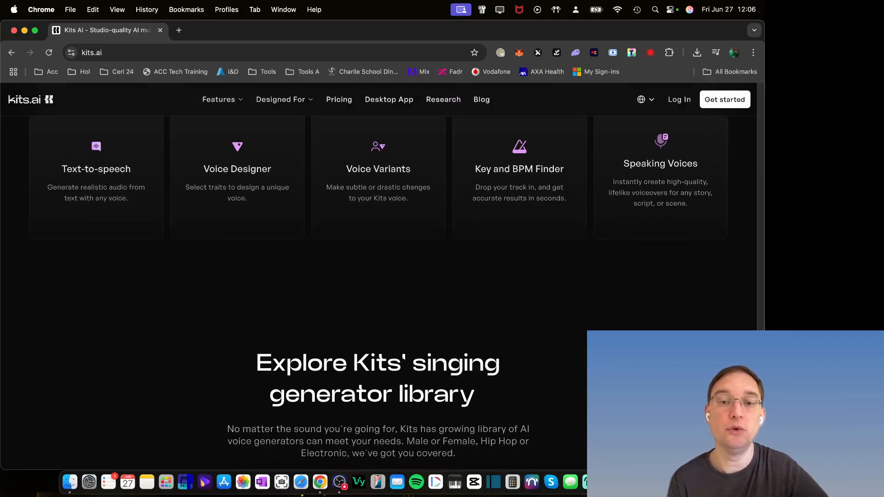
{"action": "scroll", "scroll_direction": "down", "scroll_amount": 3}
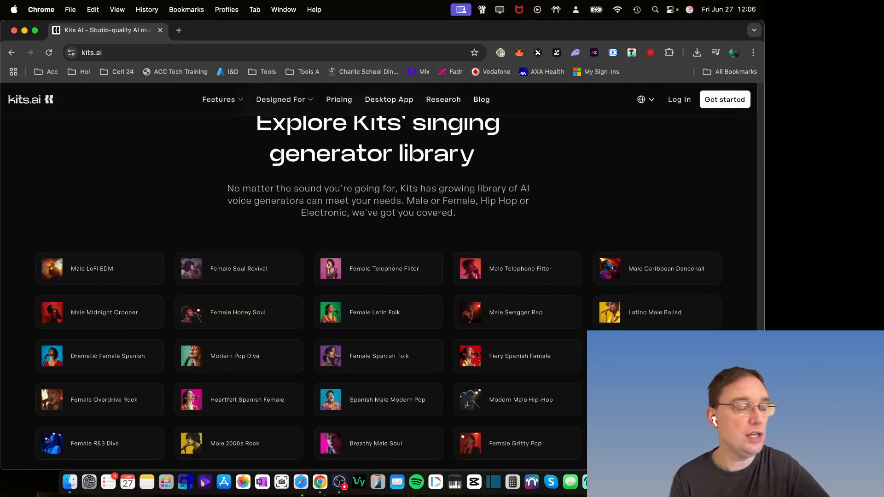
{"action": "scroll", "scroll_direction": "down", "scroll_amount": 3}
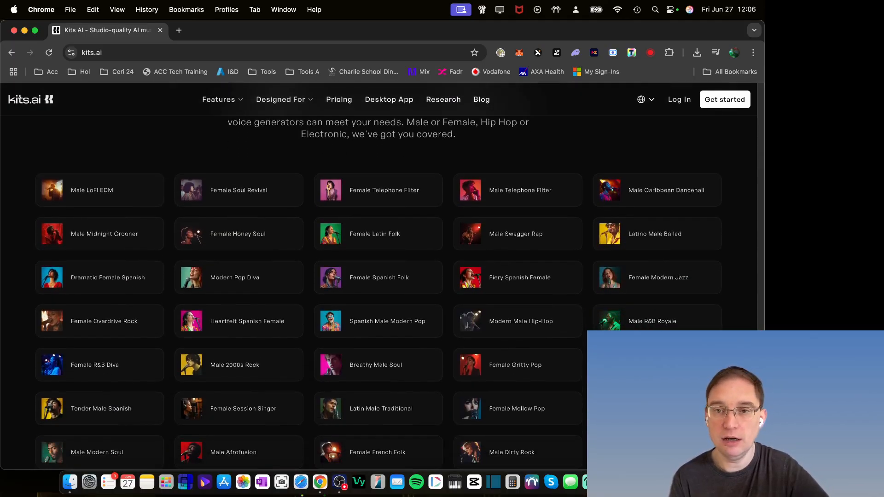
{"action": "scroll", "scroll_direction": "down", "scroll_amount": 3}
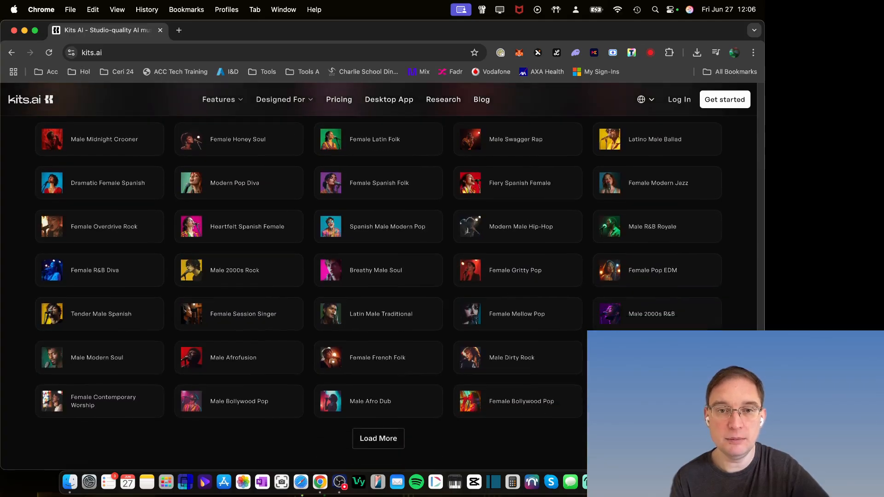
{"action": "scroll", "scroll_direction": "down", "scroll_amount": 3}
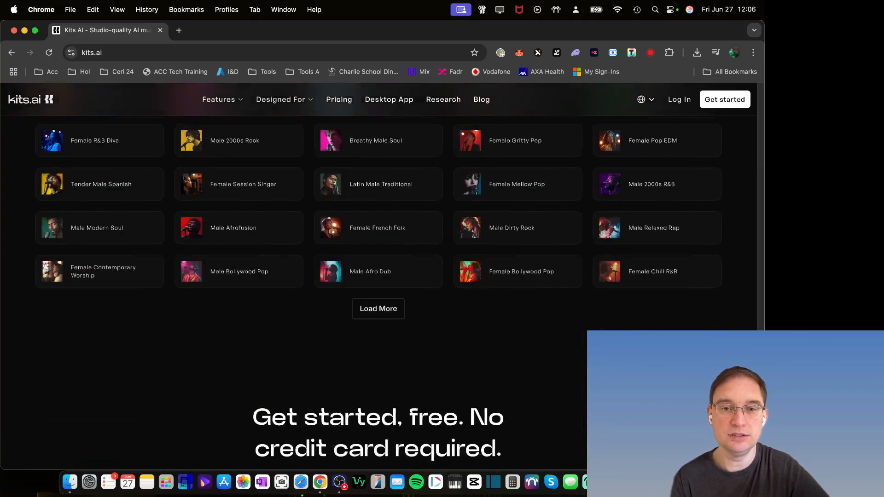
{"action": "scroll", "scroll_direction": "down", "scroll_amount": 3}
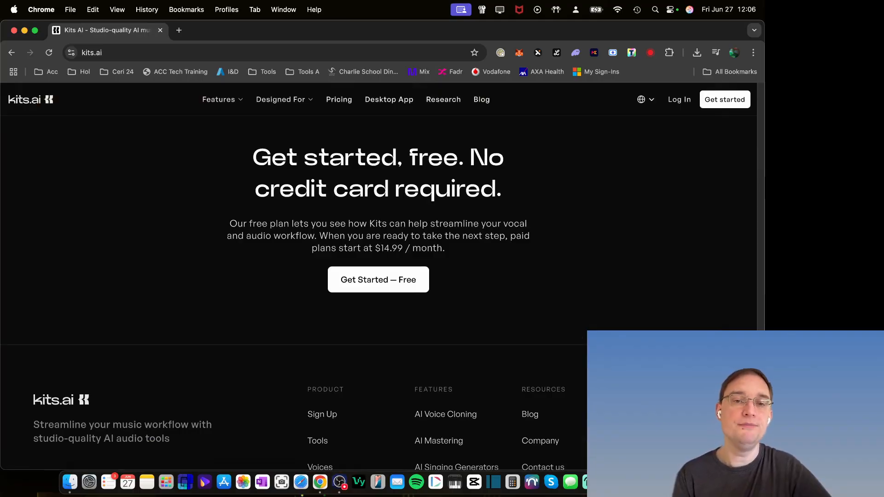
{"action": "scroll", "scroll_direction": "down", "scroll_amount": 3}
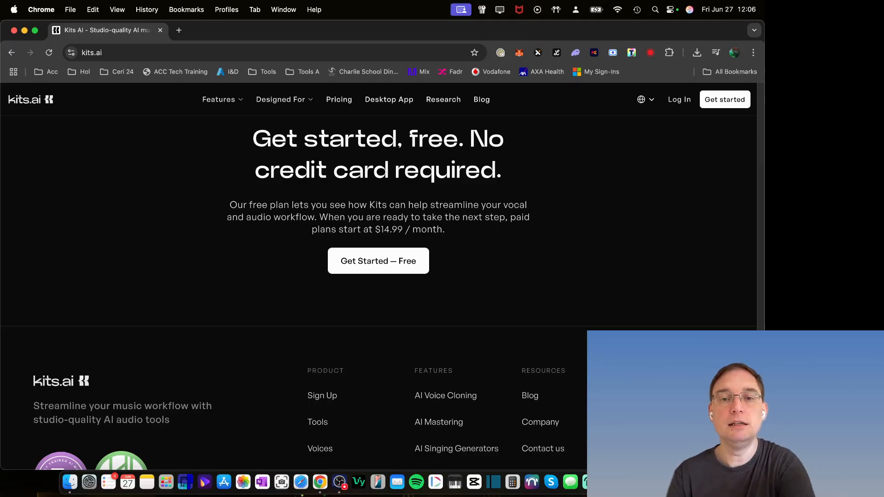
{"action": "scroll", "scroll_direction": "down", "scroll_amount": 3}
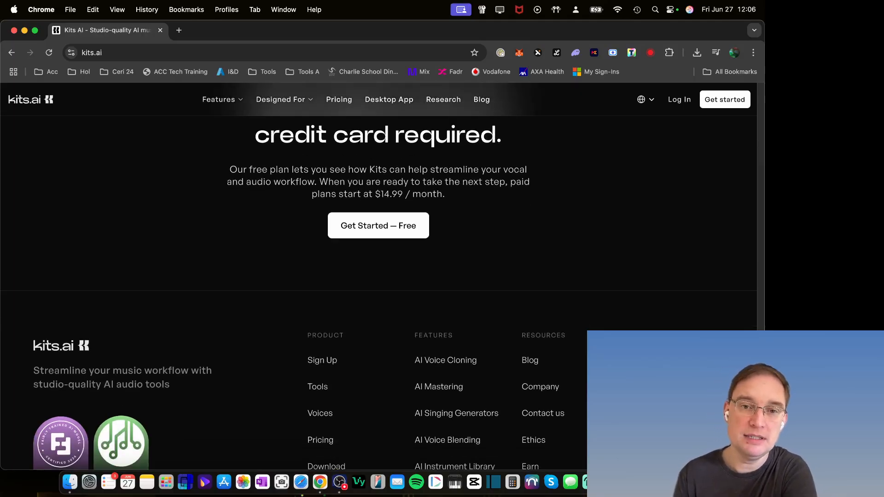
{"action": "scroll", "scroll_direction": "up", "scroll_amount": 3}
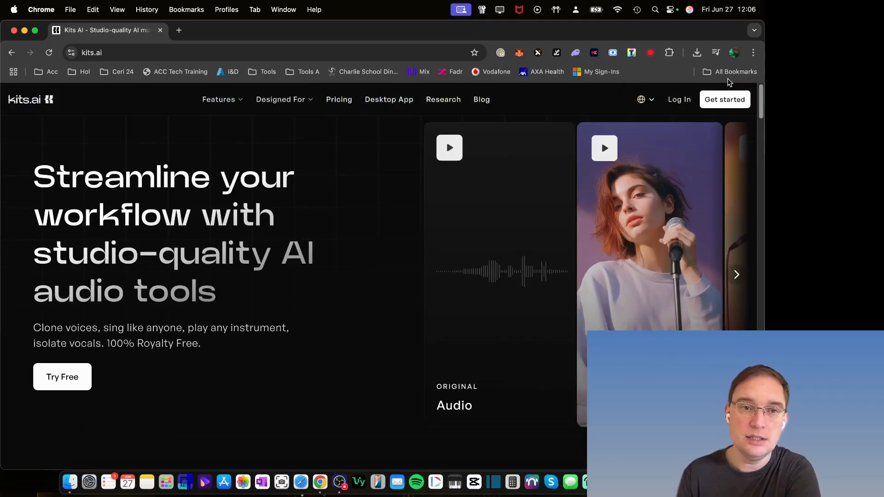
{"action": "left_click", "coordinate": [338, 100]}
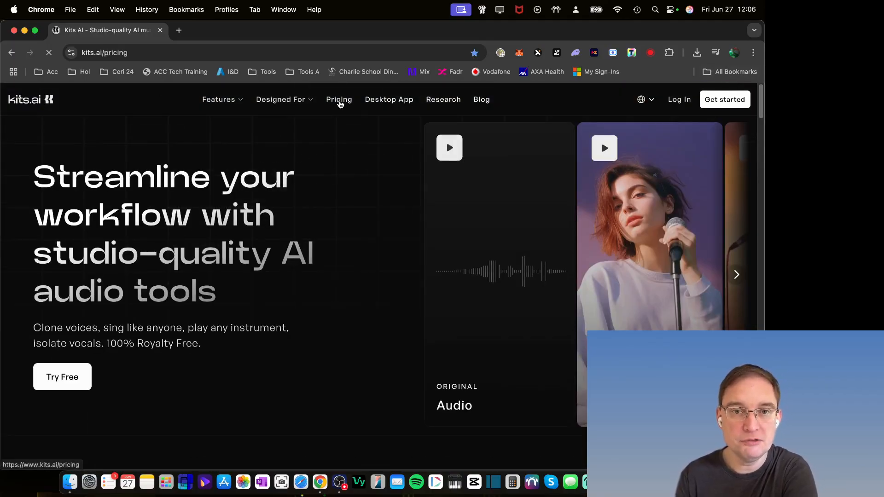
{"action": "left_click", "coordinate": [339, 100]}
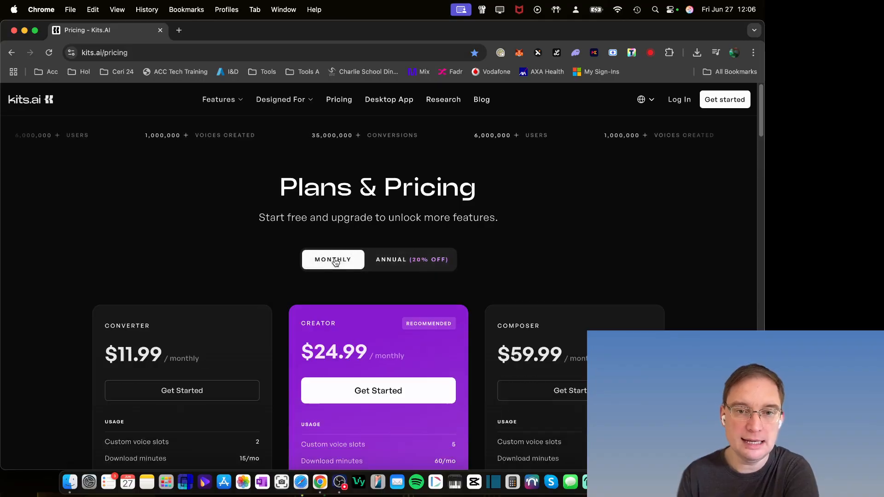
{"action": "left_click", "coordinate": [412, 259]}
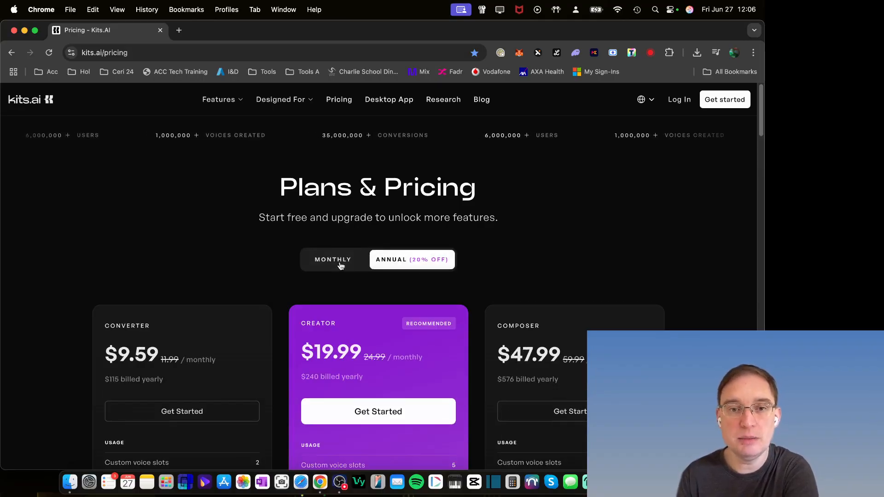
{"action": "left_click", "coordinate": [332, 259]}
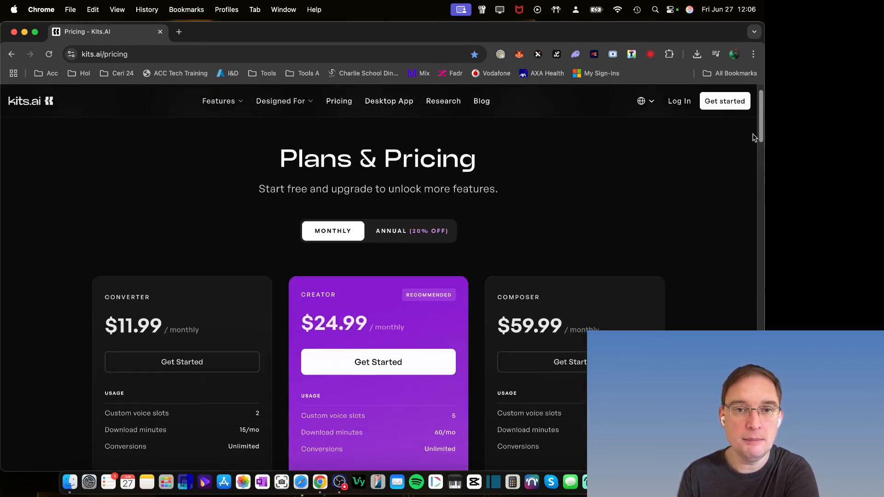
{"action": "scroll", "scroll_direction": "down", "scroll_amount": 3}
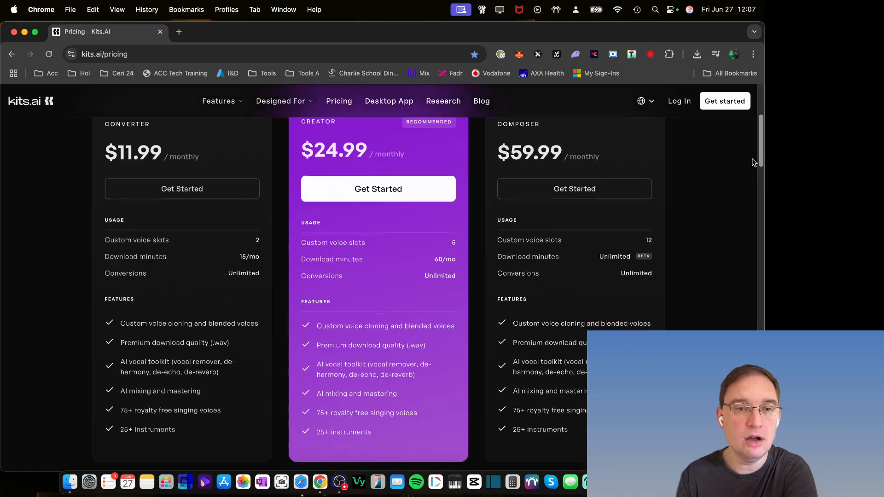
{"action": "scroll", "scroll_direction": "down", "scroll_amount": 3}
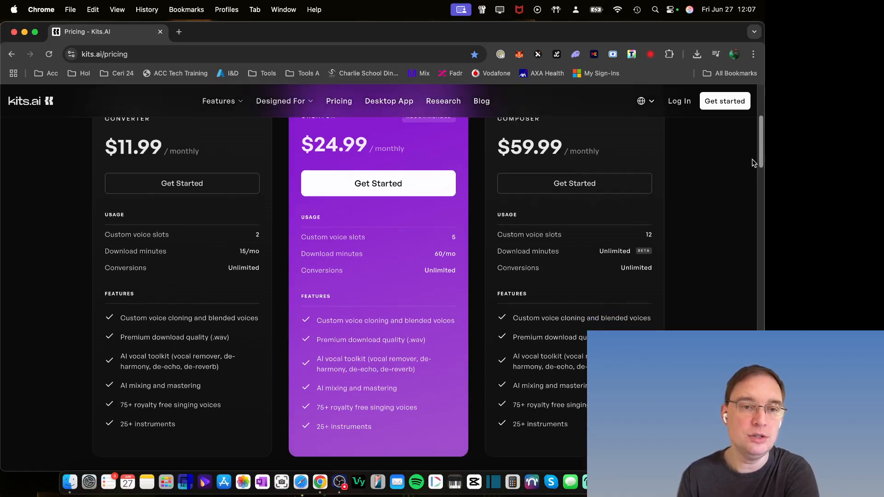
{"action": "mouse_move", "coordinate": [137, 243]}
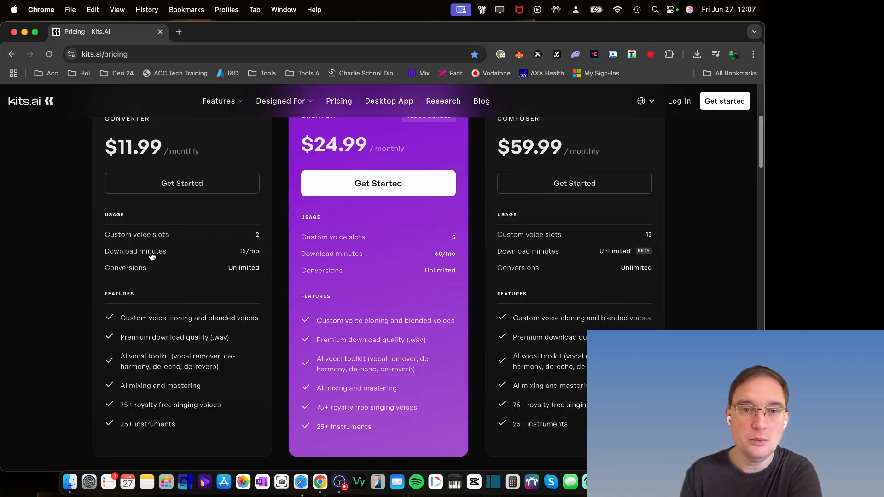
{"action": "mouse_move", "coordinate": [252, 273]}
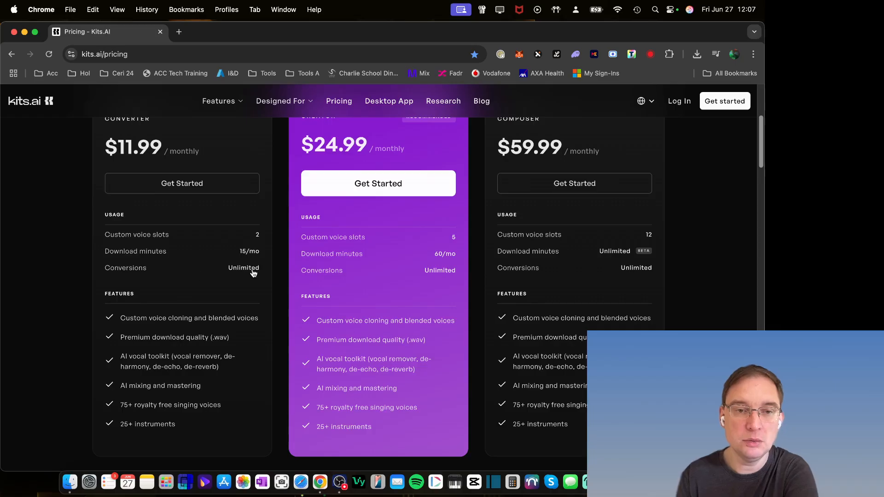
{"action": "mouse_move", "coordinate": [760, 150]}
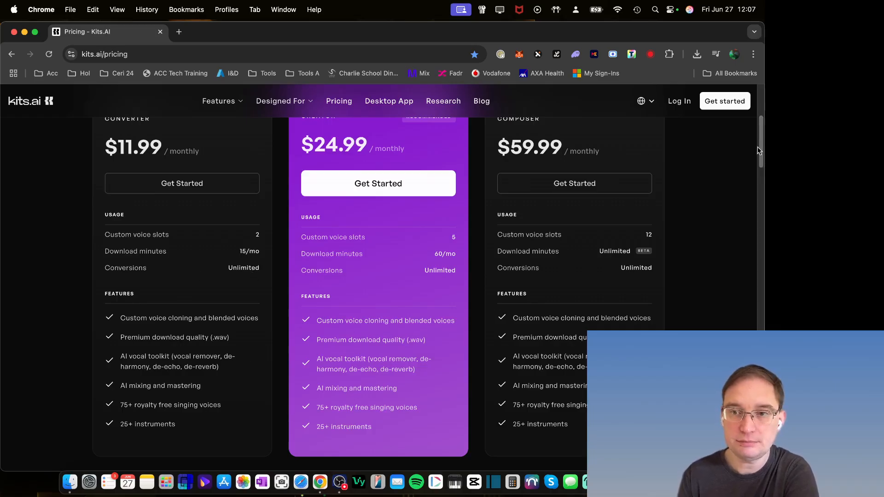
{"action": "scroll", "scroll_direction": "down", "scroll_amount": 3}
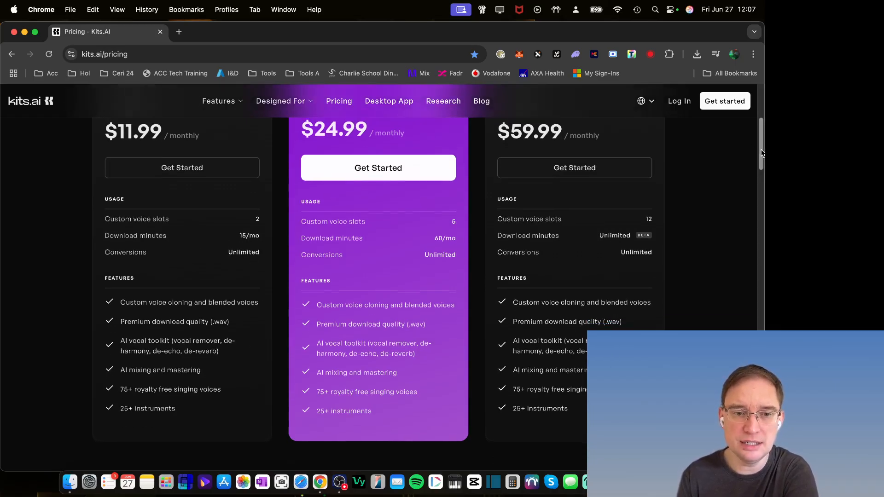
{"action": "scroll", "scroll_direction": "down", "scroll_amount": 3}
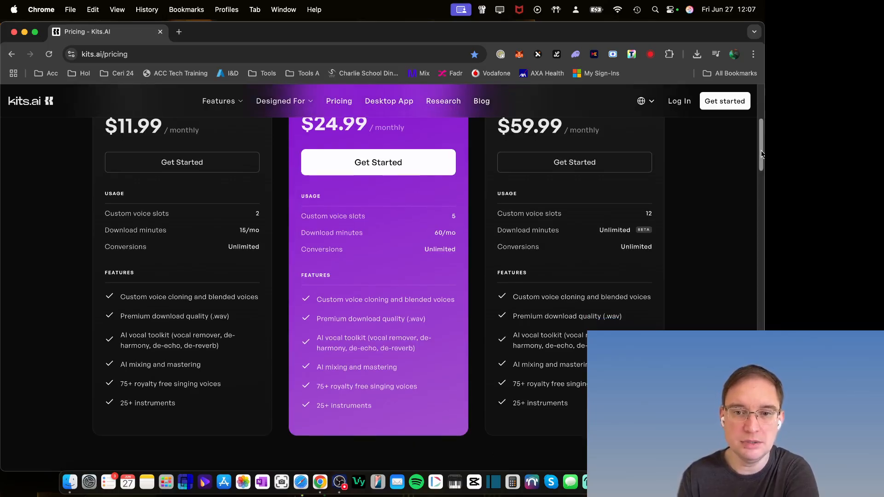
{"action": "scroll", "scroll_direction": "up", "scroll_amount": 3}
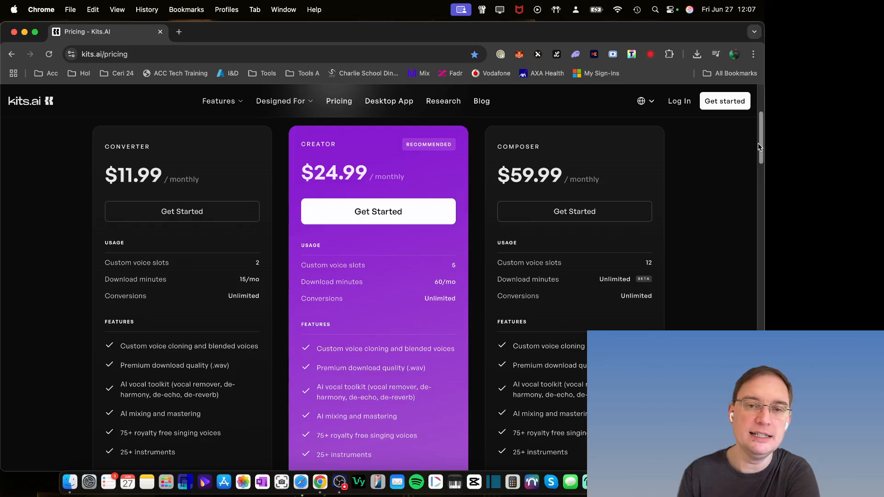
{"action": "scroll", "scroll_direction": "down", "scroll_amount": 3}
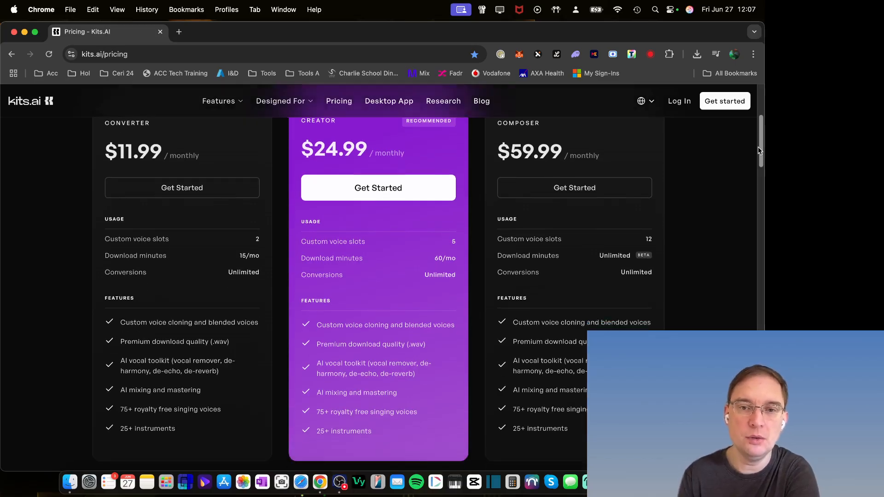
{"action": "scroll", "scroll_direction": "down", "scroll_amount": 3}
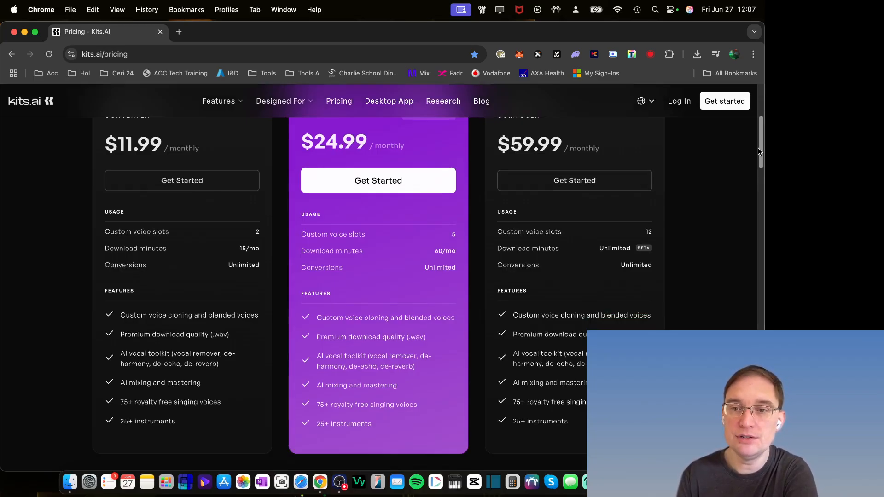
{"action": "scroll", "scroll_direction": "up", "scroll_amount": 3}
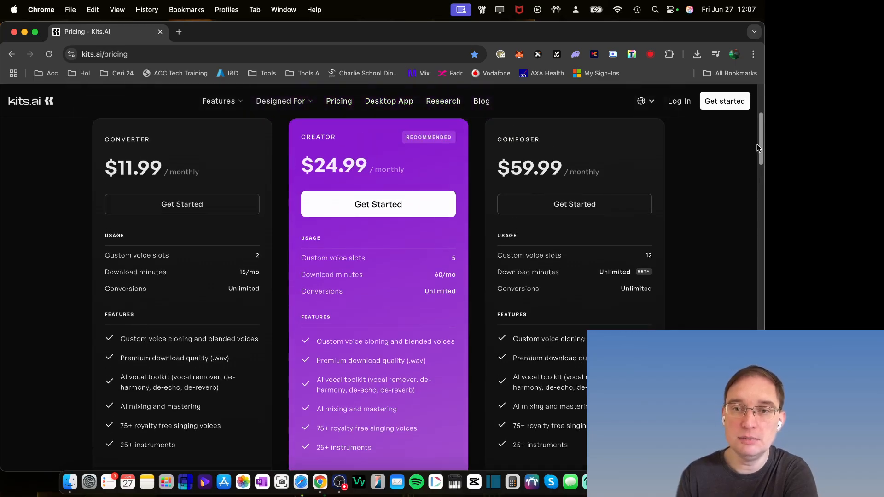
{"action": "scroll", "scroll_direction": "down", "scroll_amount": 3}
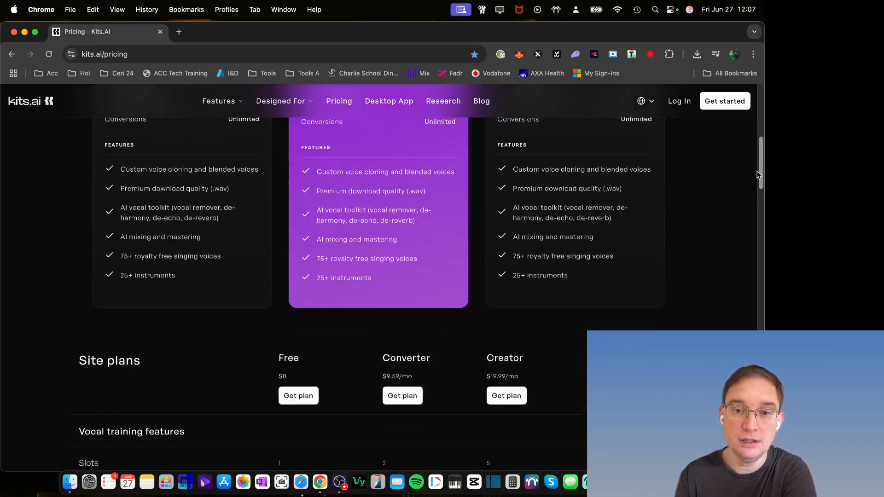
{"action": "scroll", "scroll_direction": "down", "scroll_amount": 3}
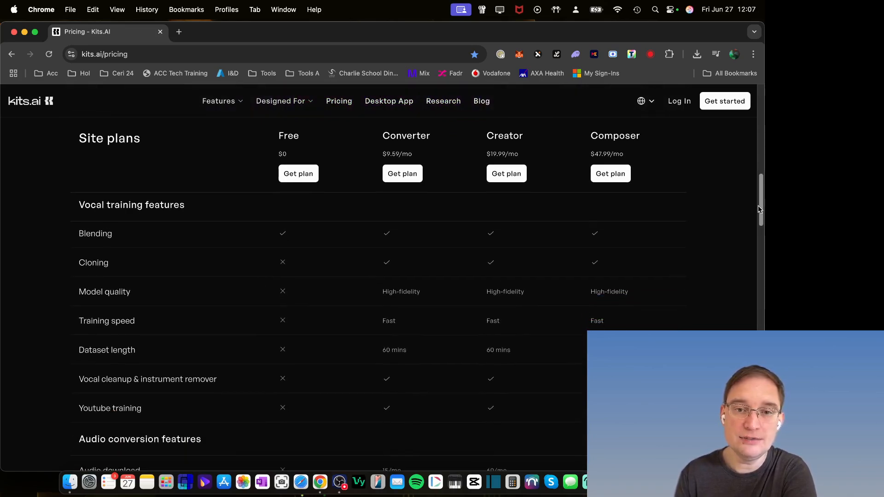
{"action": "scroll", "scroll_direction": "down", "scroll_amount": 3}
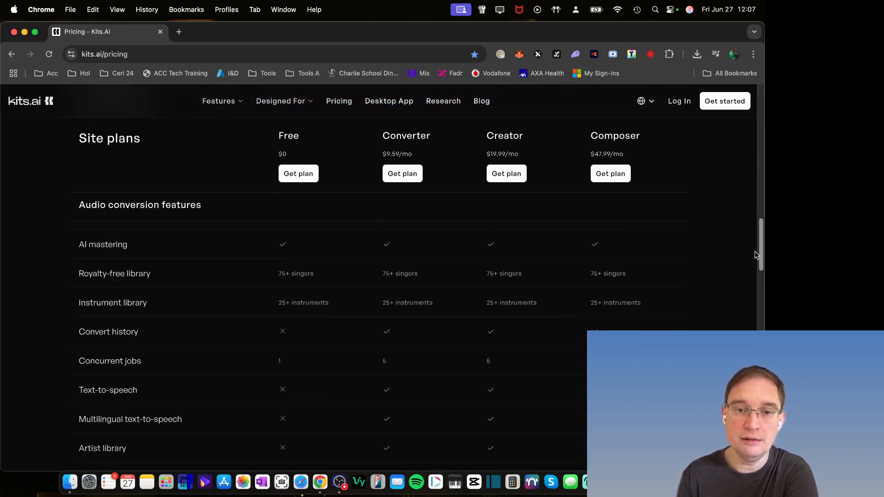
{"action": "scroll", "scroll_direction": "down", "scroll_amount": 3}
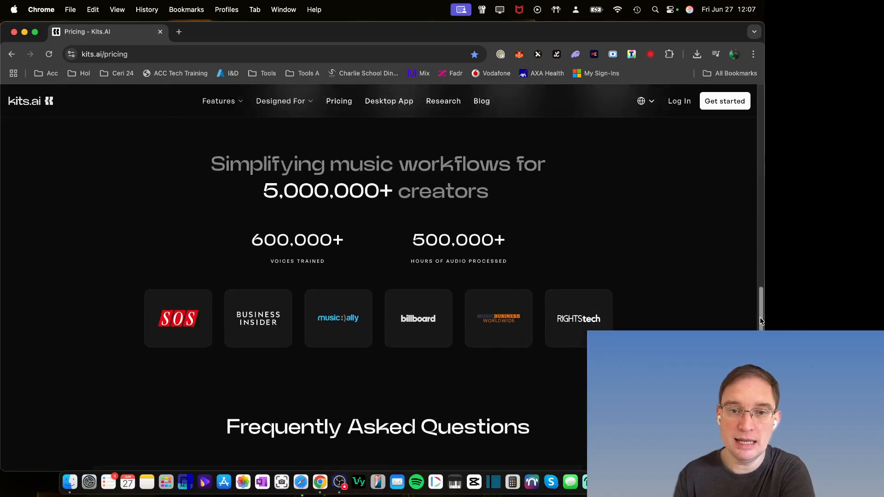
{"action": "scroll", "scroll_direction": "up", "scroll_amount": 3}
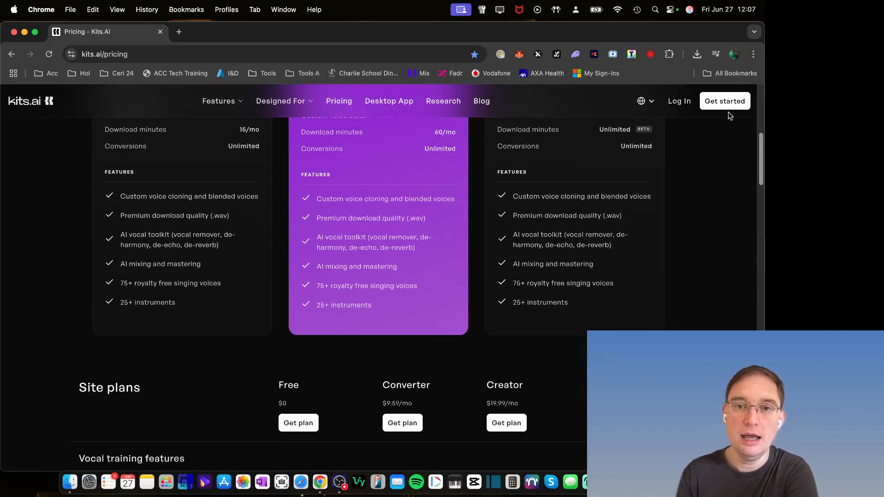
{"action": "scroll", "scroll_direction": "up", "scroll_amount": 3}
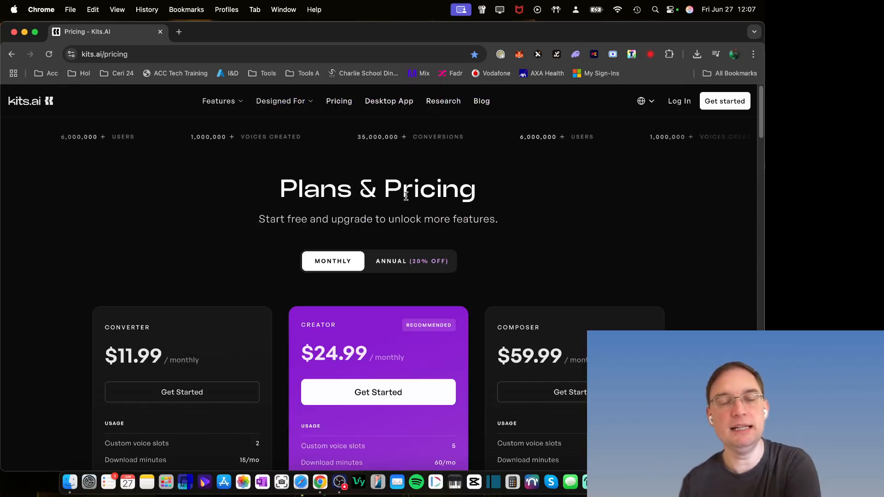
{"action": "left_click", "coordinate": [219, 100]}
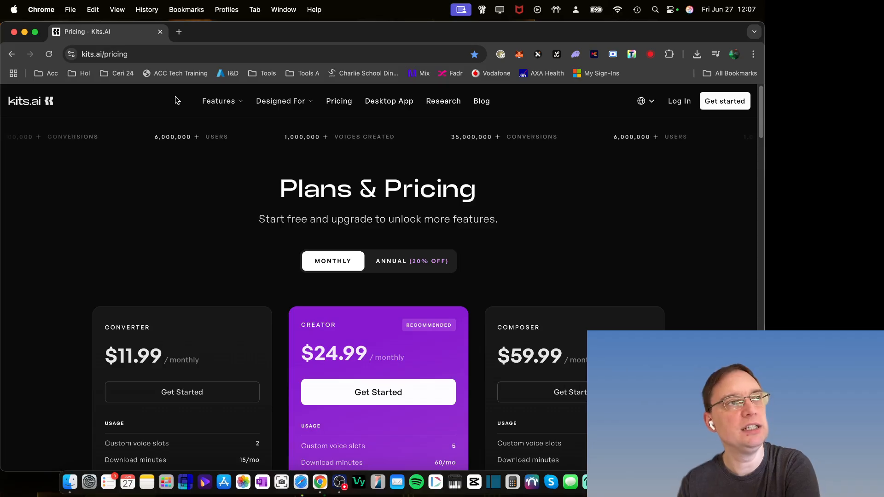
{"action": "left_click", "coordinate": [283, 101]}
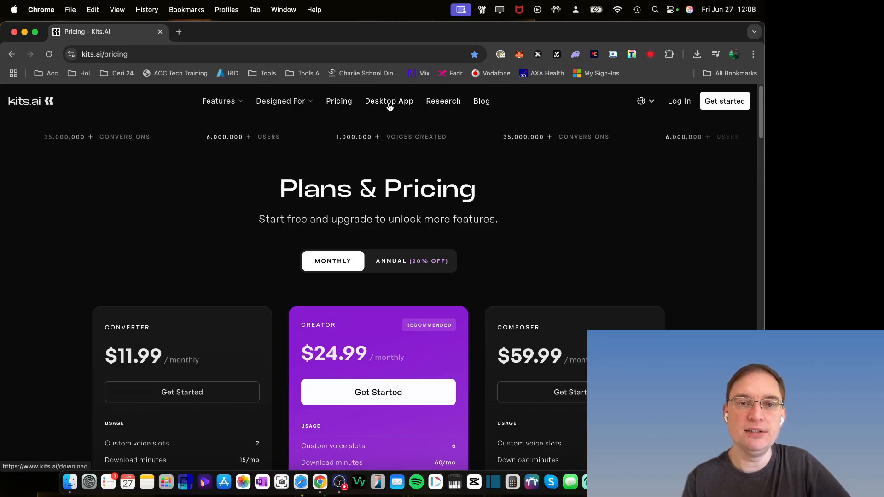
Step: Check the Features menu, then go back from pricing toward the AI voice studio
{"action": "left_click", "coordinate": [219, 101]}
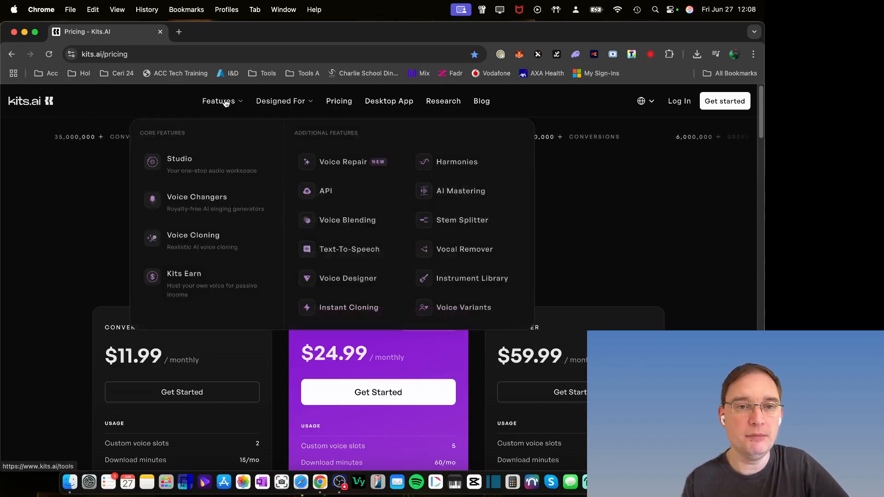
{"action": "mouse_move", "coordinate": [179, 163]}
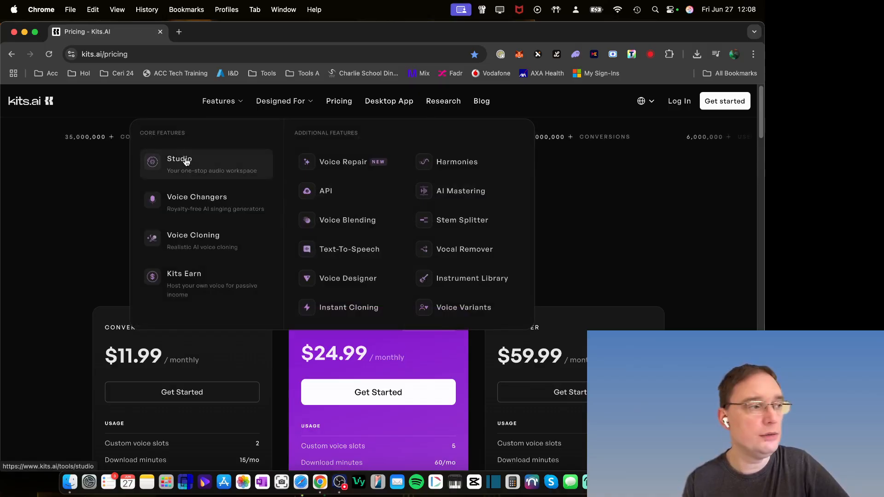
{"action": "mouse_move", "coordinate": [207, 284]}
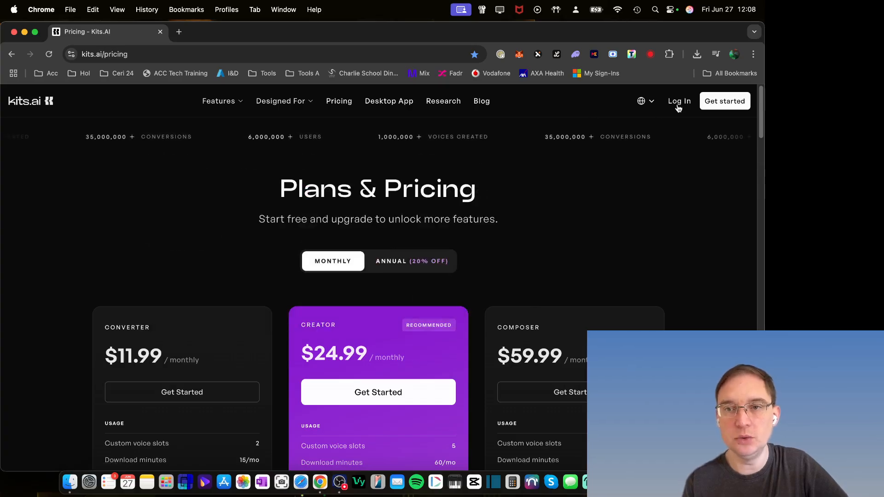
{"action": "left_click", "coordinate": [10, 55]}
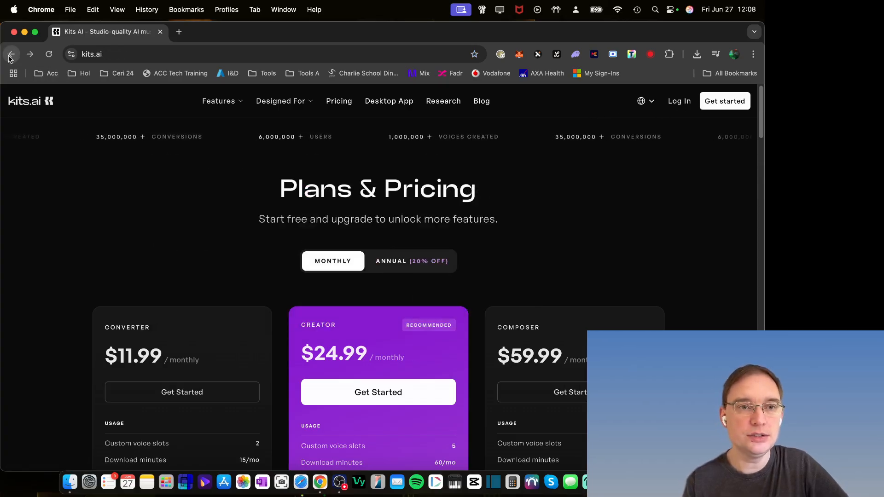
{"action": "left_click", "coordinate": [10, 53]}
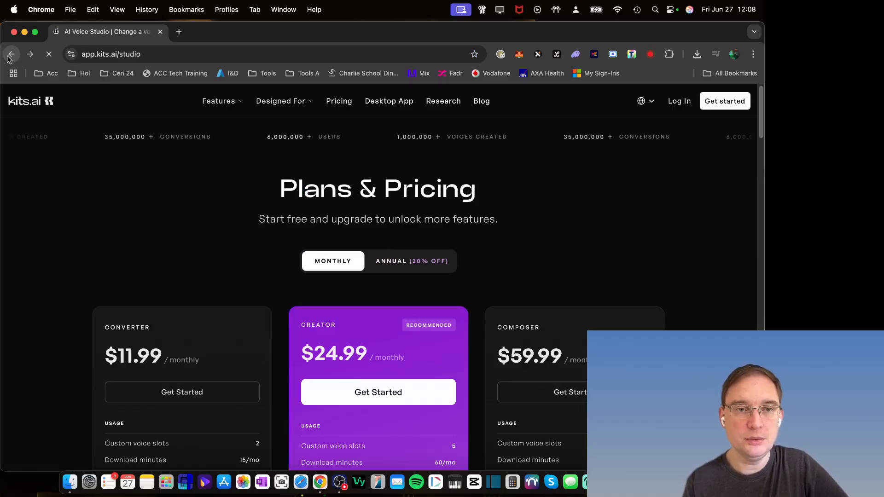
Step: Go back once more so the Studio's Voice changer page loads
{"action": "left_click", "coordinate": [11, 54]}
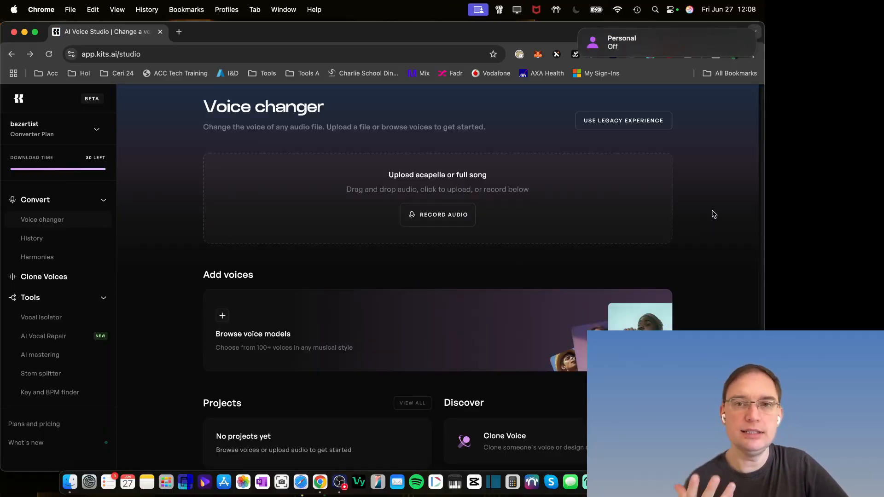
{"action": "mouse_move", "coordinate": [685, 171]}
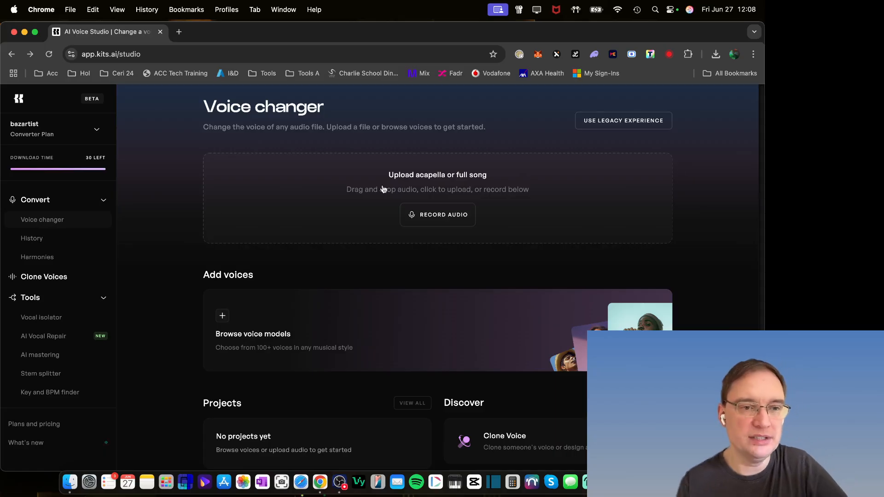
{"action": "mouse_move", "coordinate": [186, 226]}
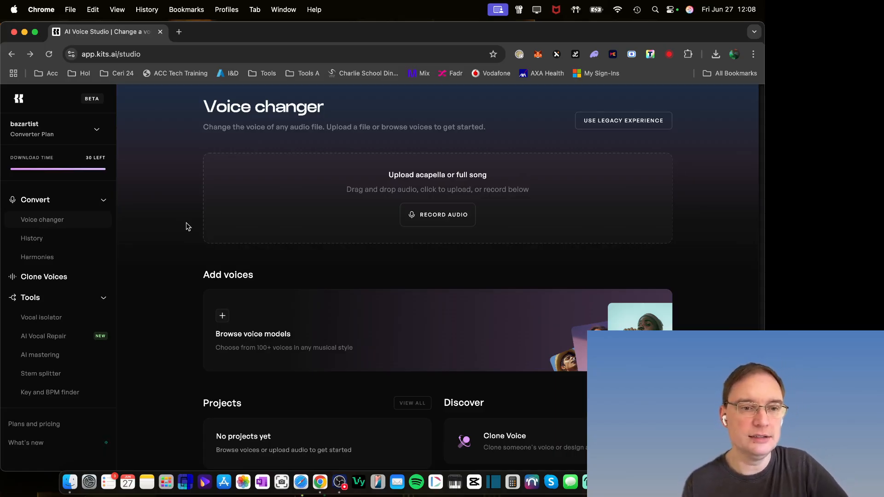
{"action": "mouse_move", "coordinate": [108, 349]}
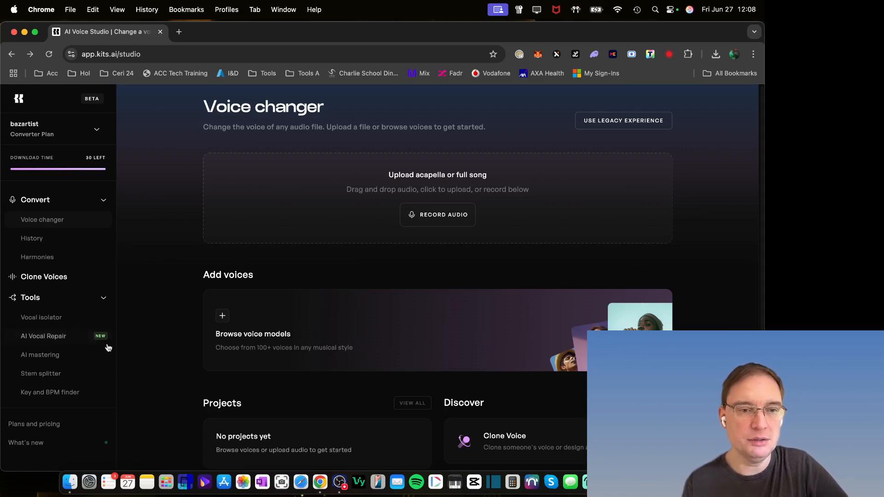
{"action": "mouse_move", "coordinate": [61, 229]}
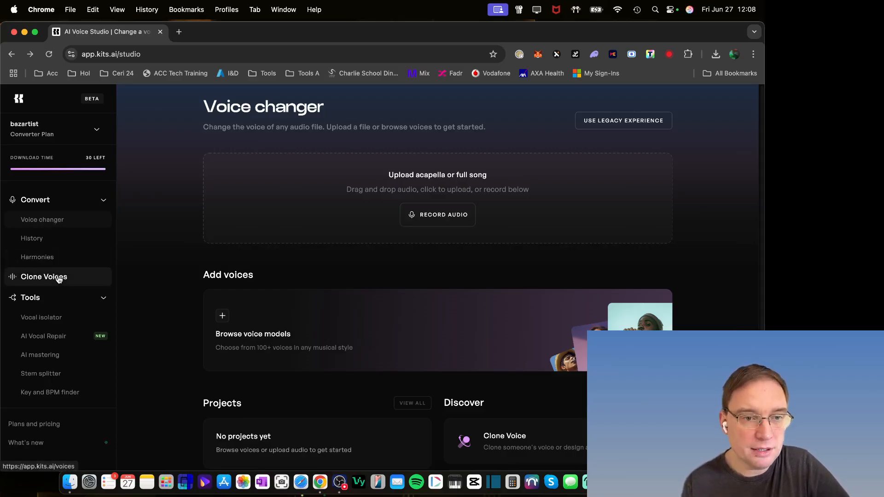
{"action": "mouse_move", "coordinate": [43, 336]}
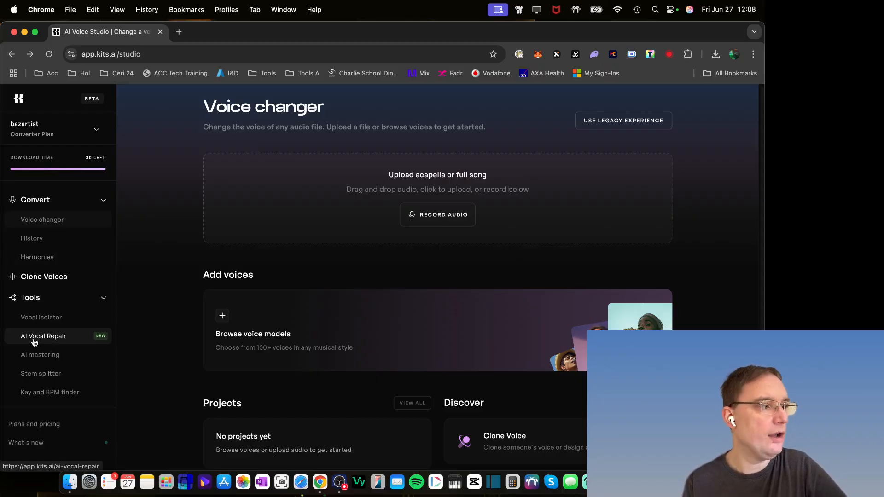
Step: Open the AI Vocal Repair tool from the Tools sidebar
{"action": "left_click", "coordinate": [43, 336]}
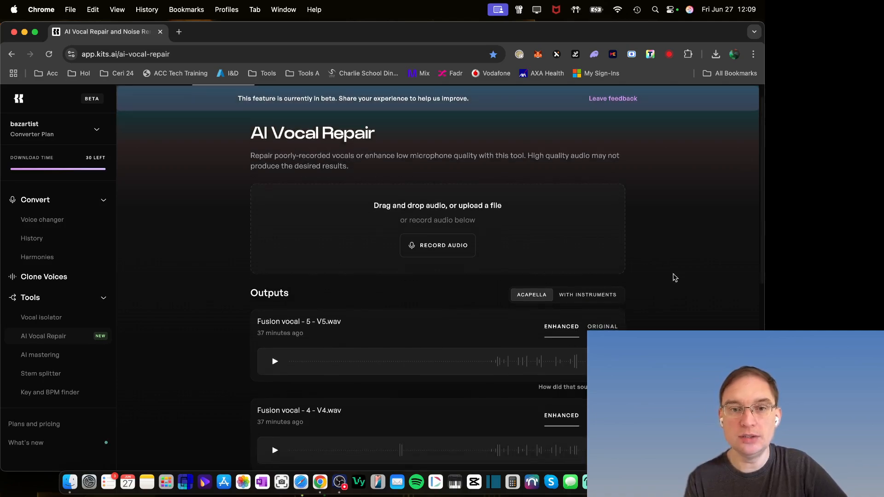
{"action": "scroll", "scroll_direction": "down", "scroll_amount": 3}
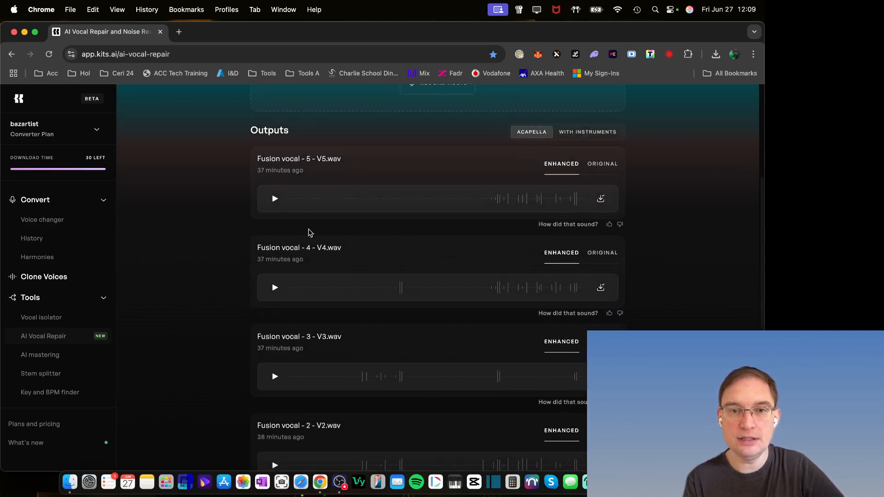
{"action": "left_click", "coordinate": [602, 164]}
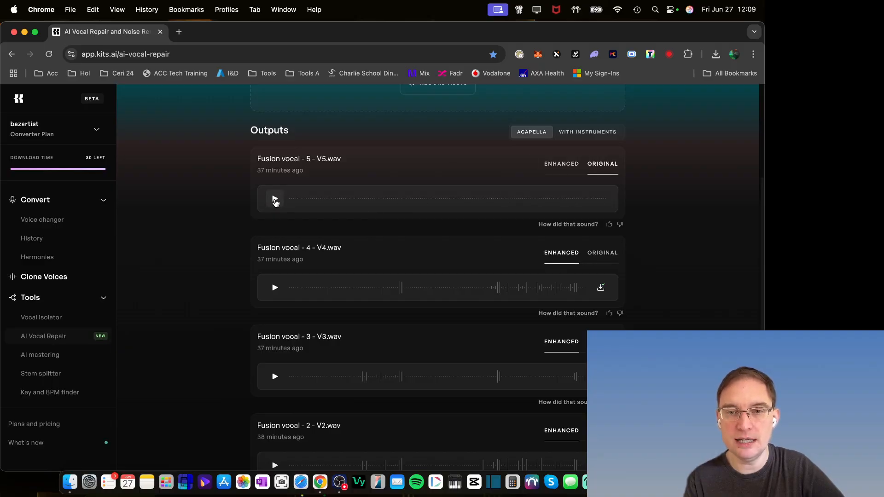
{"action": "left_click", "coordinate": [274, 199]}
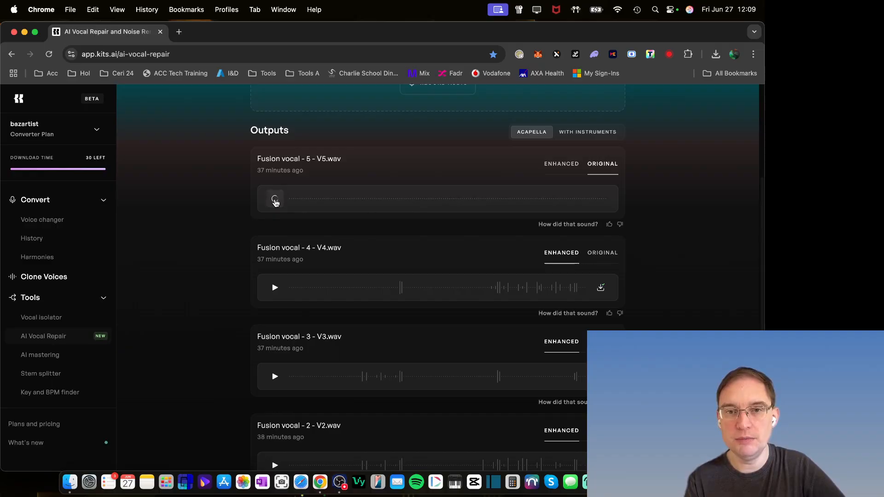
{"action": "scroll", "scroll_direction": "down", "scroll_amount": 3}
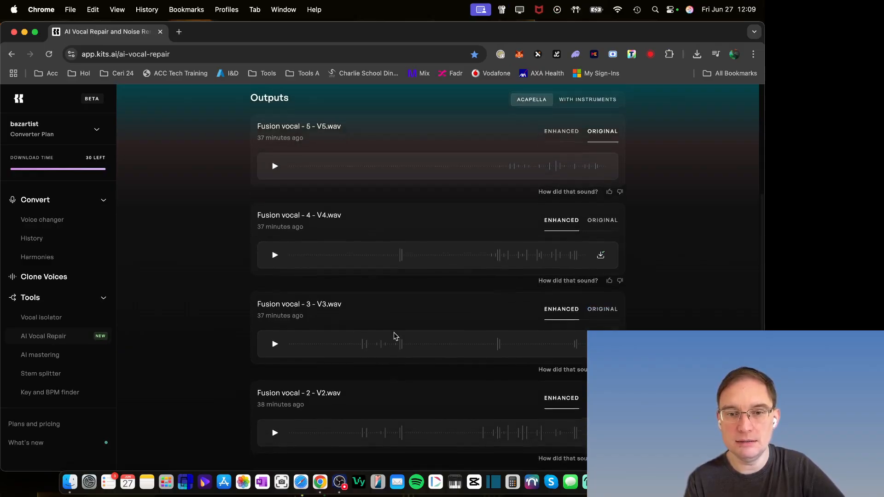
{"action": "scroll", "scroll_direction": "down", "scroll_amount": 3}
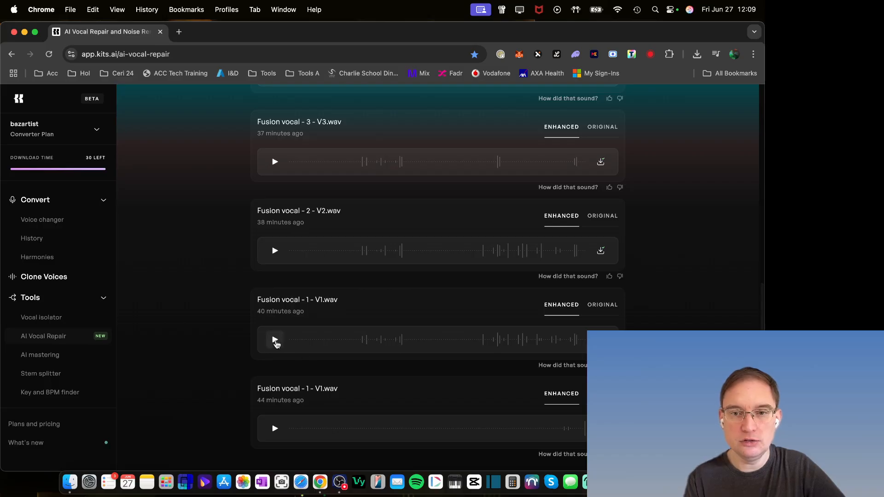
{"action": "left_click", "coordinate": [602, 304]}
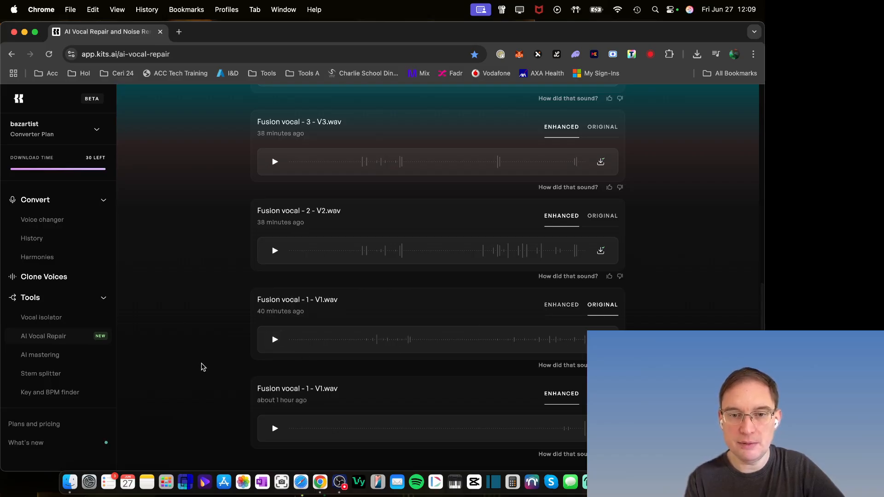
{"action": "left_click", "coordinate": [274, 339]}
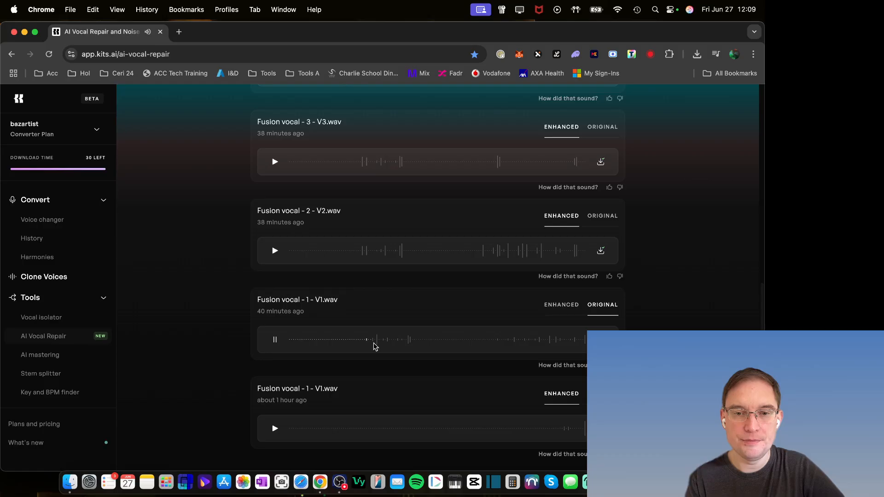
{"action": "mouse_move", "coordinate": [378, 349]}
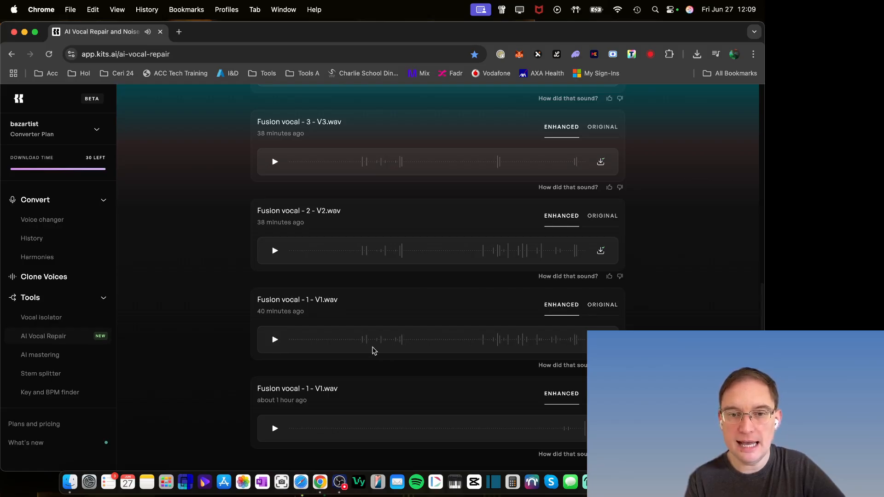
{"action": "mouse_move", "coordinate": [316, 349]}
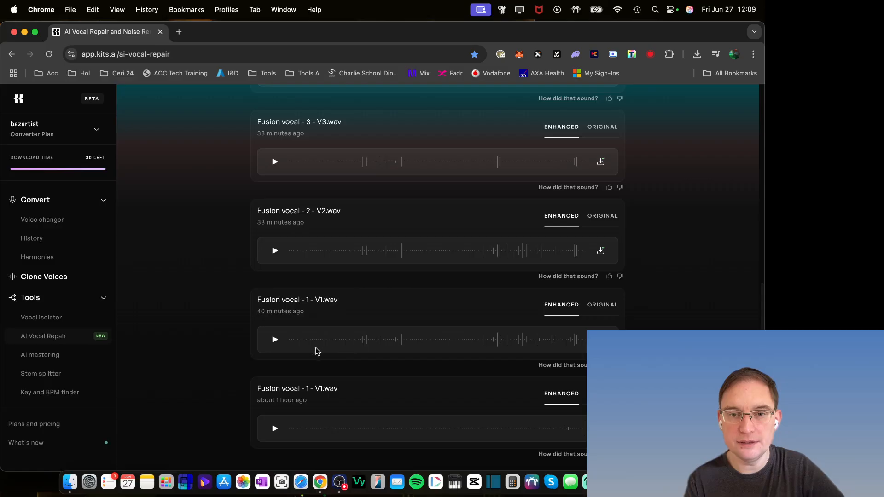
{"action": "left_click", "coordinate": [274, 340]}
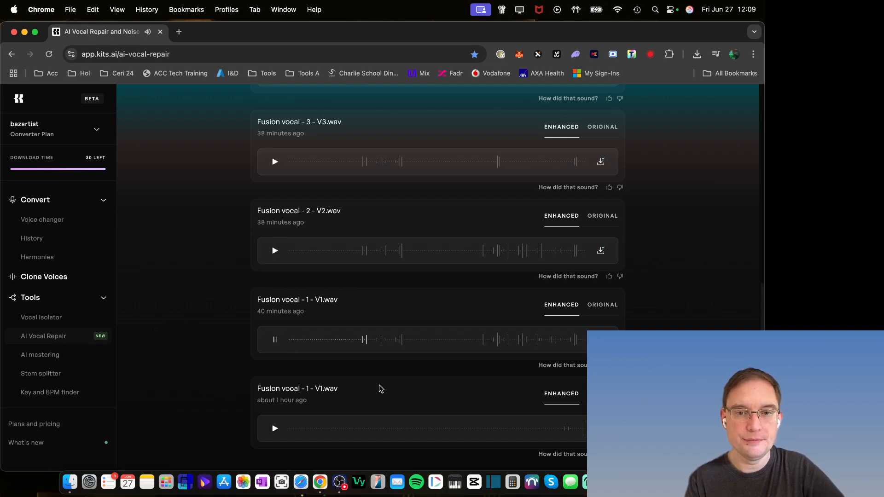
{"action": "mouse_move", "coordinate": [341, 389]}
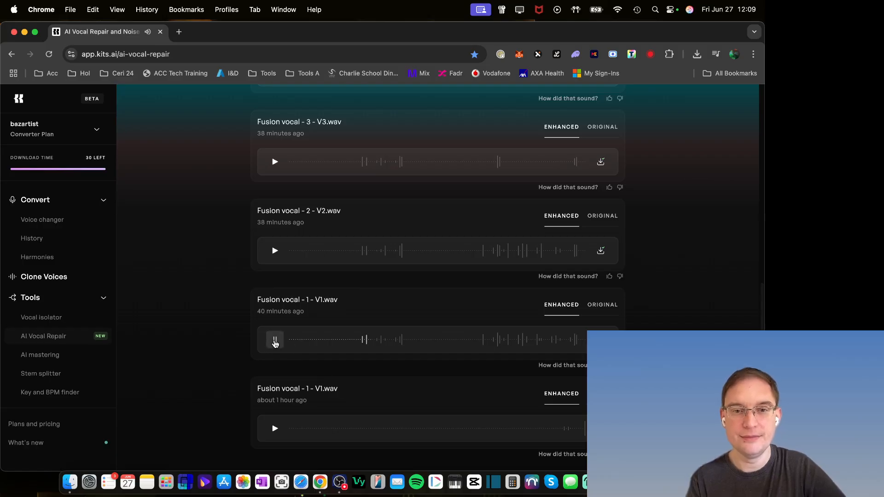
{"action": "left_click", "coordinate": [274, 342]}
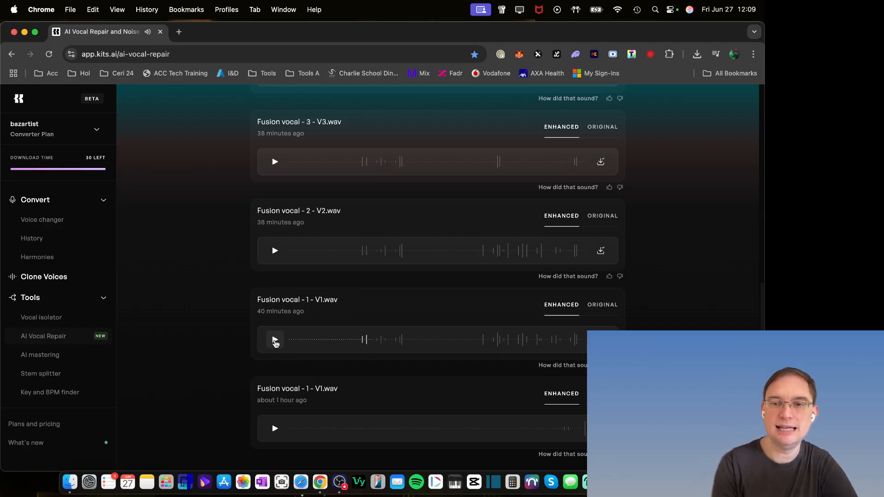
{"action": "mouse_move", "coordinate": [158, 330]}
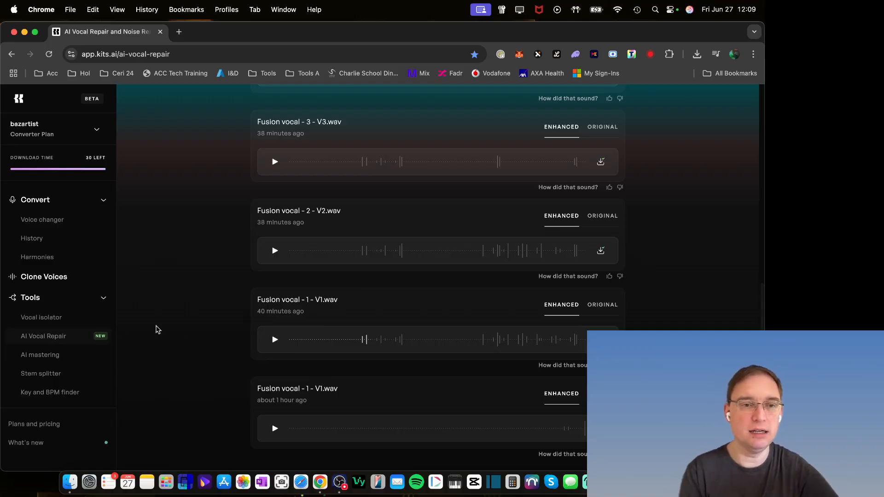
Step: Record a short microphone clip as Recording.mp4, allowing mic access once, and listen back
{"action": "scroll", "scroll_direction": "up", "scroll_amount": 3}
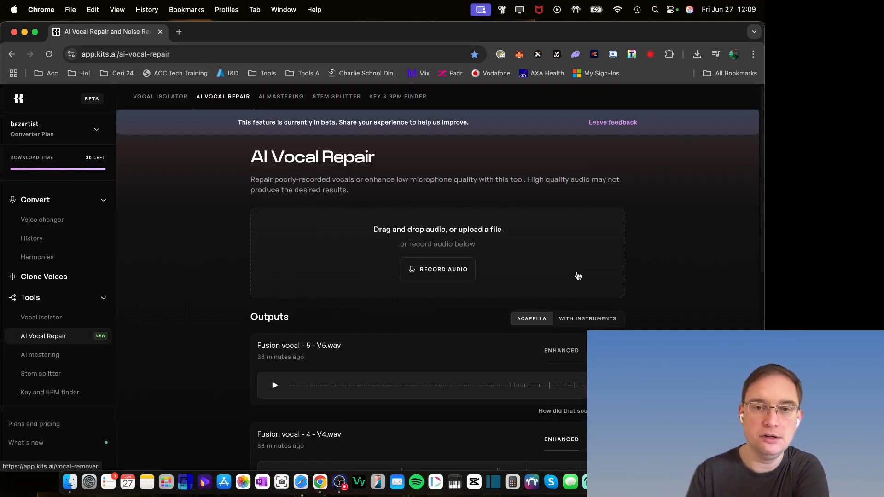
{"action": "mouse_move", "coordinate": [437, 269]}
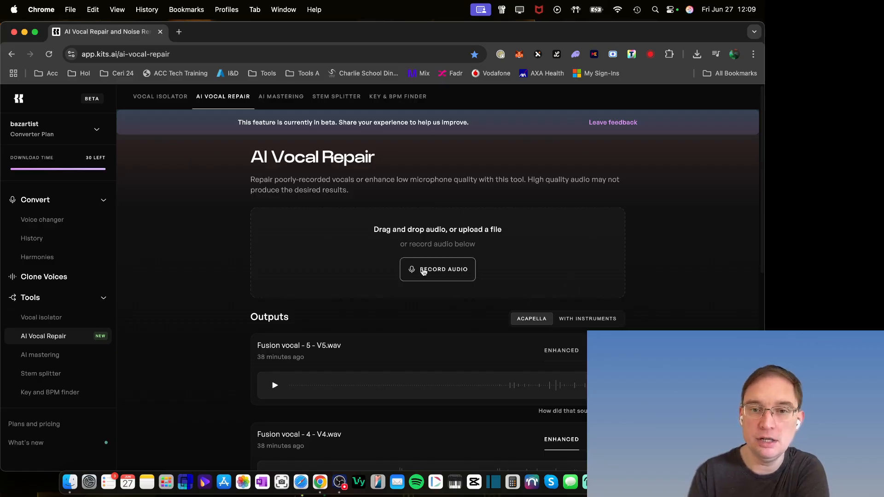
{"action": "mouse_move", "coordinate": [396, 304]}
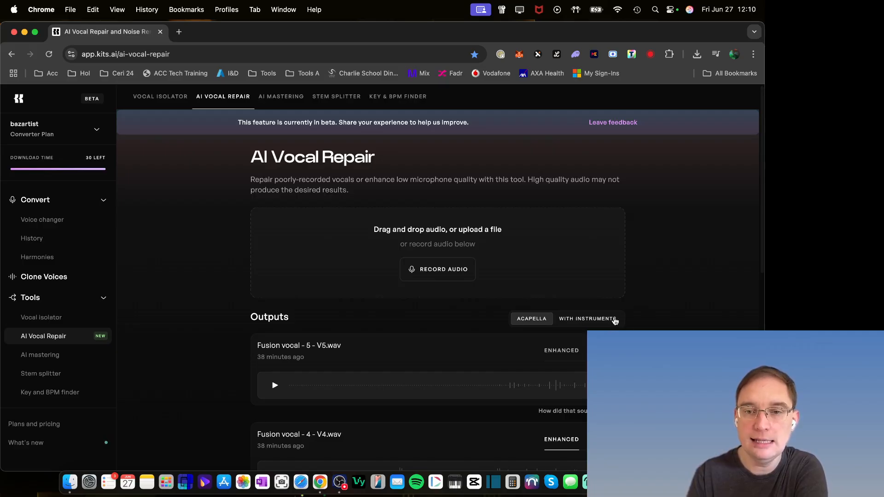
{"action": "mouse_move", "coordinate": [437, 269]}
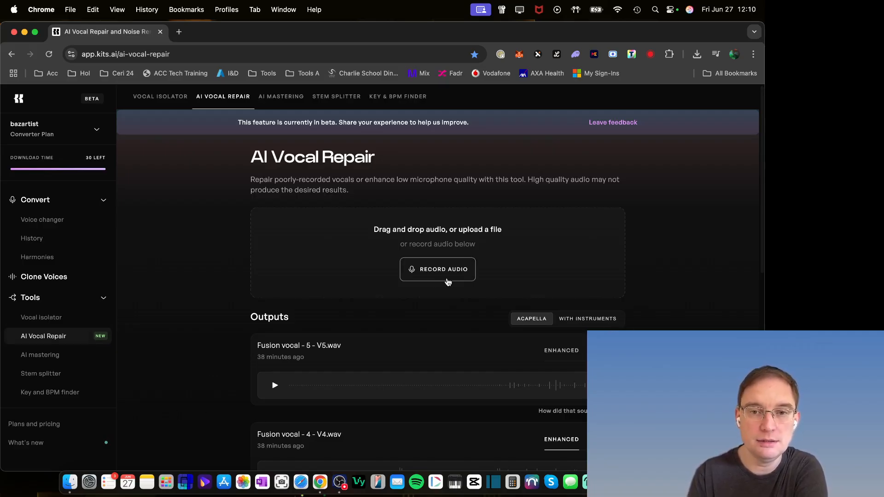
{"action": "left_click", "coordinate": [437, 268]}
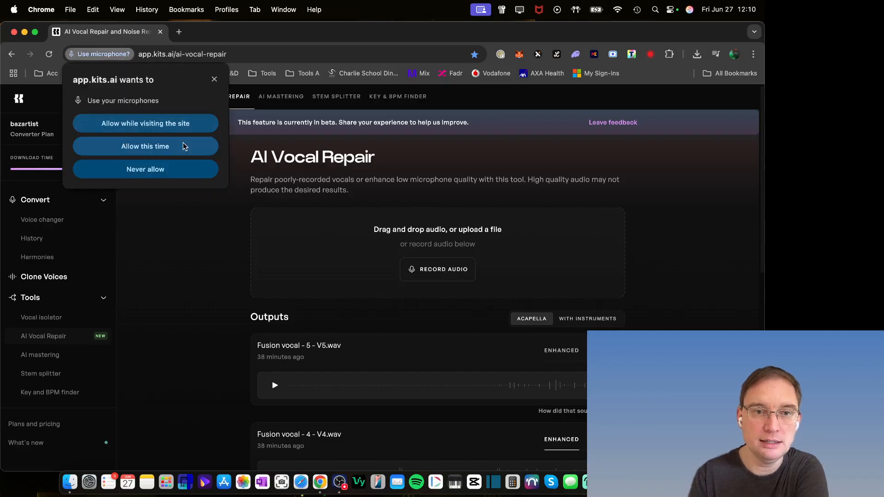
{"action": "left_click", "coordinate": [145, 146]}
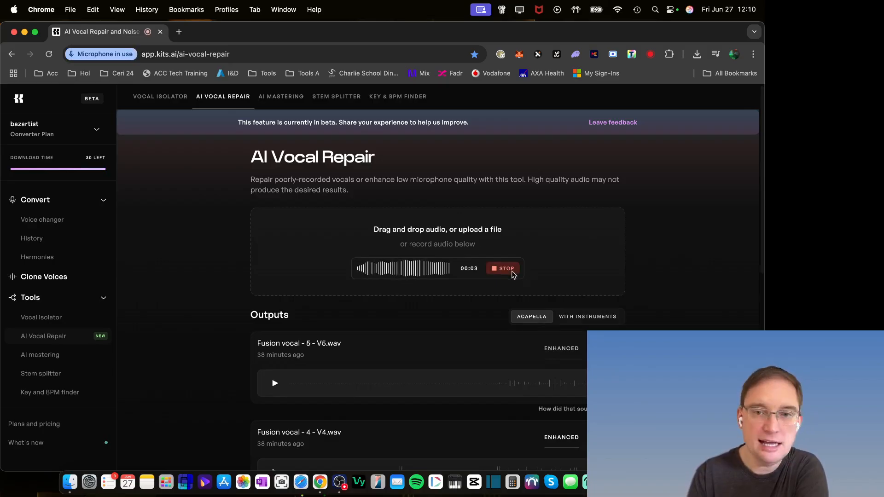
{"action": "left_click", "coordinate": [506, 269]}
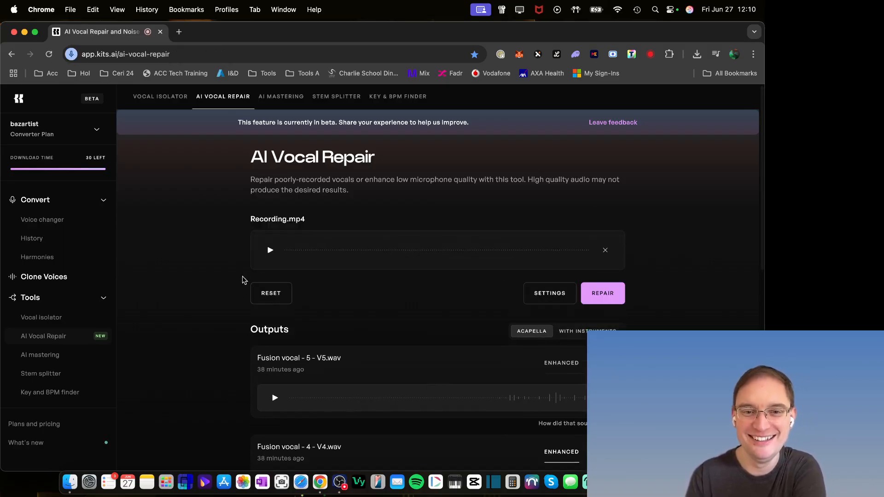
{"action": "left_click", "coordinate": [270, 250]}
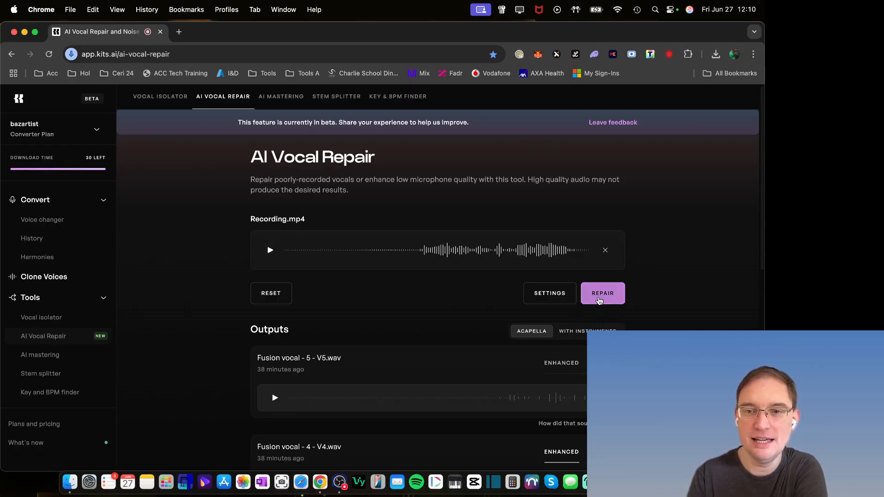
Step: Start repairing Recording.mp4 with Auto EQ kept on the Warm profile at 75% strength
{"action": "left_click", "coordinate": [602, 293]}
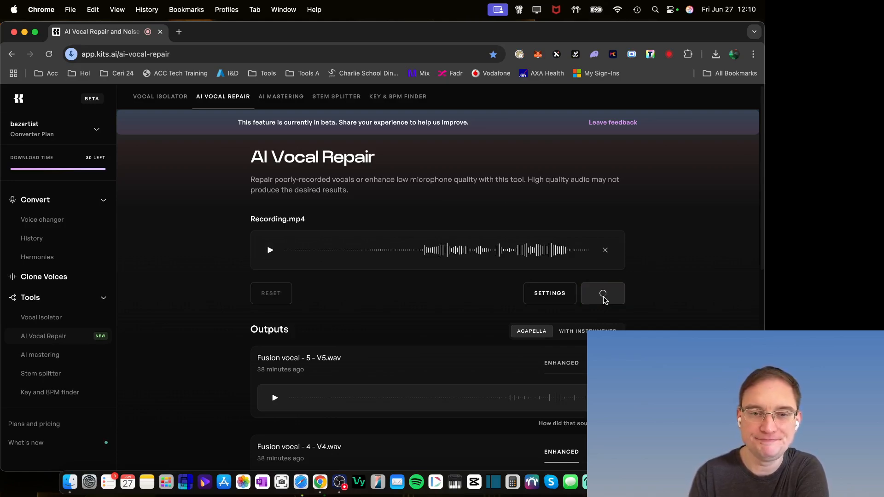
{"action": "left_click", "coordinate": [603, 293]}
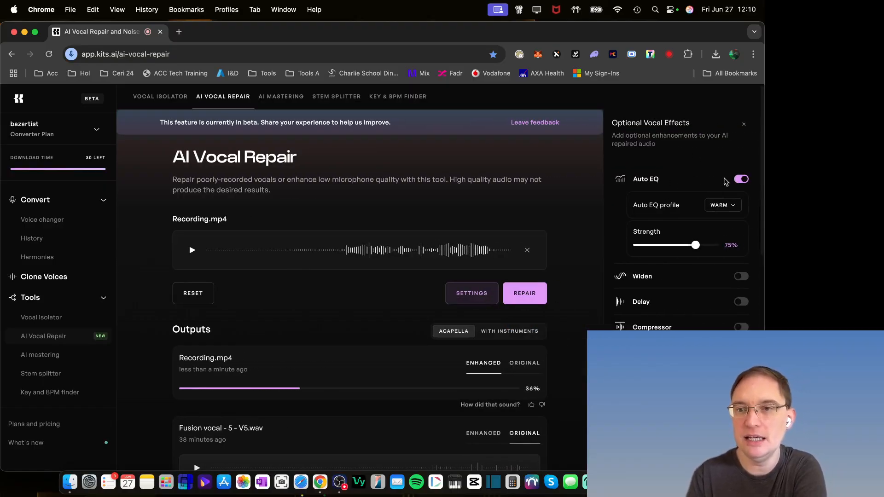
{"action": "left_click", "coordinate": [723, 205]}
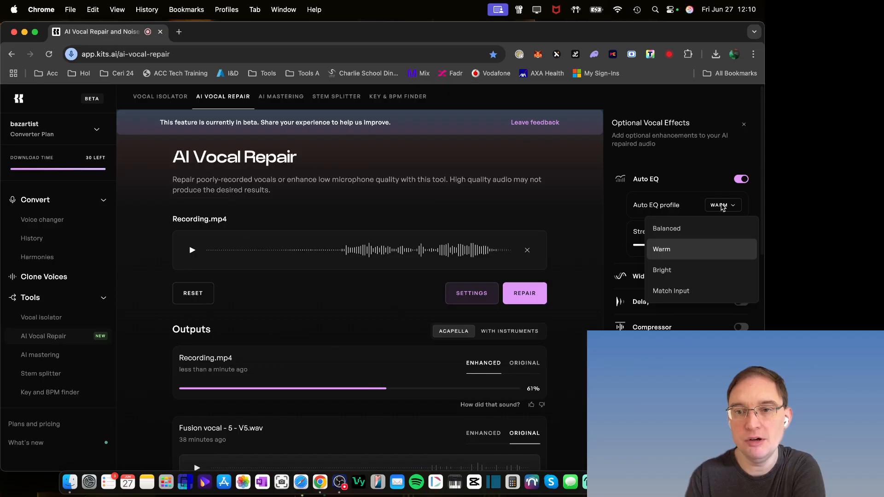
{"action": "left_click", "coordinate": [662, 249]}
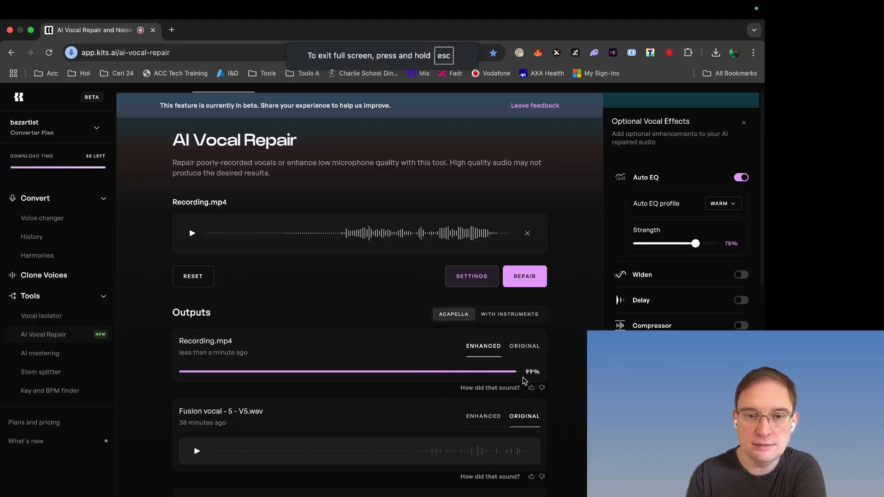
{"action": "mouse_move", "coordinate": [743, 123]}
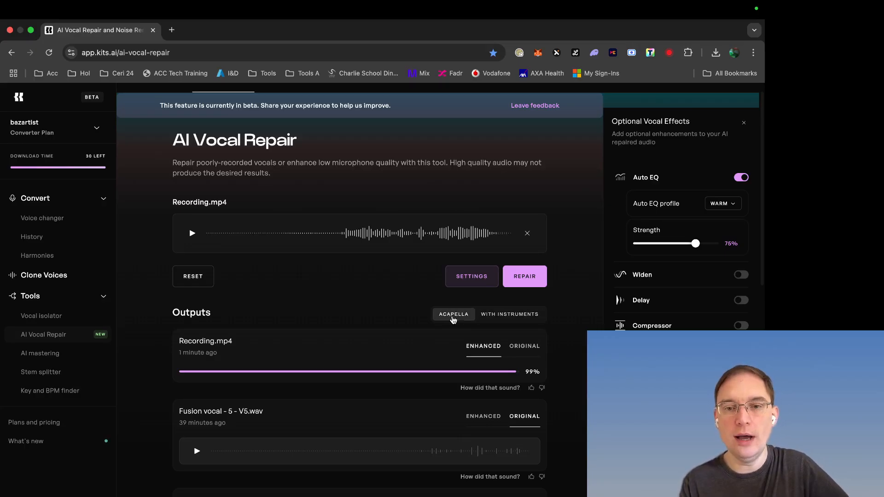
Step: Play the original version of Recording.mp4 from the Vocal Repair outputs list
{"action": "scroll", "scroll_direction": "down", "scroll_amount": 3}
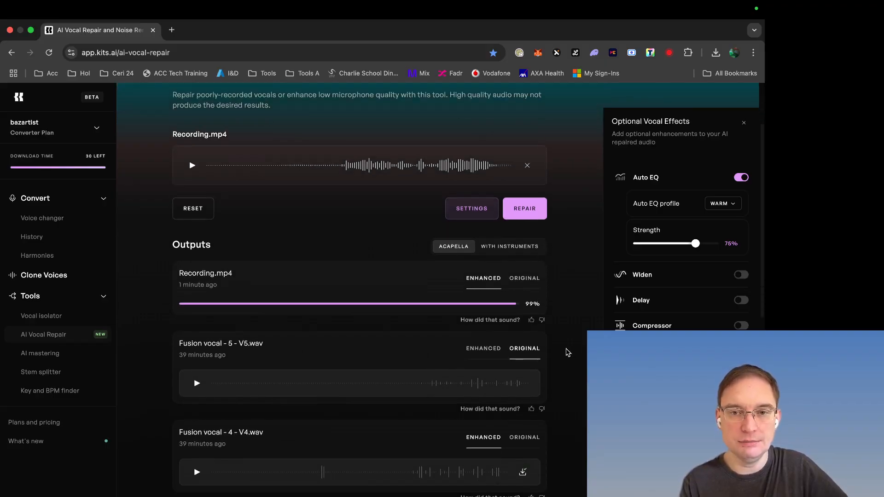
{"action": "scroll", "scroll_direction": "down", "scroll_amount": 3}
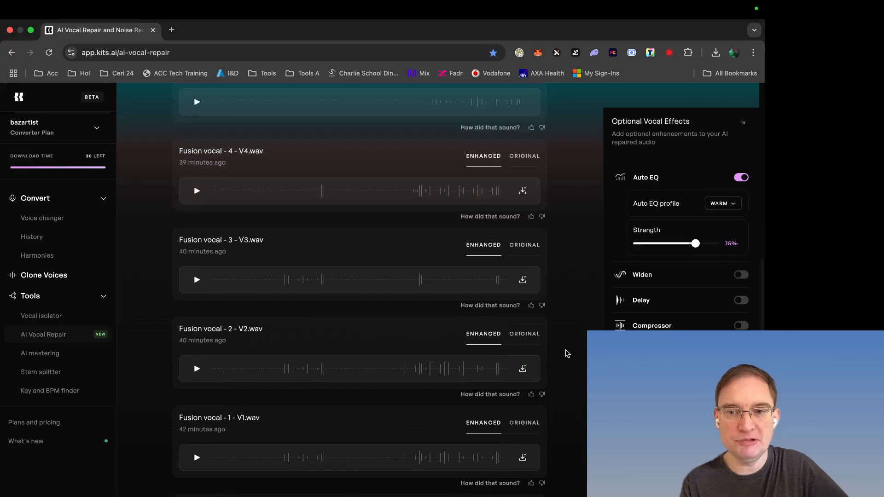
{"action": "scroll", "scroll_direction": "up", "scroll_amount": 3}
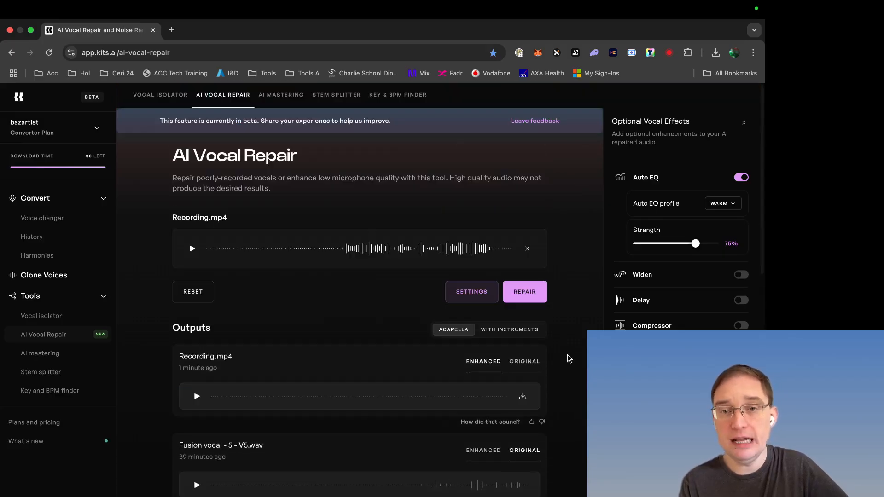
{"action": "scroll", "scroll_direction": "down", "scroll_amount": 3}
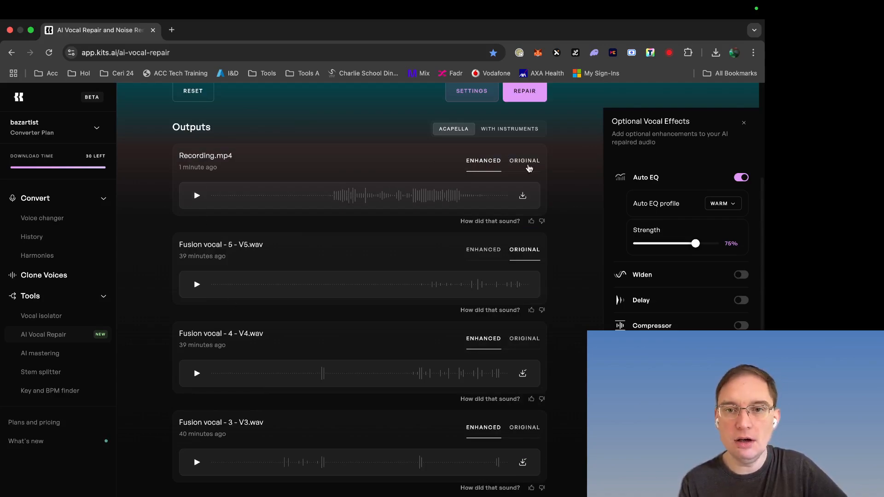
{"action": "left_click", "coordinate": [524, 161]}
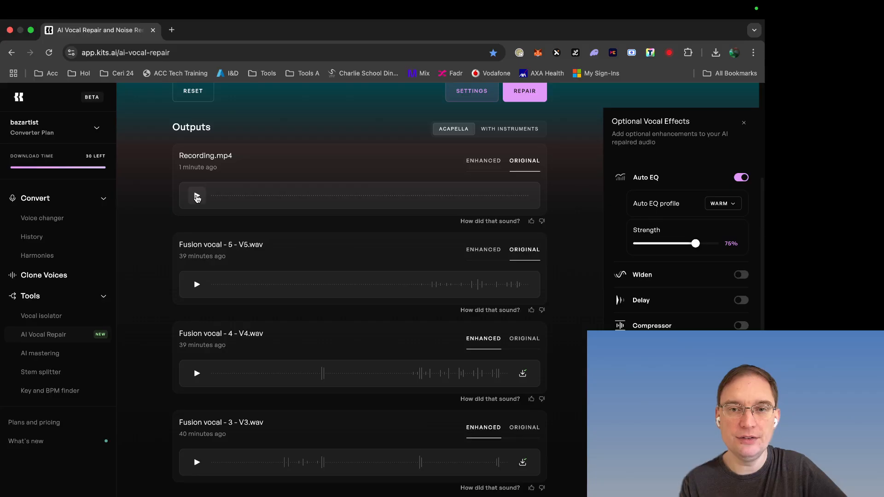
{"action": "left_click", "coordinate": [196, 195]}
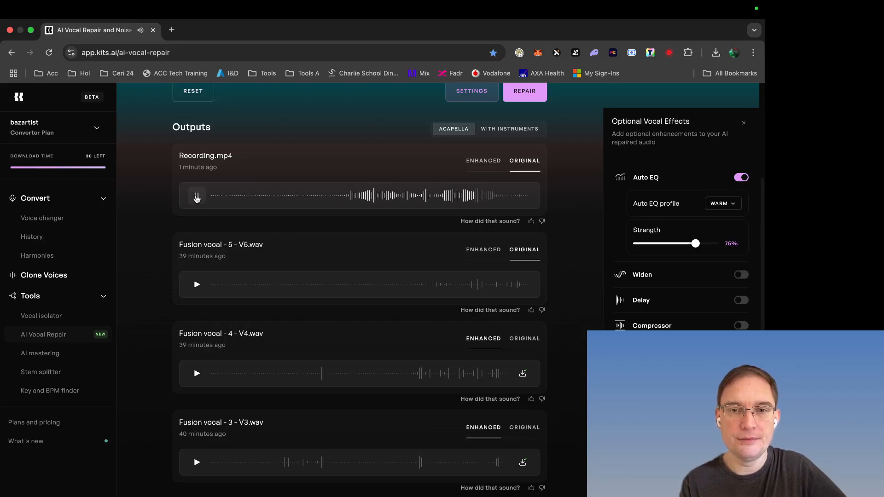
Step: Play the enhanced version of Recording.mp4 to compare with the original
{"action": "left_click", "coordinate": [483, 160]}
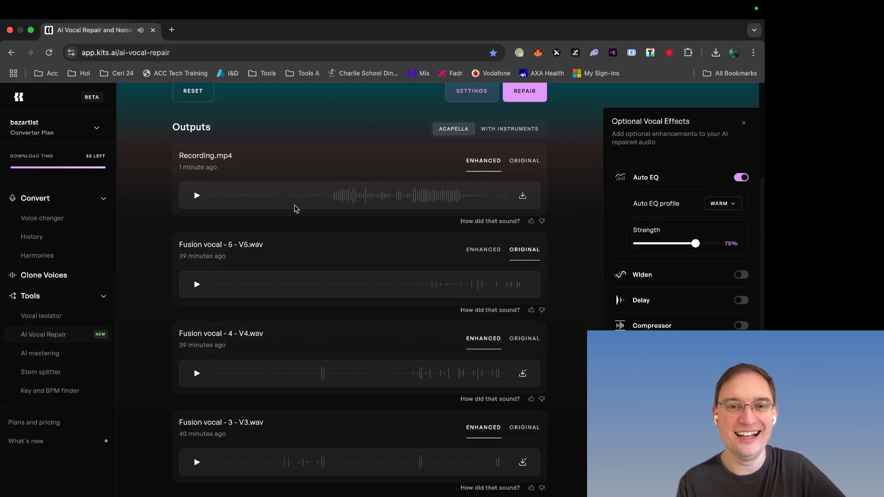
{"action": "left_click", "coordinate": [196, 196]}
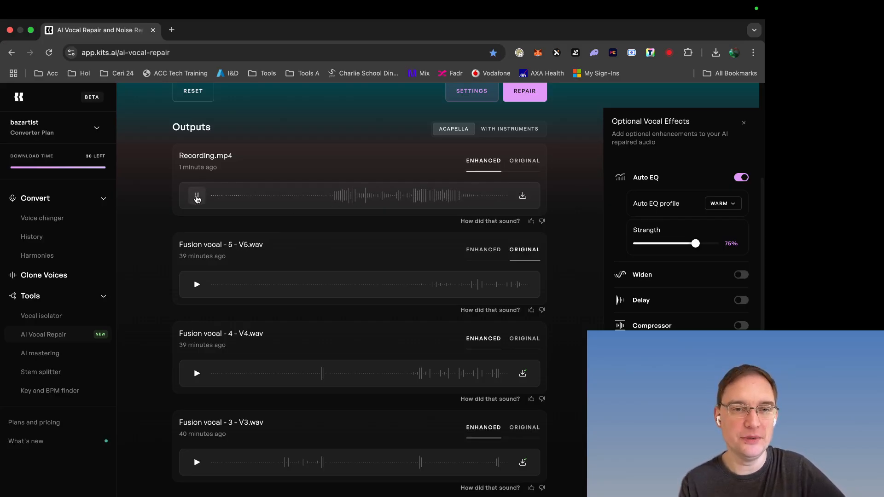
{"action": "left_click", "coordinate": [196, 196]}
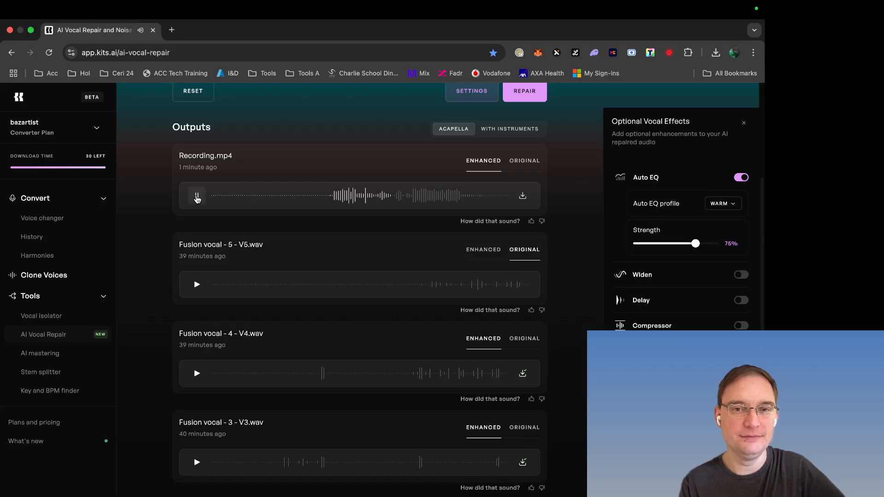
{"action": "left_click", "coordinate": [197, 195]}
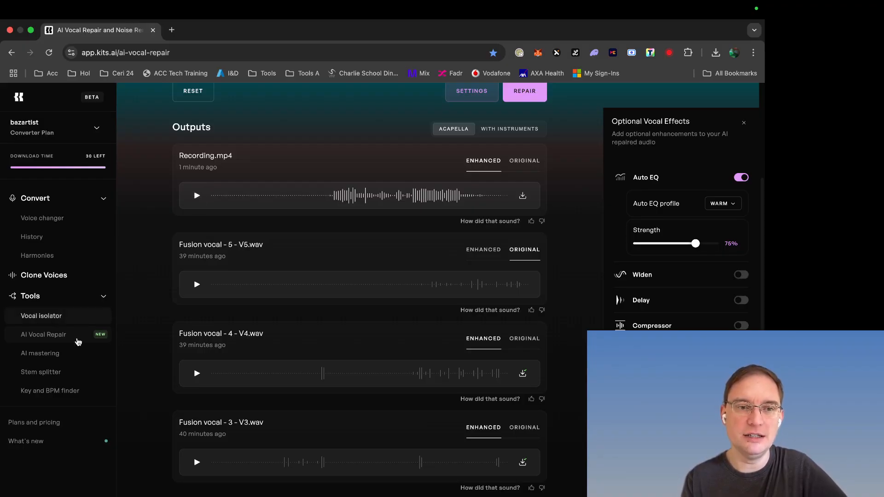
Step: Review the AI Mastering tool's mastering style preset tiles and their descriptions
{"action": "left_click", "coordinate": [40, 353]}
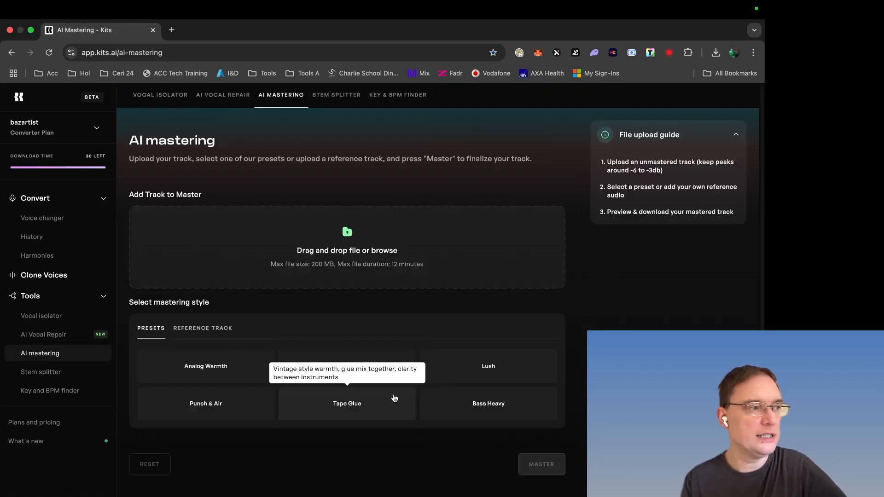
{"action": "mouse_move", "coordinate": [488, 366]}
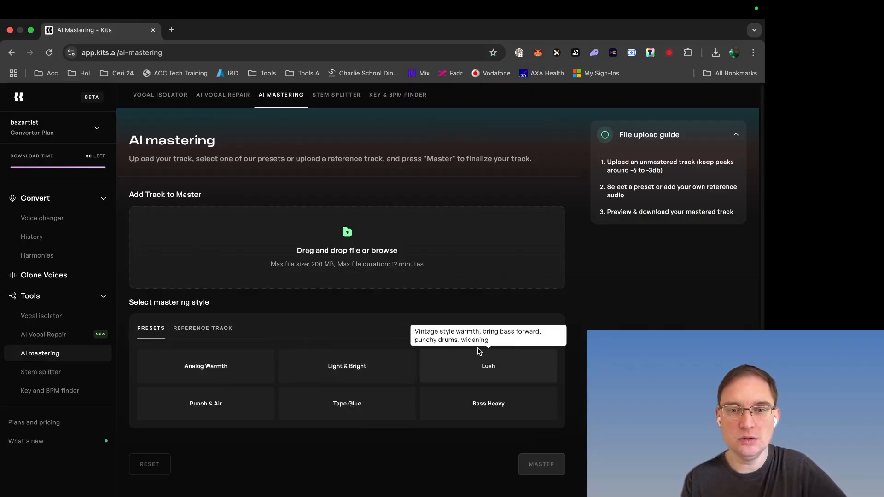
{"action": "scroll", "scroll_direction": "down", "scroll_amount": 3}
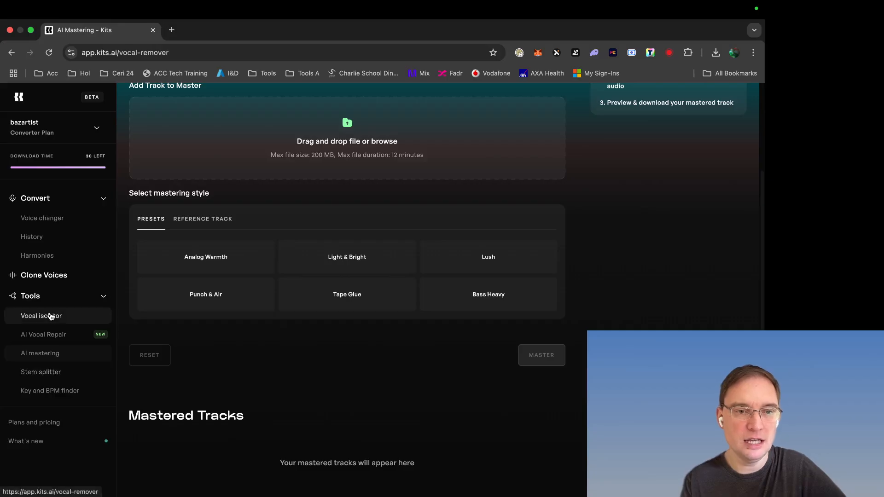
Step: Review the Vocal Isolator's removal option toggles, then move on to the Key and BPM finder
{"action": "left_click", "coordinate": [41, 316]}
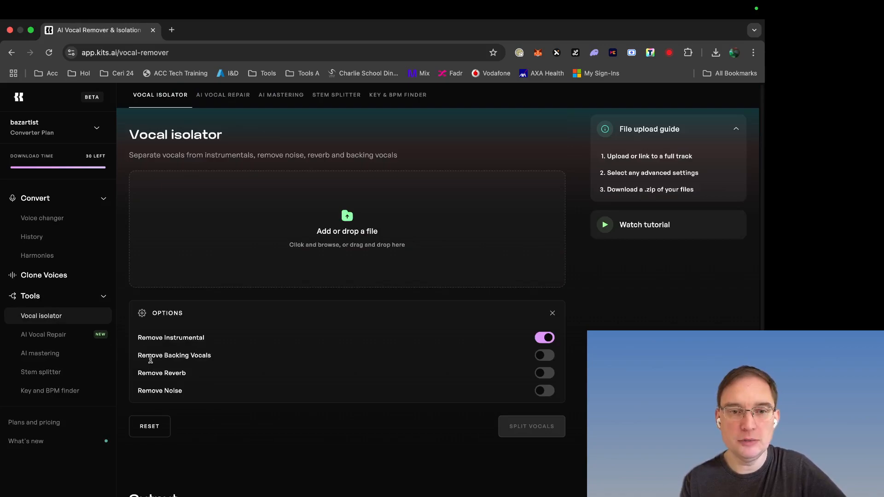
{"action": "mouse_move", "coordinate": [191, 377]}
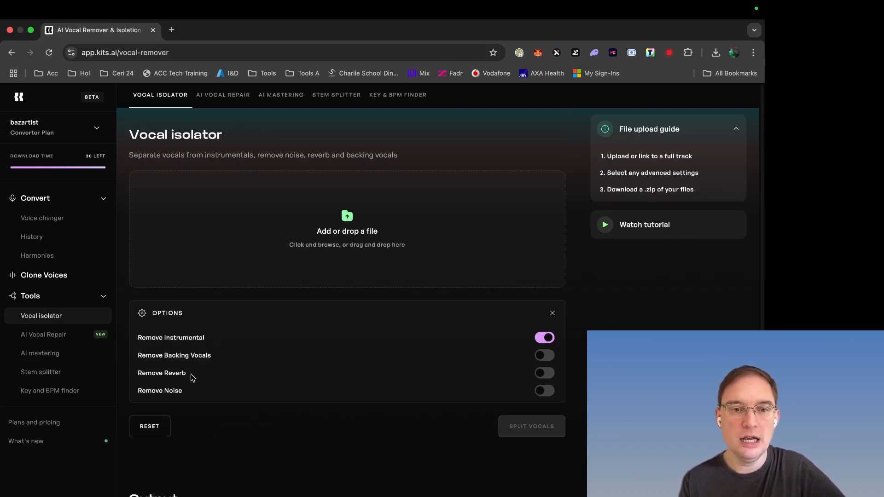
{"action": "mouse_move", "coordinate": [41, 372]}
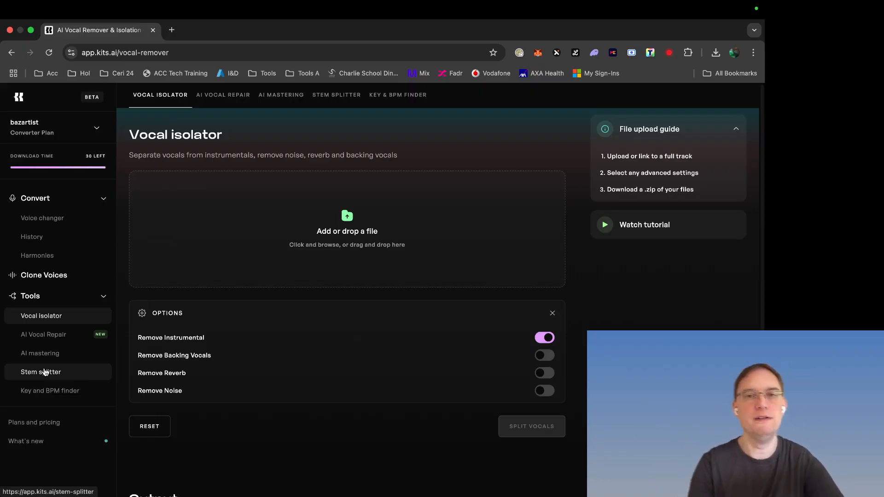
{"action": "left_click", "coordinate": [50, 390]}
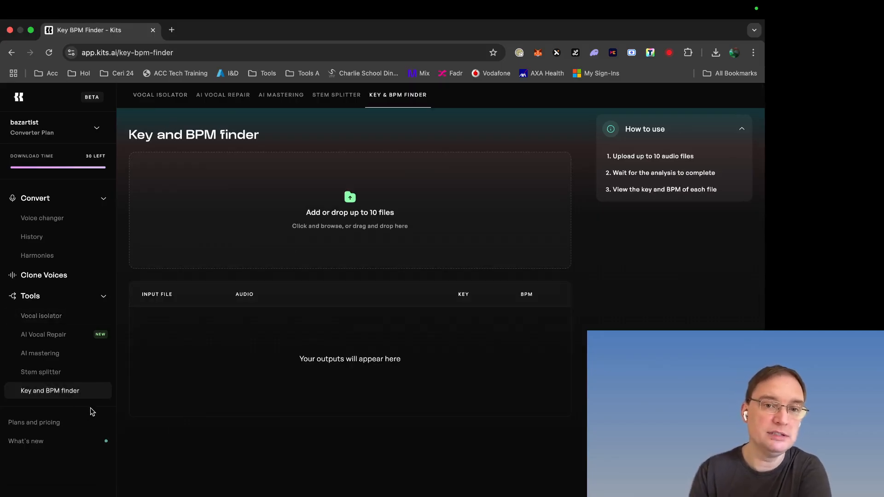
{"action": "mouse_move", "coordinate": [60, 333]}
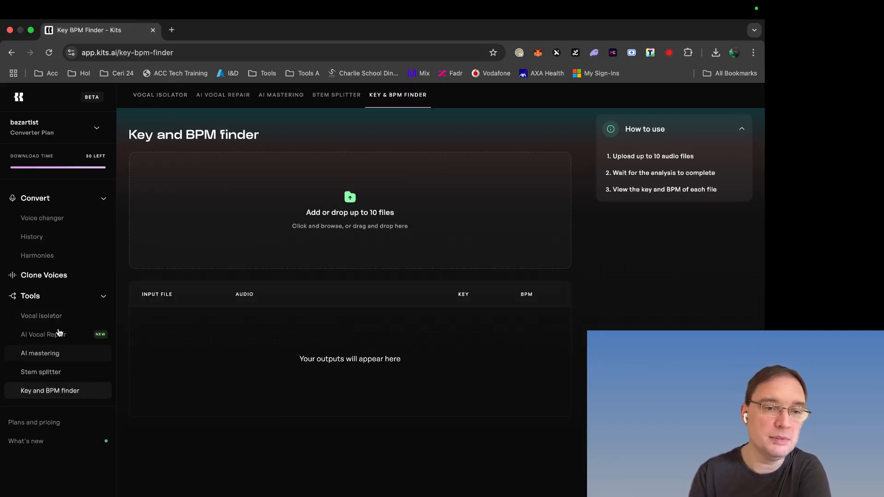
Step: Check the Uploaded and Saved voice model lists on Create a voice, both still empty
{"action": "left_click", "coordinate": [44, 275]}
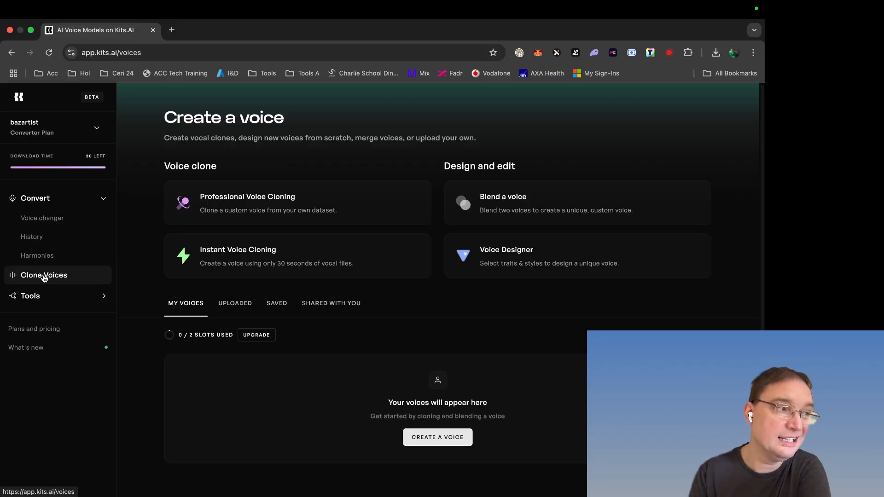
{"action": "mouse_move", "coordinate": [284, 314]}
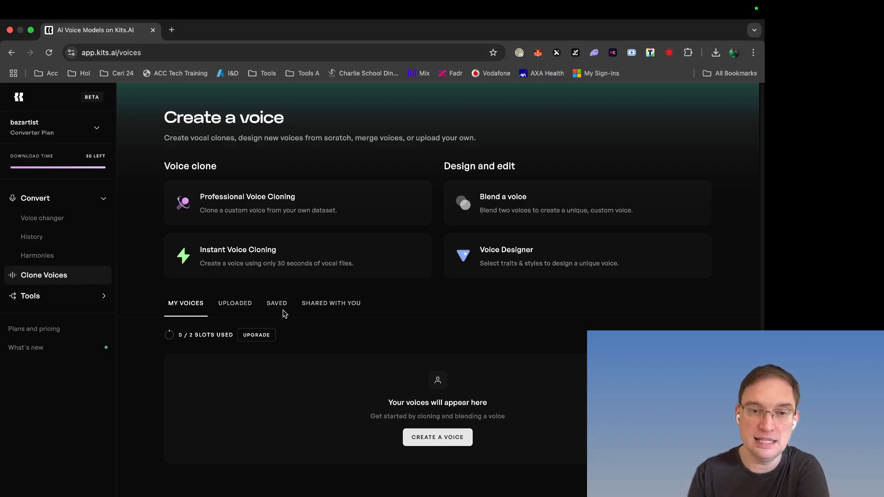
{"action": "left_click", "coordinate": [235, 303]}
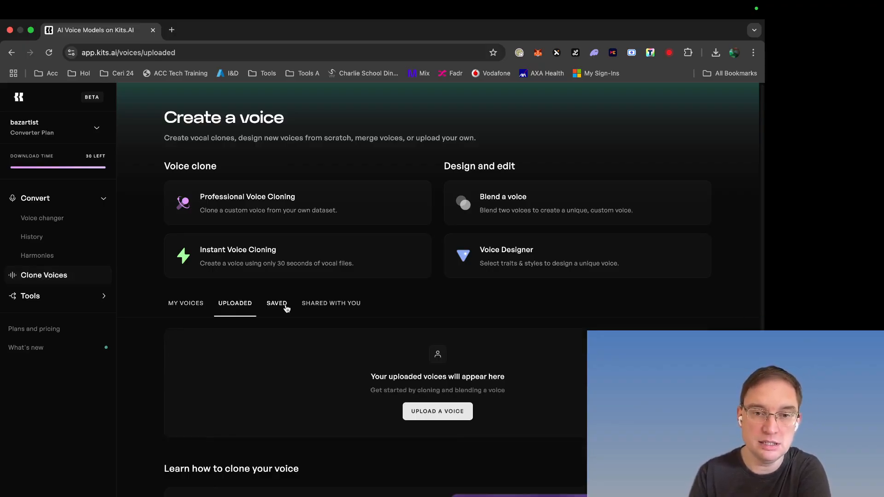
{"action": "left_click", "coordinate": [276, 302]}
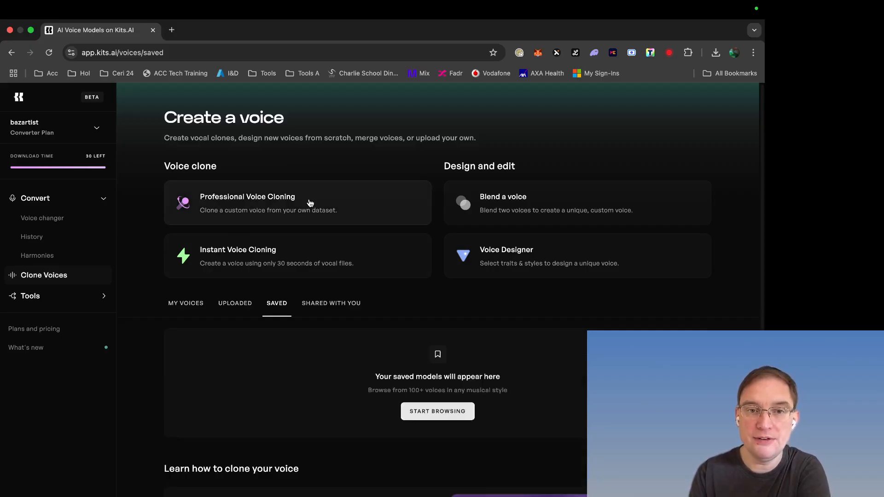
{"action": "mouse_move", "coordinate": [286, 274]}
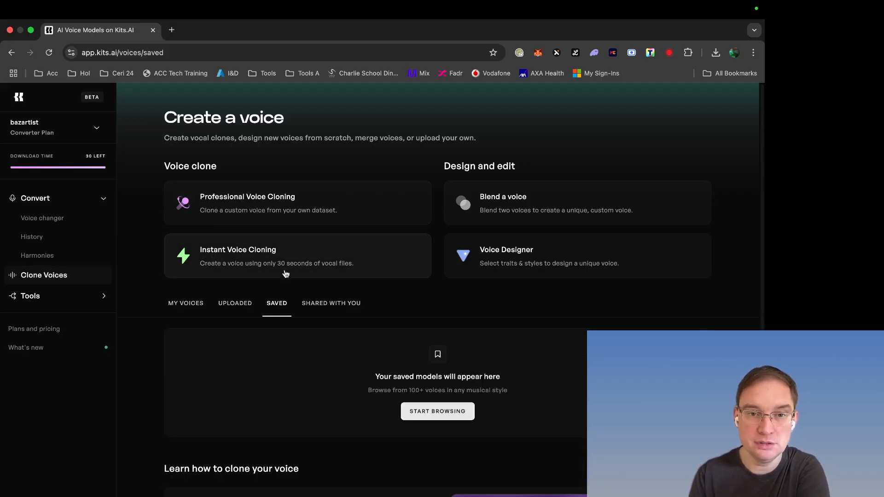
{"action": "mouse_move", "coordinate": [276, 271]}
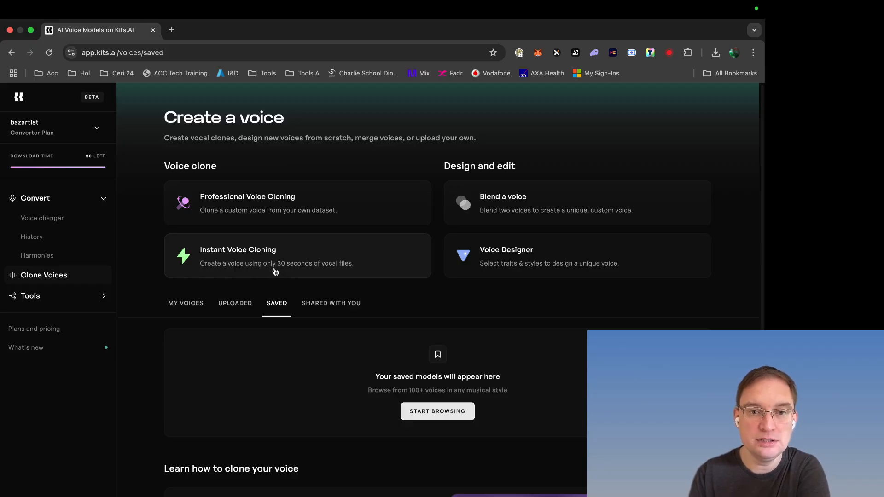
{"action": "mouse_move", "coordinate": [492, 213]}
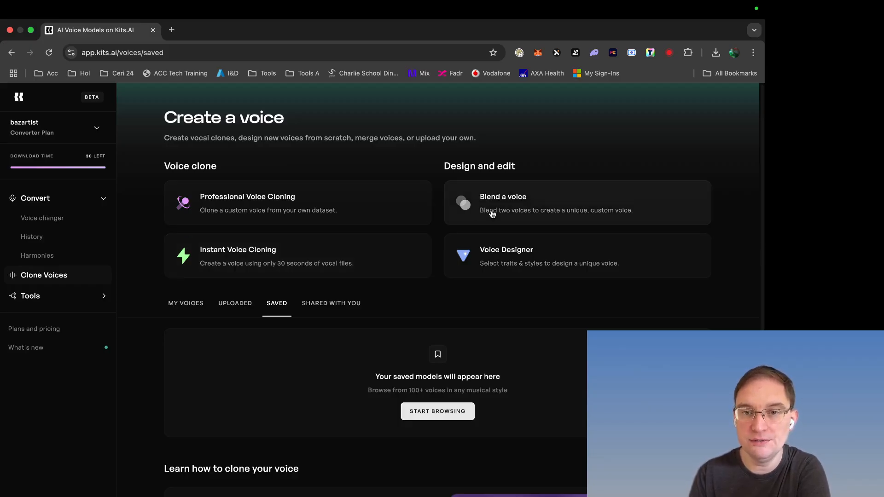
{"action": "mouse_move", "coordinate": [484, 212]}
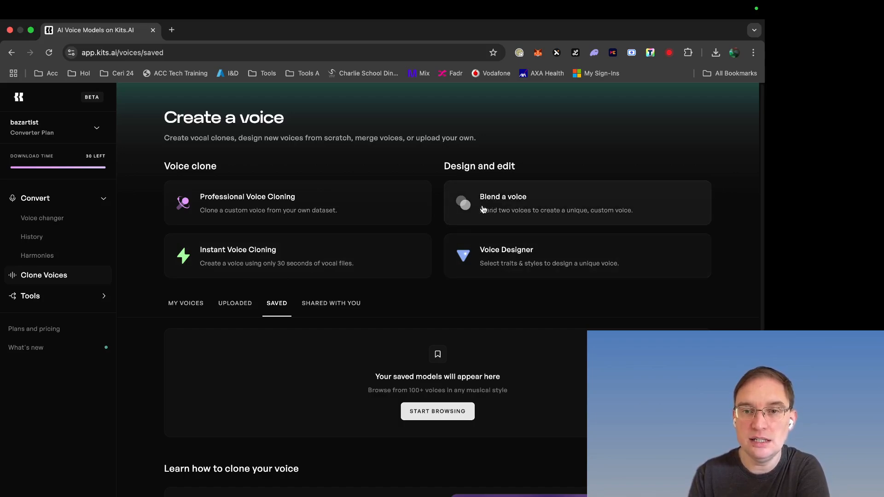
{"action": "scroll", "scroll_direction": "down", "scroll_amount": 3}
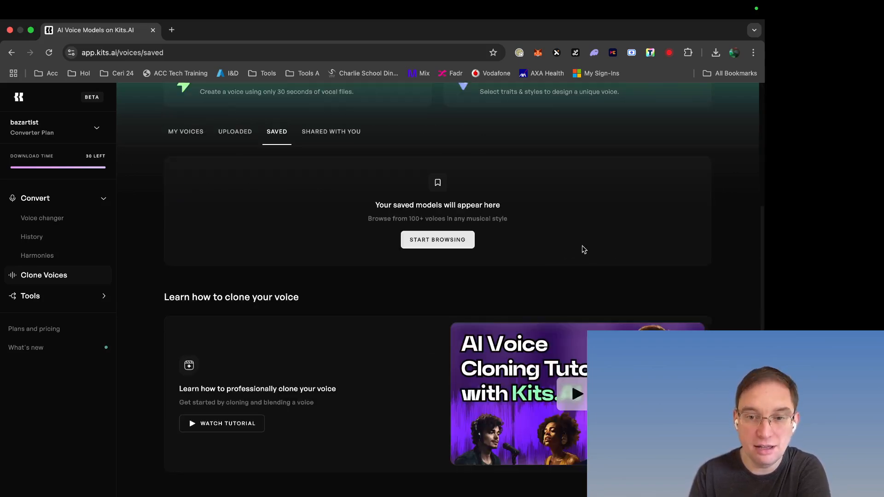
{"action": "mouse_move", "coordinate": [37, 256]}
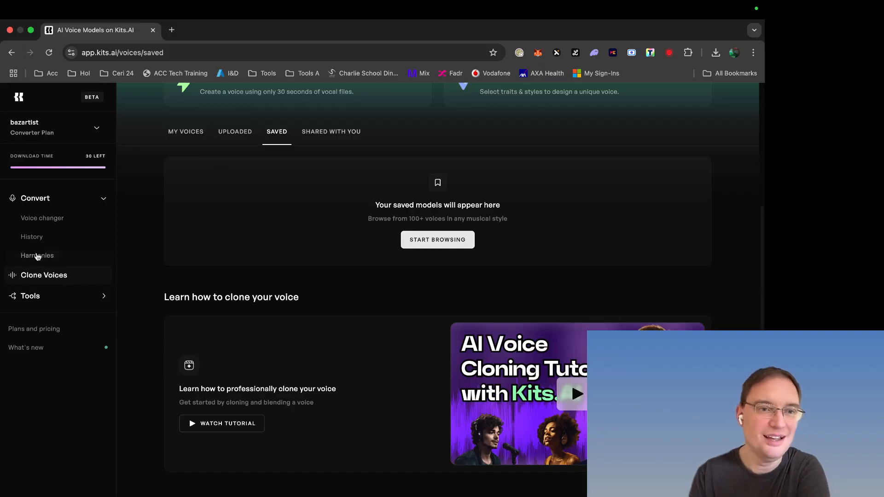
{"action": "left_click", "coordinate": [37, 256]}
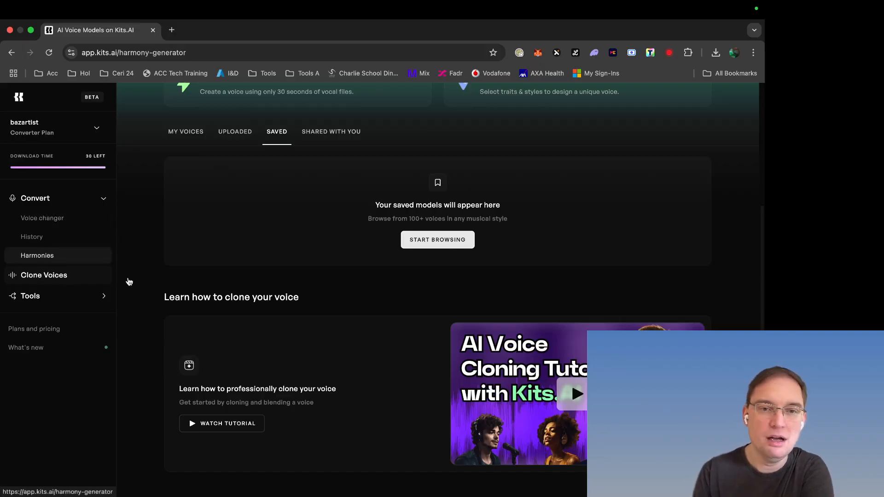
Step: Record a short vocal take in Harmonies, saved as the Recording.mp4 input clip
{"action": "left_click", "coordinate": [37, 255]}
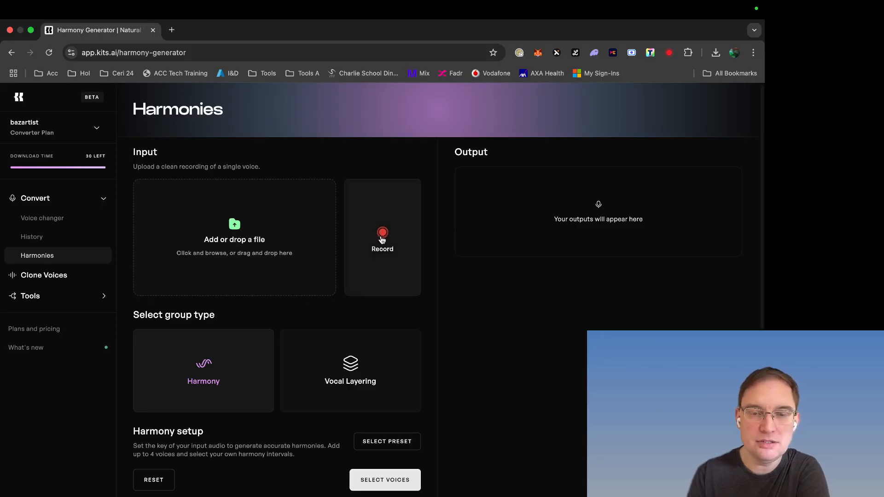
{"action": "left_click", "coordinate": [382, 237]}
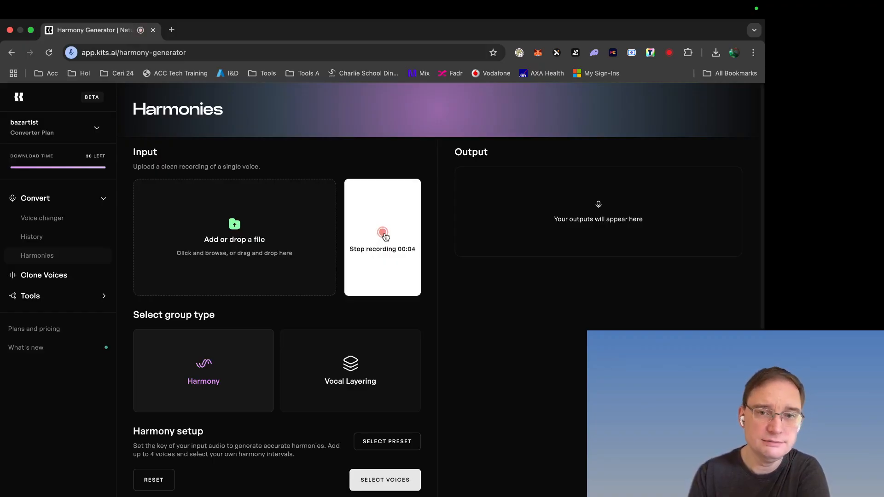
{"action": "left_click", "coordinate": [382, 231]}
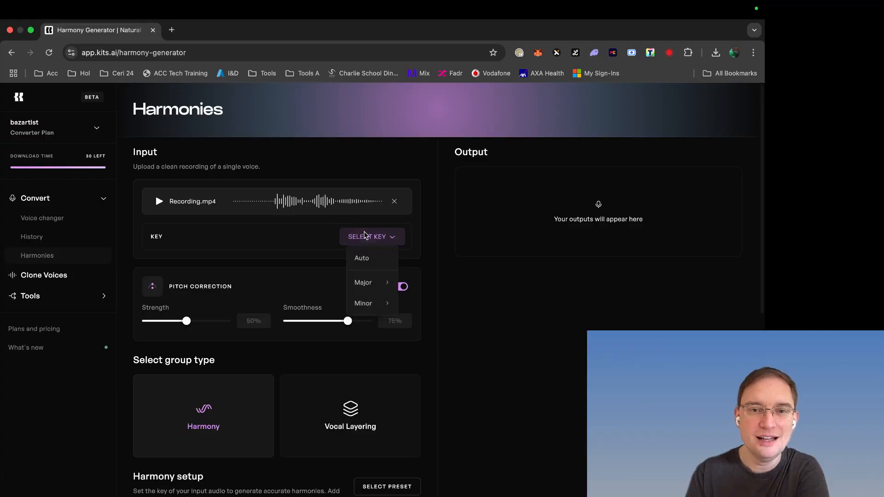
Step: Set the harmony key to Auto detection and bring up the voice picker for Harmony setup
{"action": "left_click", "coordinate": [362, 258]}
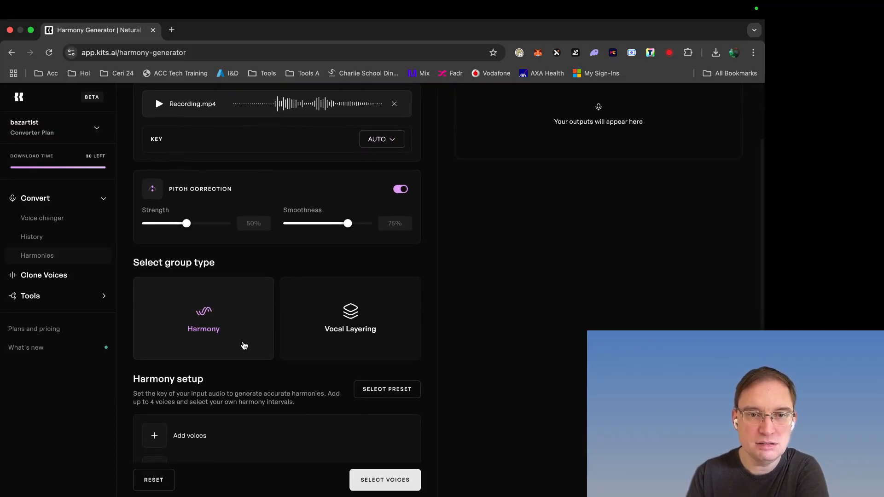
{"action": "scroll", "scroll_direction": "down", "scroll_amount": 3}
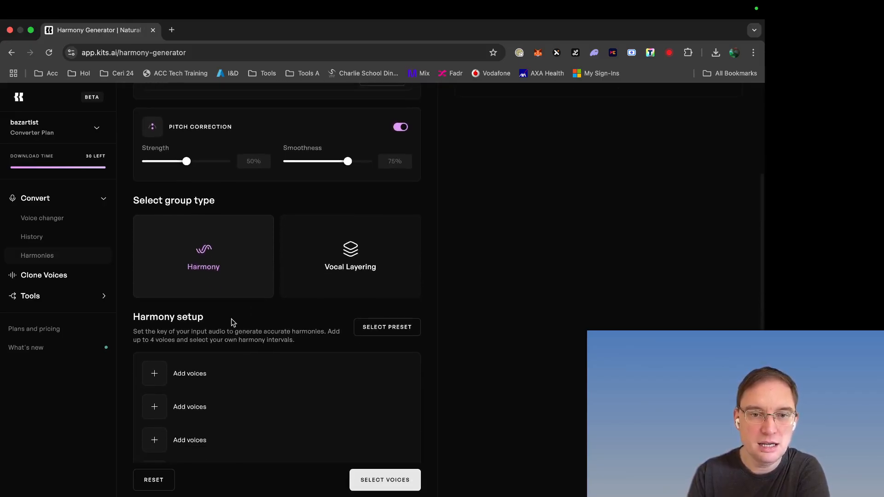
{"action": "scroll", "scroll_direction": "down", "scroll_amount": 3}
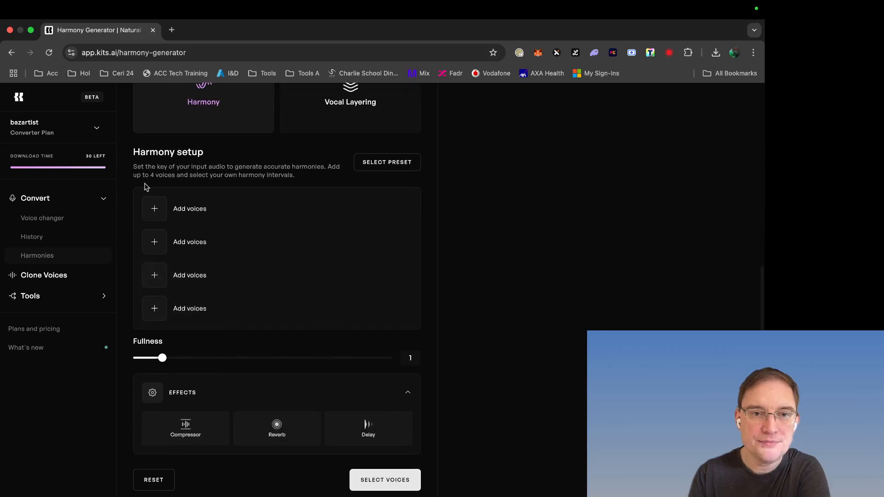
{"action": "left_click", "coordinate": [385, 480]}
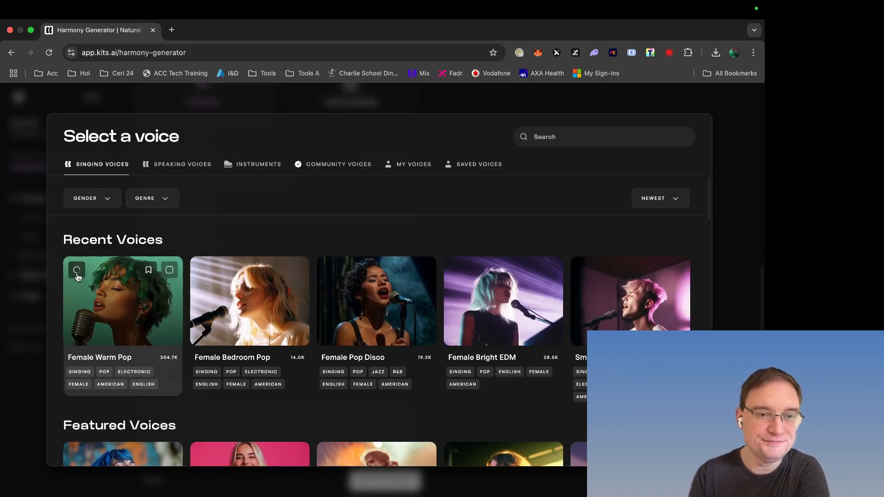
{"action": "left_click", "coordinate": [77, 270]}
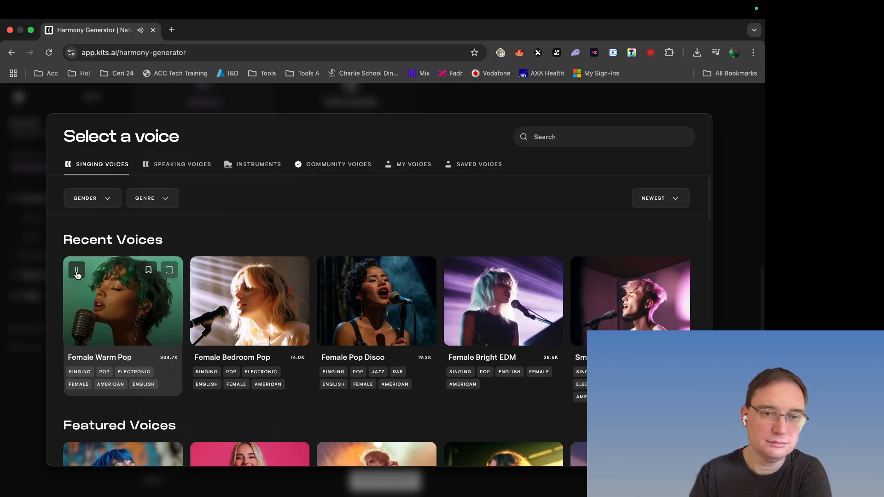
{"action": "left_click", "coordinate": [77, 270]}
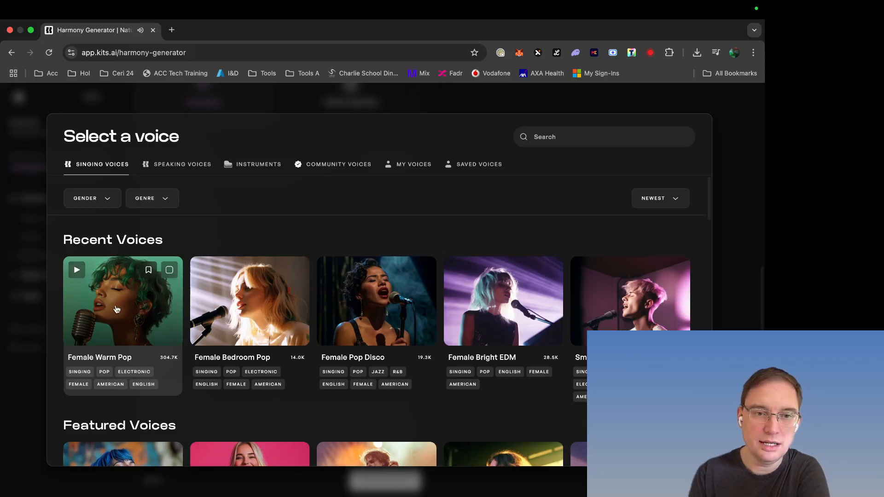
{"action": "left_click", "coordinate": [123, 301]}
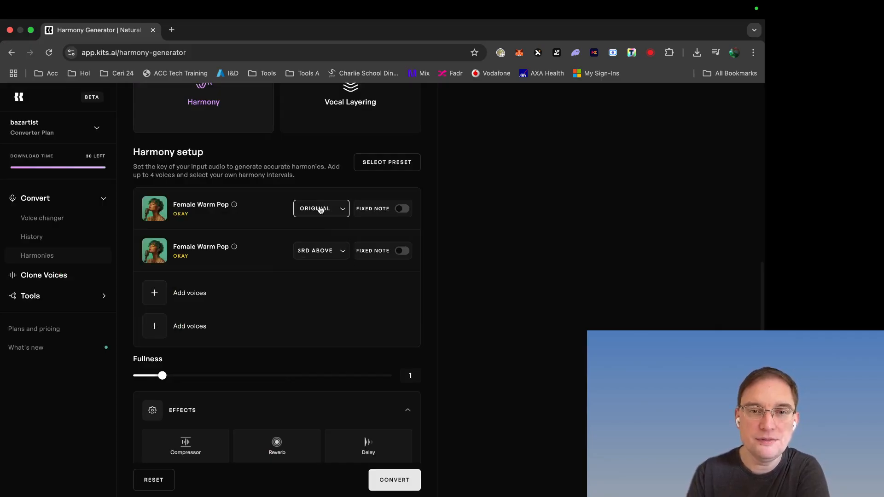
{"action": "scroll", "scroll_direction": "down", "scroll_amount": 3}
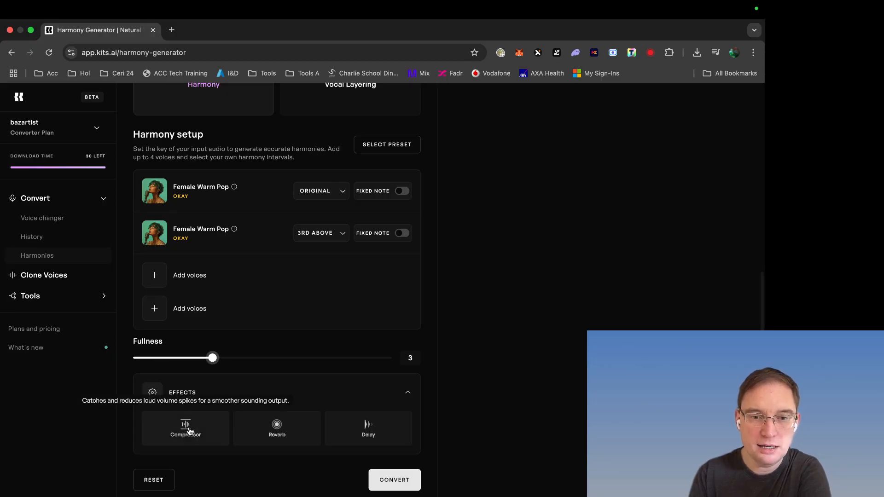
{"action": "left_click", "coordinate": [395, 480]}
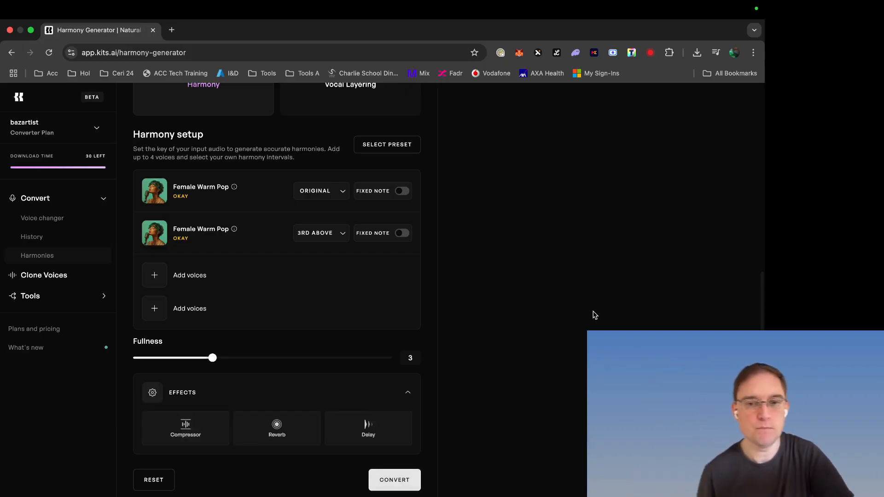
{"action": "mouse_move", "coordinate": [519, 307]}
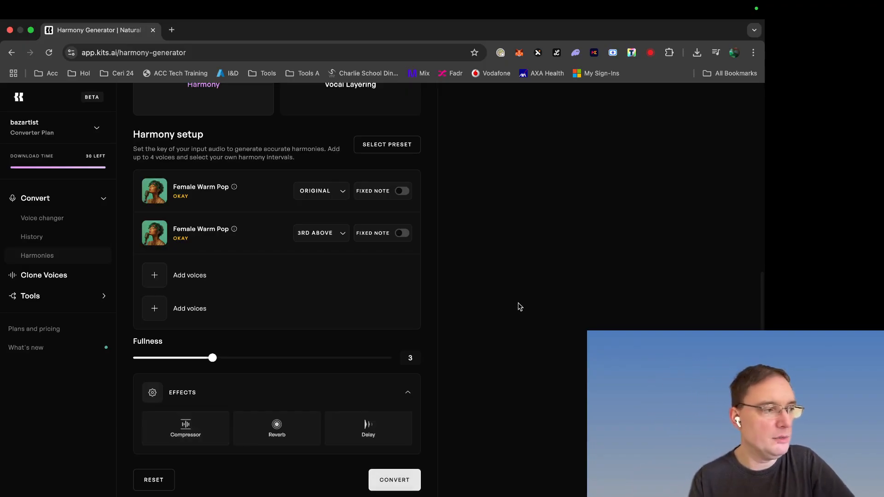
{"action": "mouse_move", "coordinate": [522, 314]}
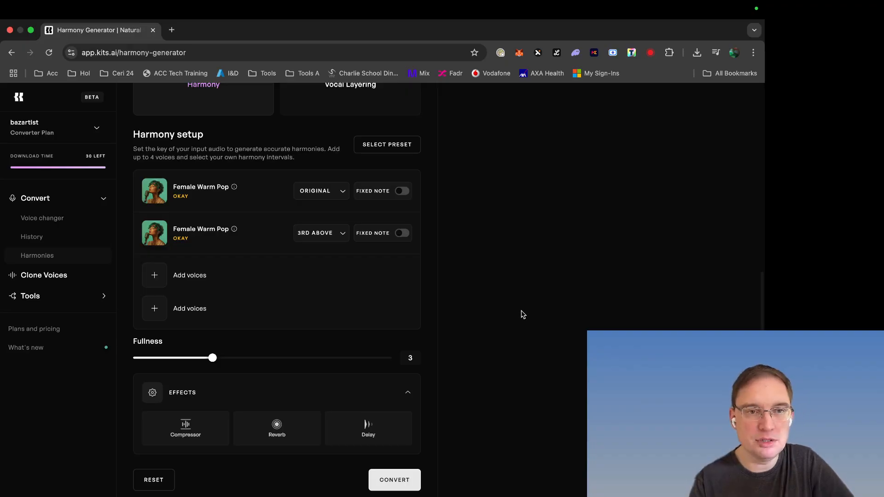
{"action": "scroll", "scroll_direction": "up", "scroll_amount": 3}
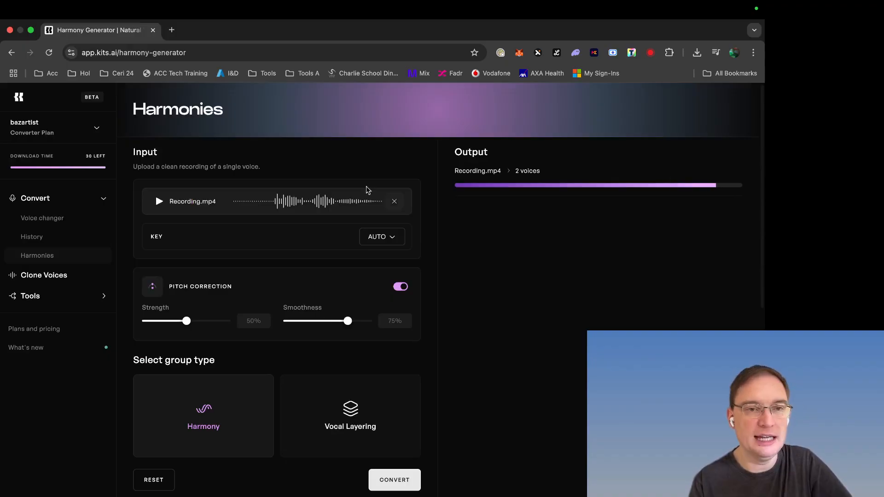
{"action": "mouse_move", "coordinate": [10, 166]}
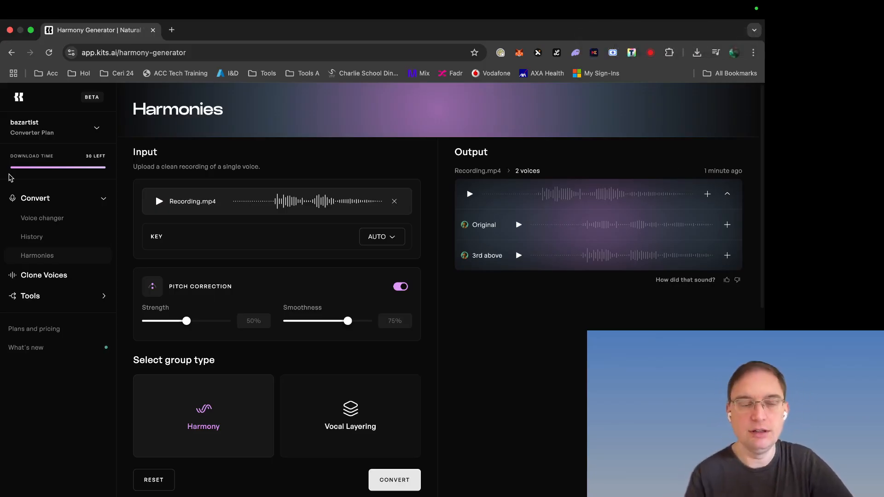
{"action": "mouse_move", "coordinate": [492, 251]}
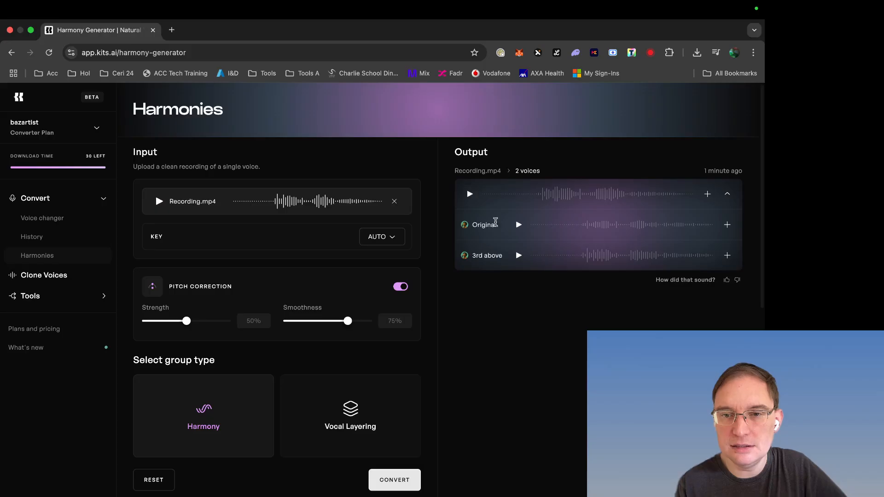
Step: Play the Original track and then the 3rd above track to compare them
{"action": "left_click", "coordinate": [517, 225]}
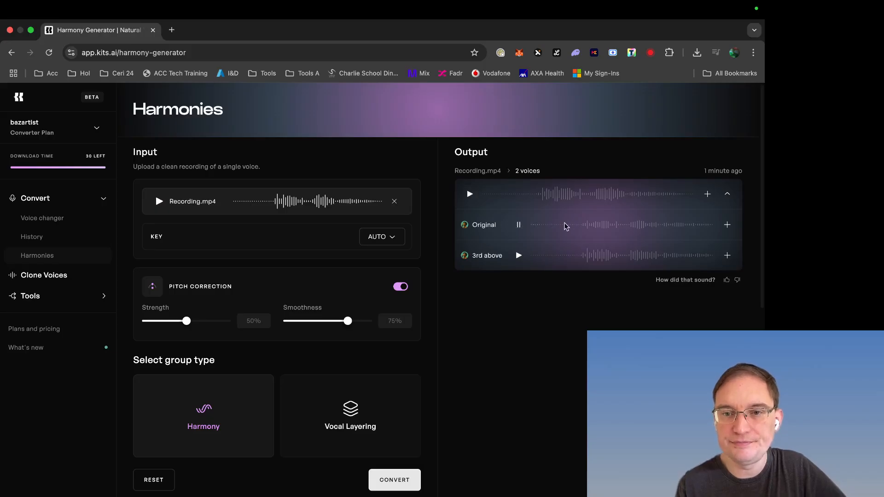
{"action": "left_click", "coordinate": [517, 225]}
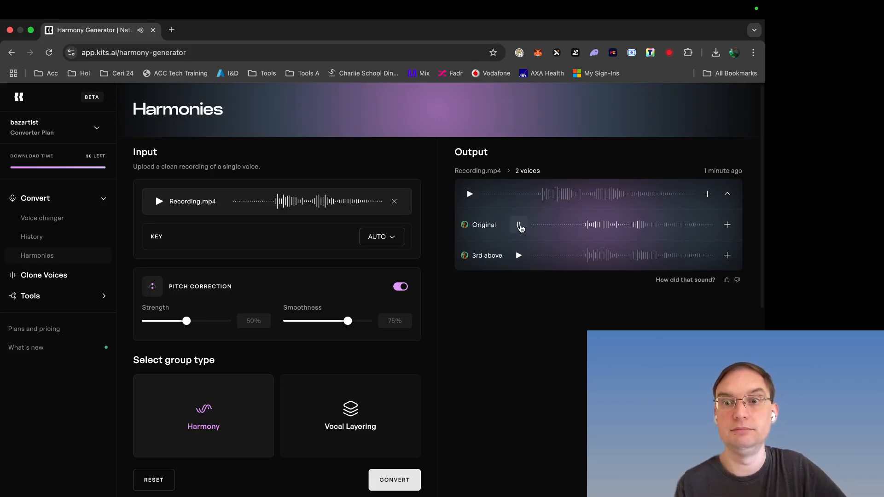
{"action": "left_click", "coordinate": [518, 224]}
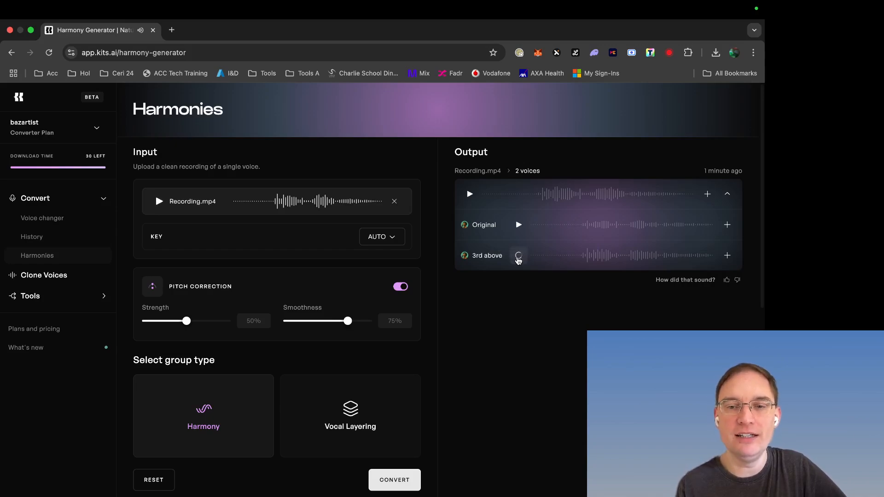
{"action": "left_click", "coordinate": [517, 256]}
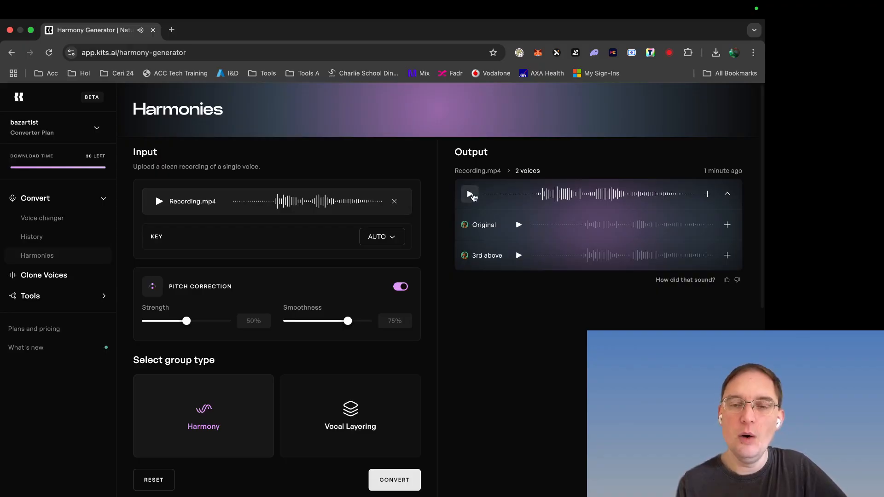
{"action": "mouse_move", "coordinate": [614, 262]}
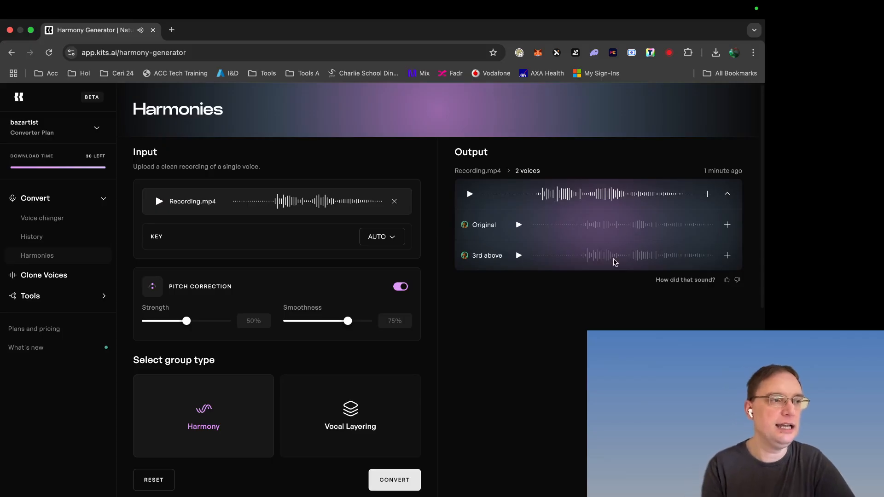
{"action": "mouse_move", "coordinate": [598, 259]}
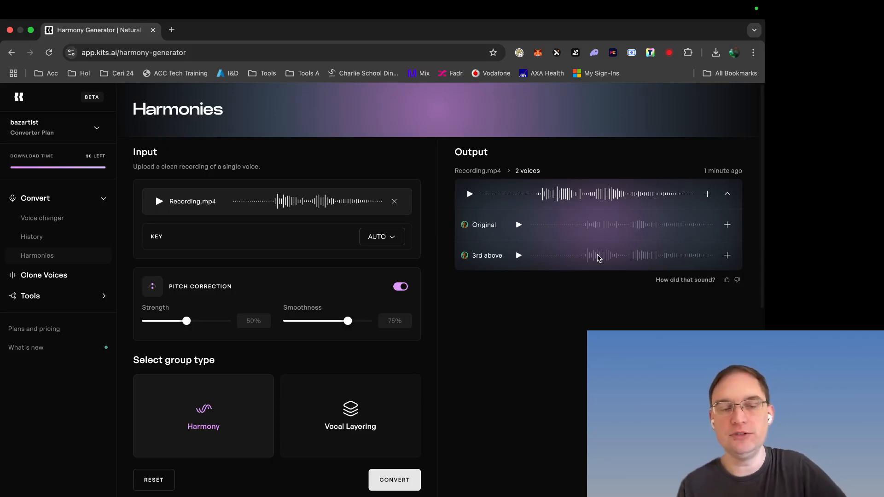
{"action": "scroll", "scroll_direction": "down", "scroll_amount": 3}
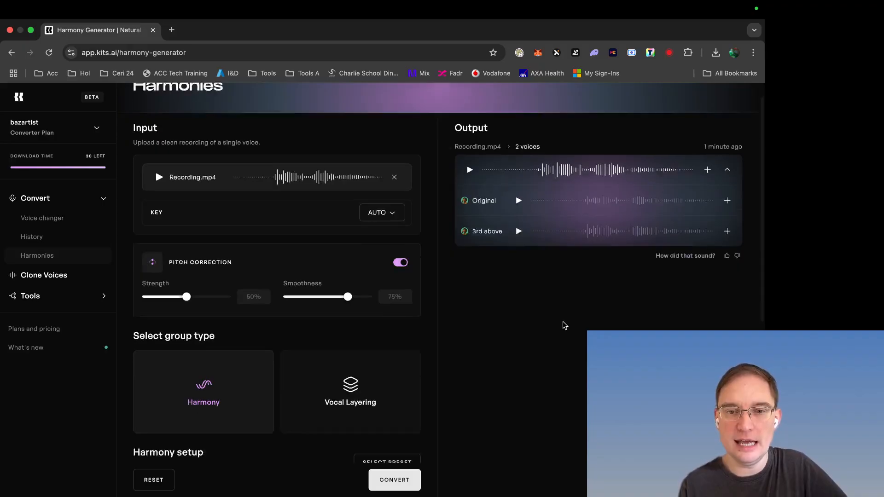
{"action": "scroll", "scroll_direction": "down", "scroll_amount": 3}
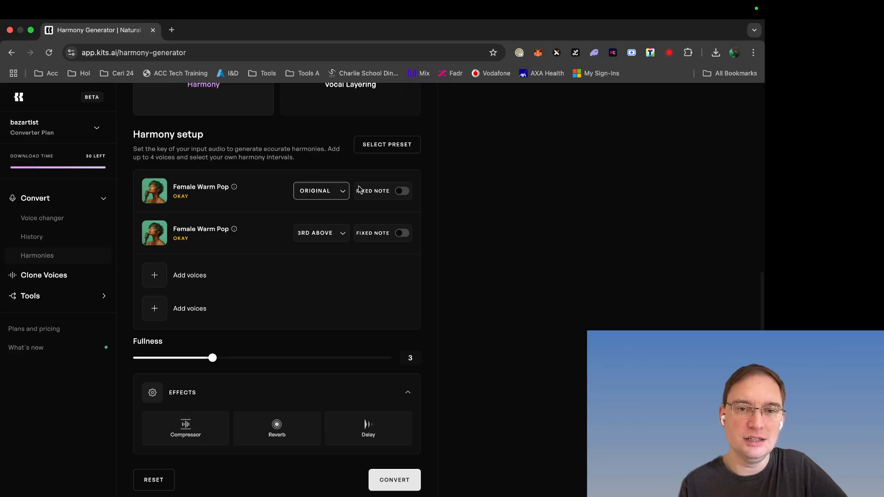
Step: Preview singing voices for the first harmony slot, including Smooth Male Pop, then check My Voices
{"action": "left_click", "coordinate": [153, 190]}
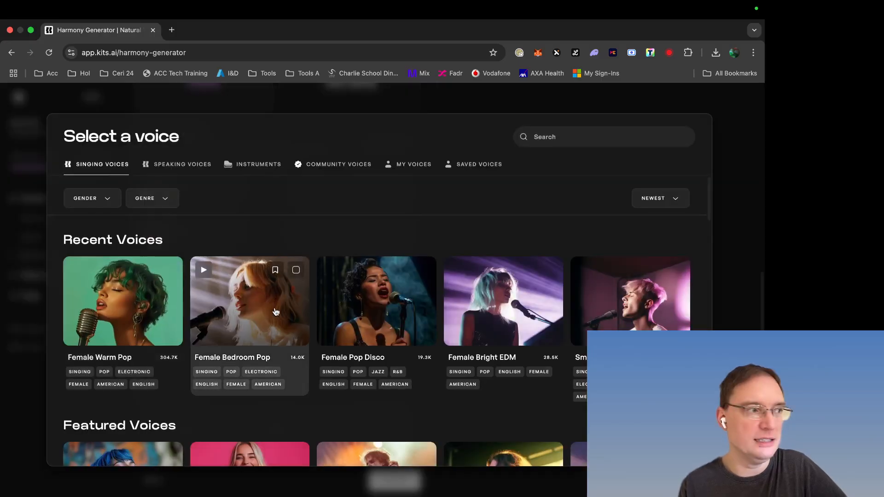
{"action": "scroll", "scroll_direction": "down", "scroll_amount": 3}
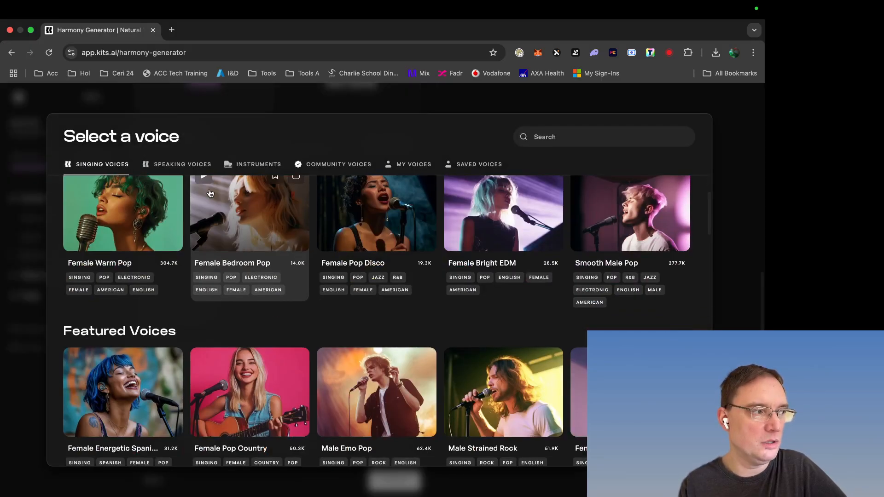
{"action": "scroll", "scroll_direction": "up", "scroll_amount": 3}
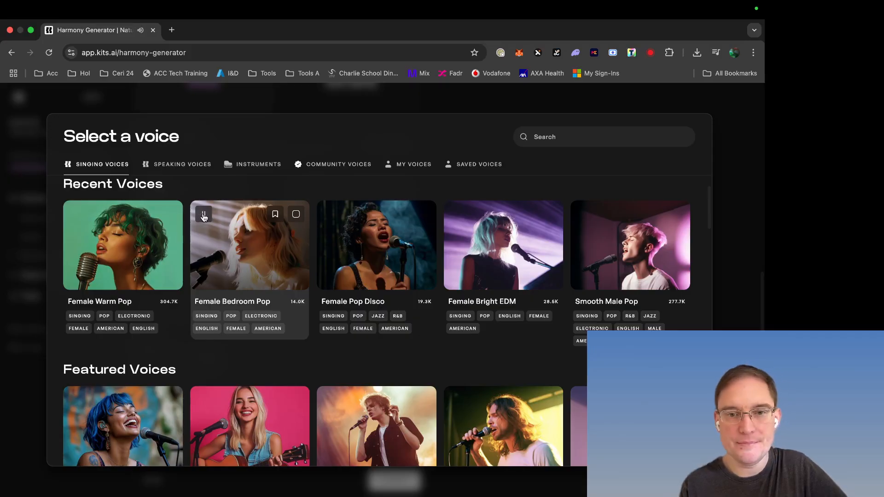
{"action": "mouse_move", "coordinate": [331, 216]}
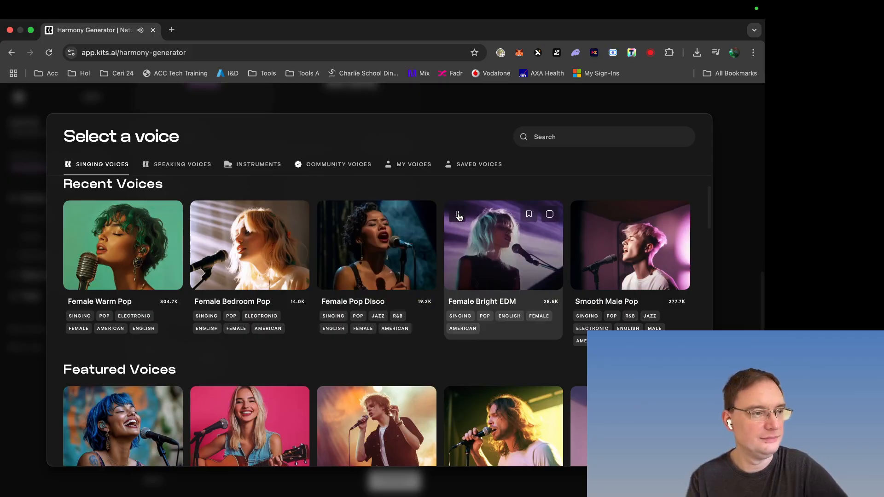
{"action": "mouse_move", "coordinate": [584, 216]}
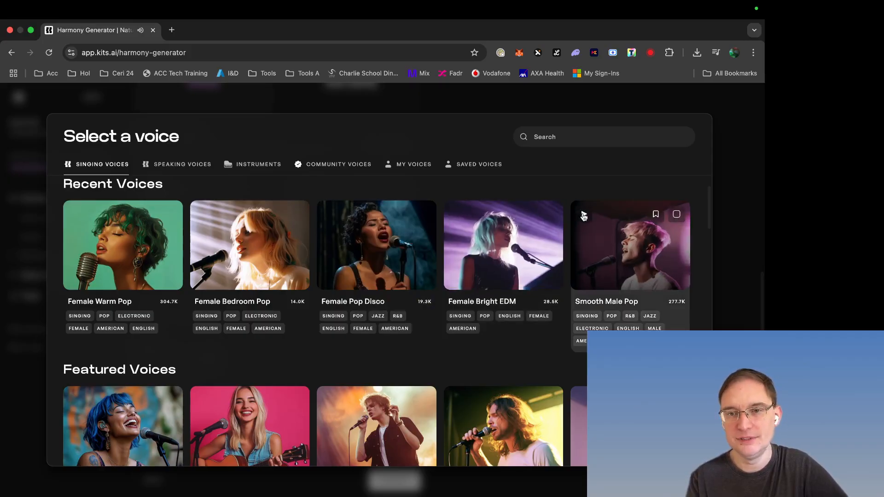
{"action": "left_click", "coordinate": [583, 214]}
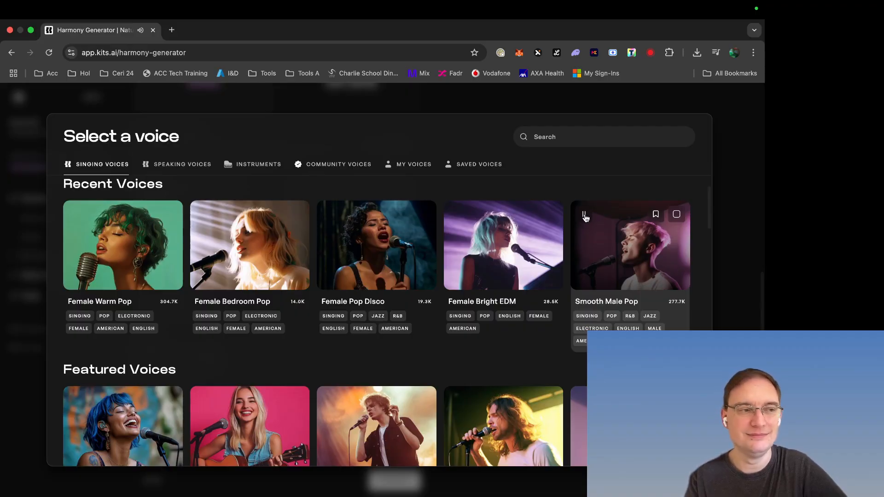
{"action": "mouse_move", "coordinate": [555, 176]}
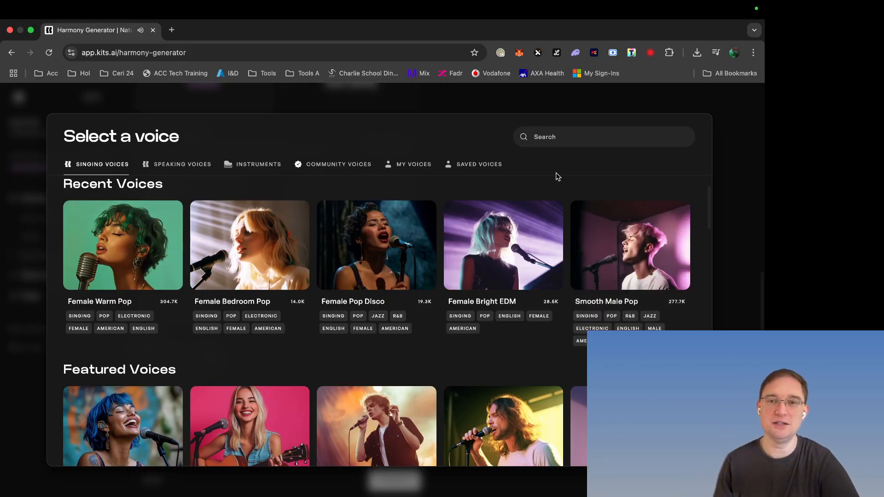
{"action": "left_click", "coordinate": [414, 164]}
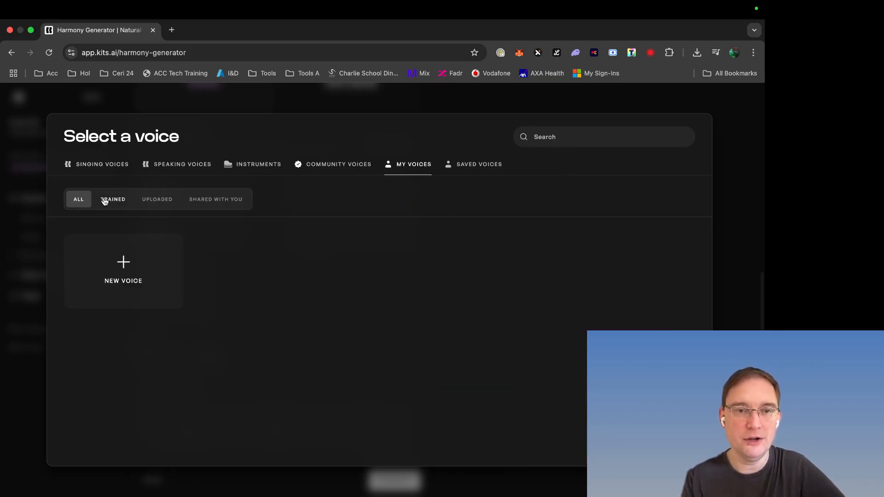
Step: Start a New Voice, landing on Create a voice with Professional voice cloning options
{"action": "left_click", "coordinate": [123, 271]}
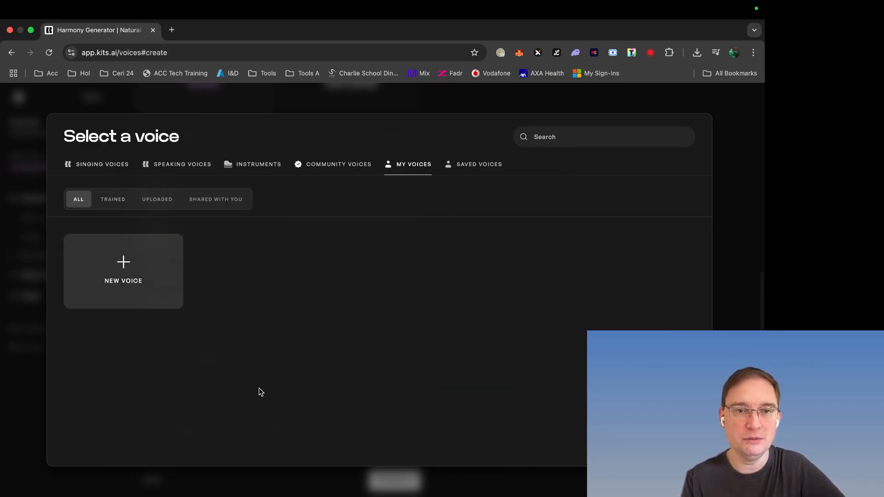
{"action": "left_click", "coordinate": [123, 271]}
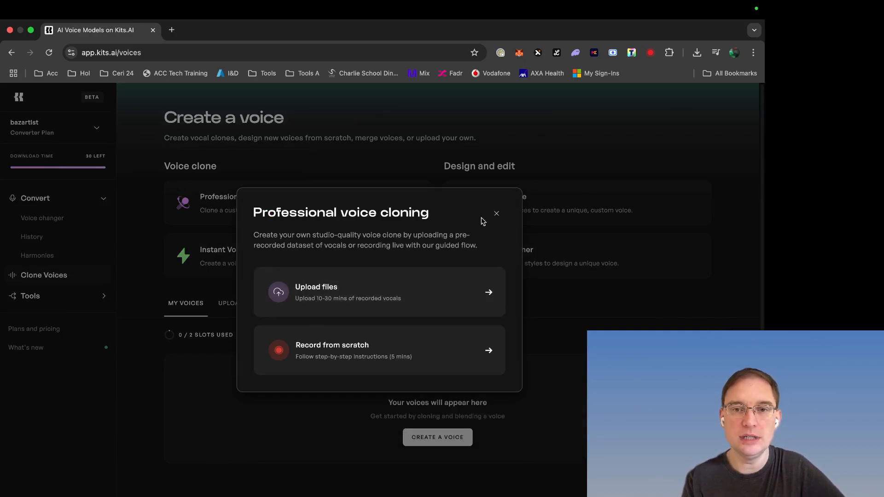
Step: Leave the cloning dialog, revisit Harmonies and Create a voice, and expand the extra Tools list
{"action": "left_click", "coordinate": [497, 214]}
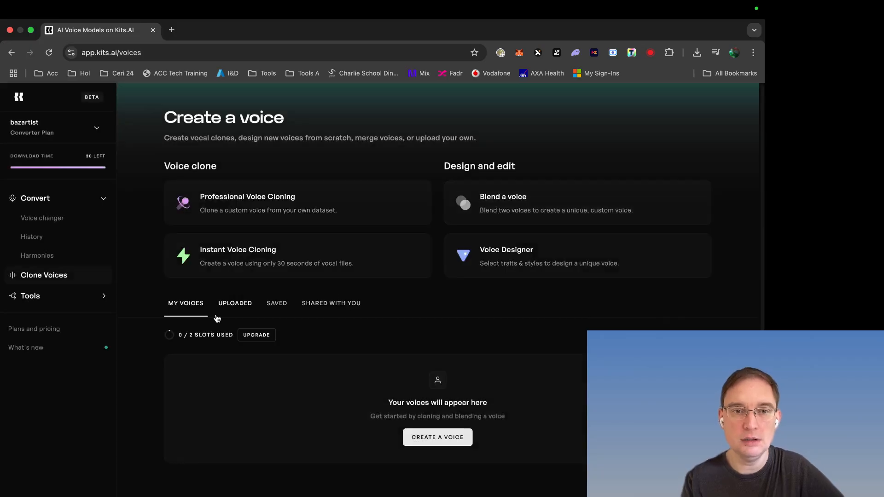
{"action": "mouse_move", "coordinate": [438, 437]}
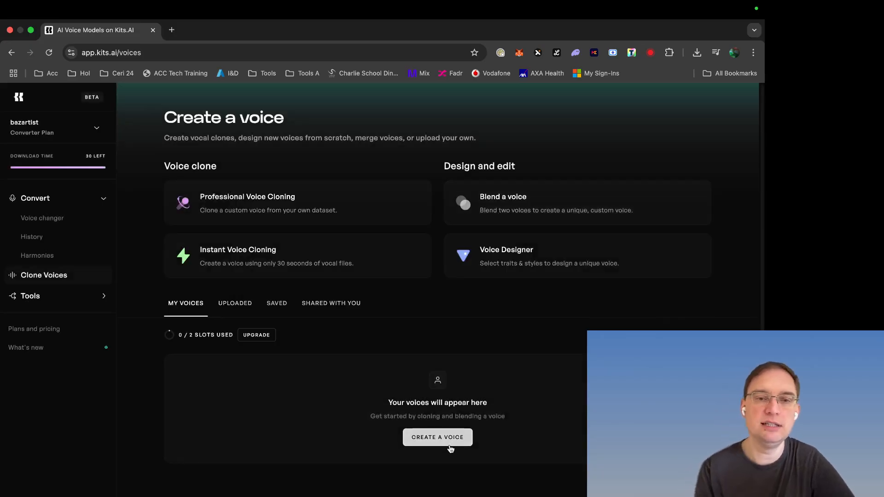
{"action": "mouse_move", "coordinate": [38, 277]}
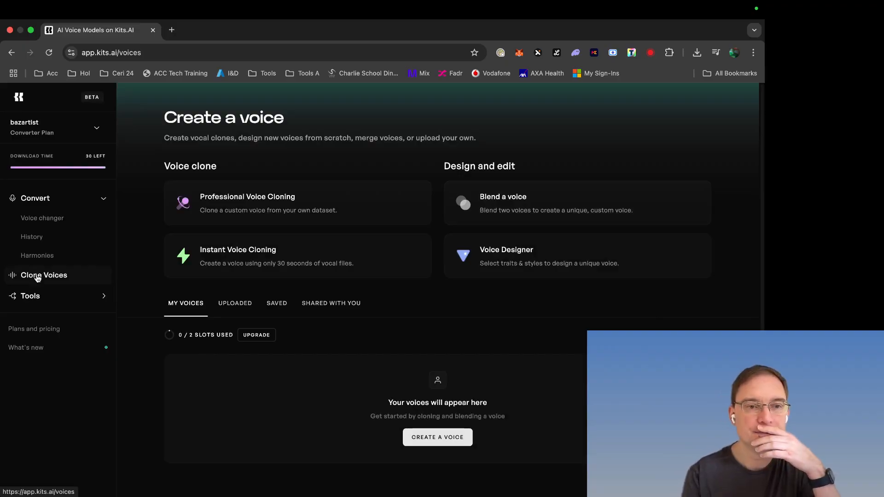
{"action": "left_click", "coordinate": [37, 255]}
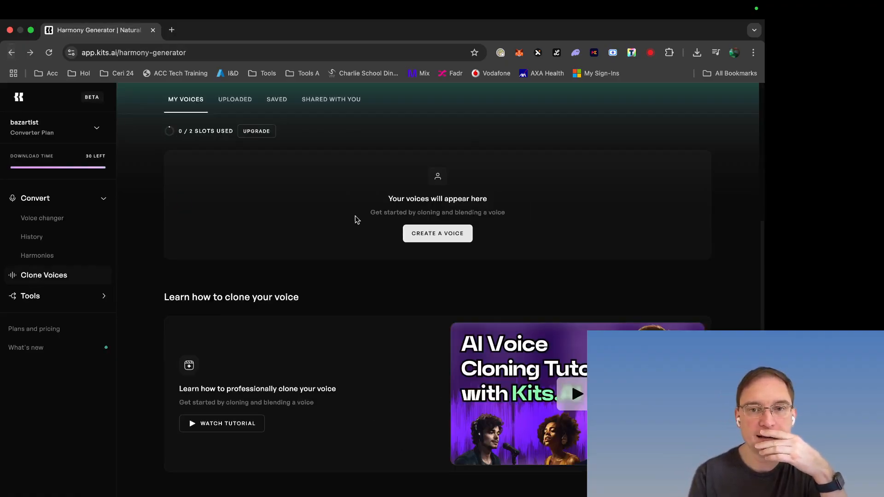
{"action": "left_click", "coordinate": [37, 256]}
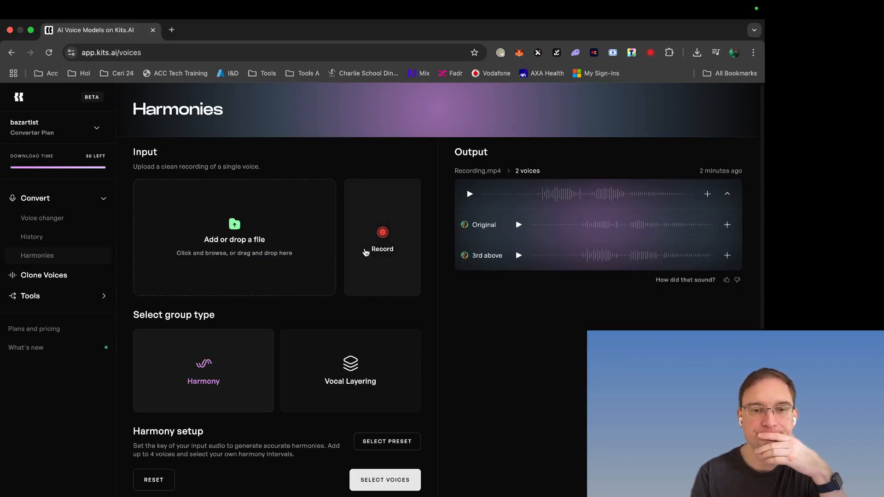
{"action": "mouse_move", "coordinate": [108, 186]}
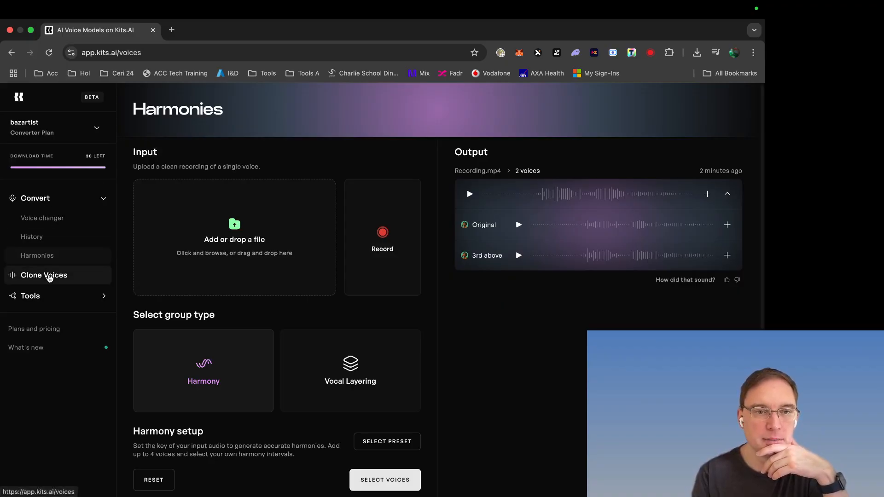
{"action": "left_click", "coordinate": [44, 275]}
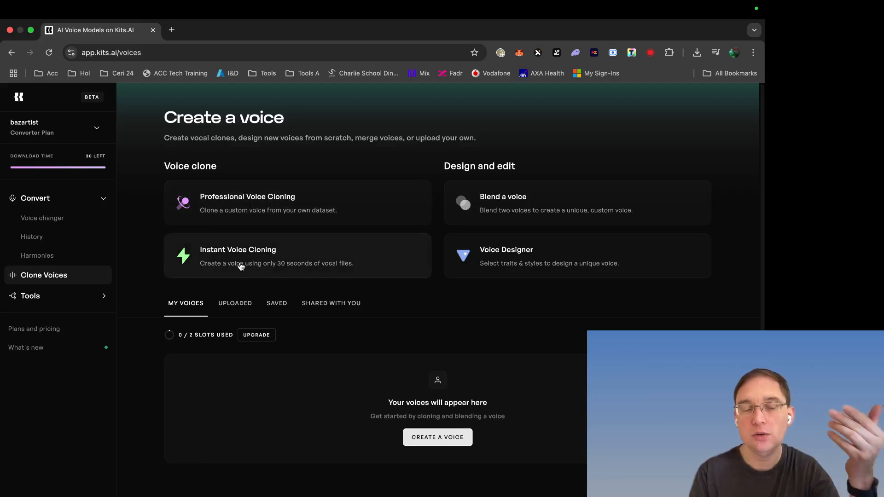
{"action": "mouse_move", "coordinate": [227, 266]}
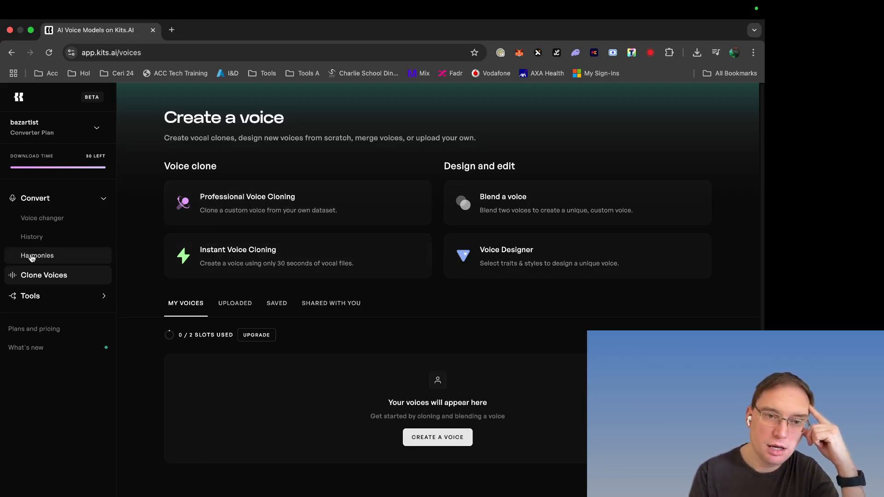
{"action": "left_click", "coordinate": [30, 296]}
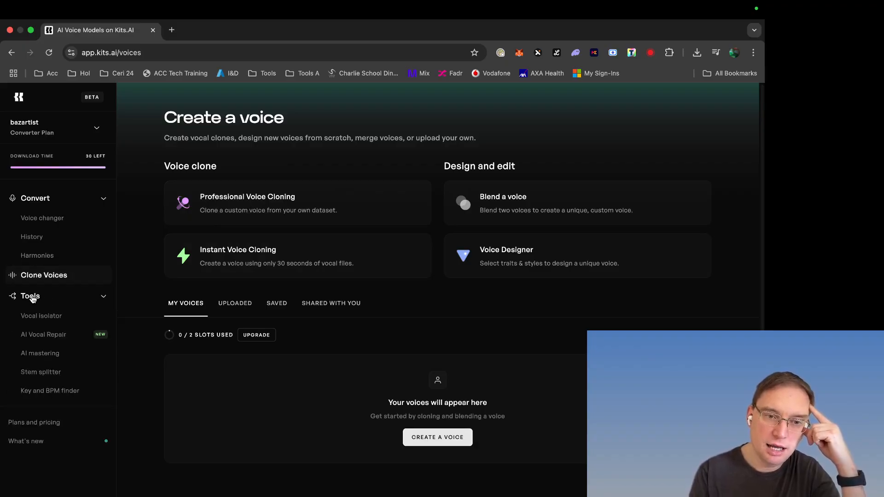
{"action": "mouse_move", "coordinate": [44, 334]}
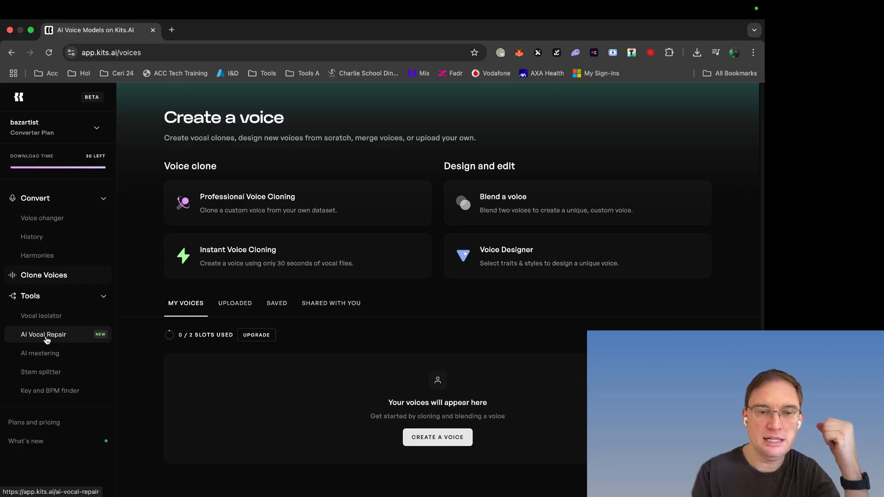
{"action": "mouse_move", "coordinate": [41, 372]}
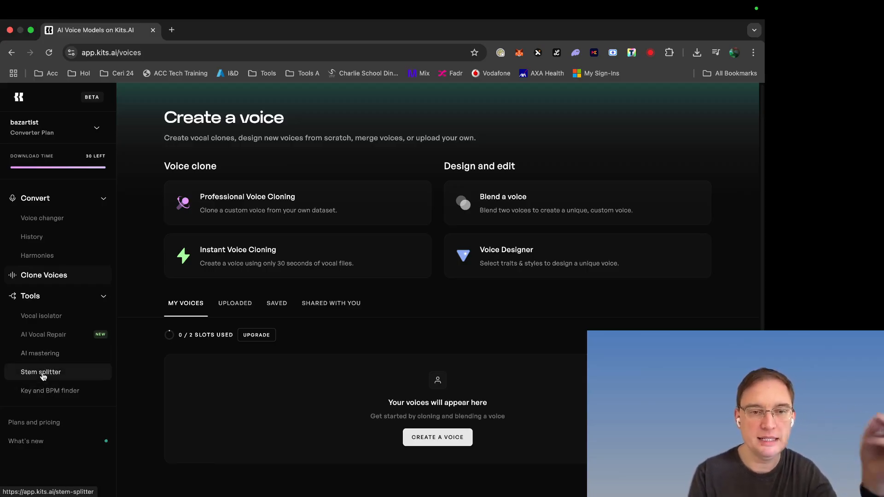
{"action": "mouse_move", "coordinate": [50, 390]}
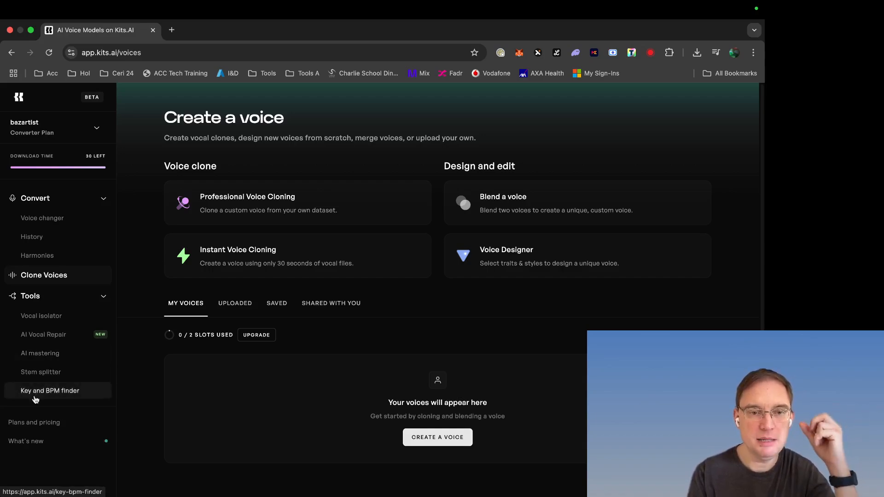
{"action": "mouse_move", "coordinate": [45, 277]}
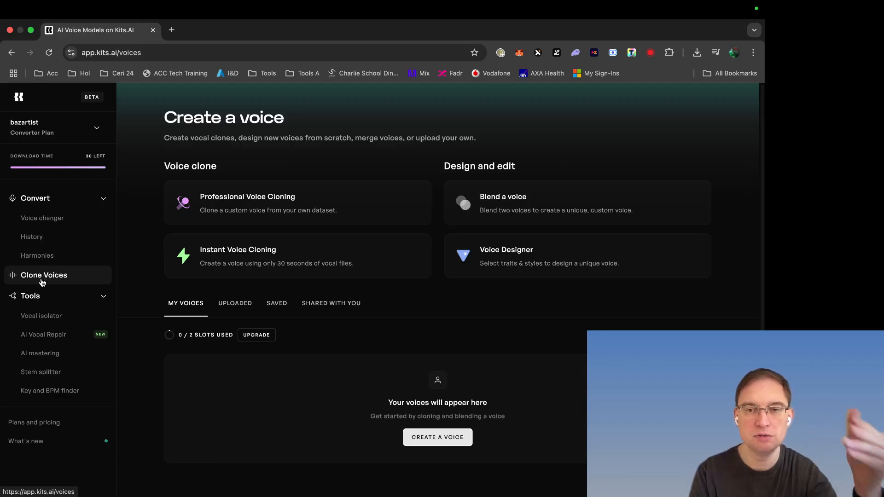
{"action": "mouse_move", "coordinate": [37, 255]}
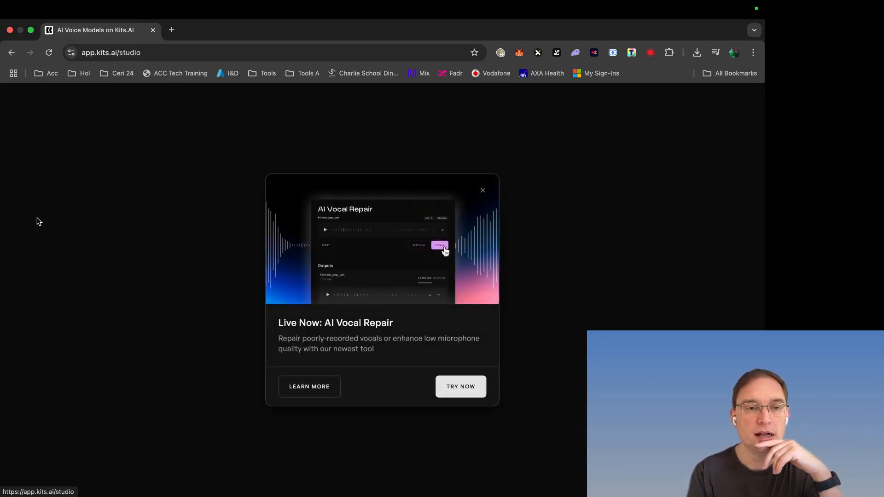
Step: Close the AI Vocal Repair popup, record a four-second clip in Voice changer and play it back
{"action": "left_click", "coordinate": [482, 190]}
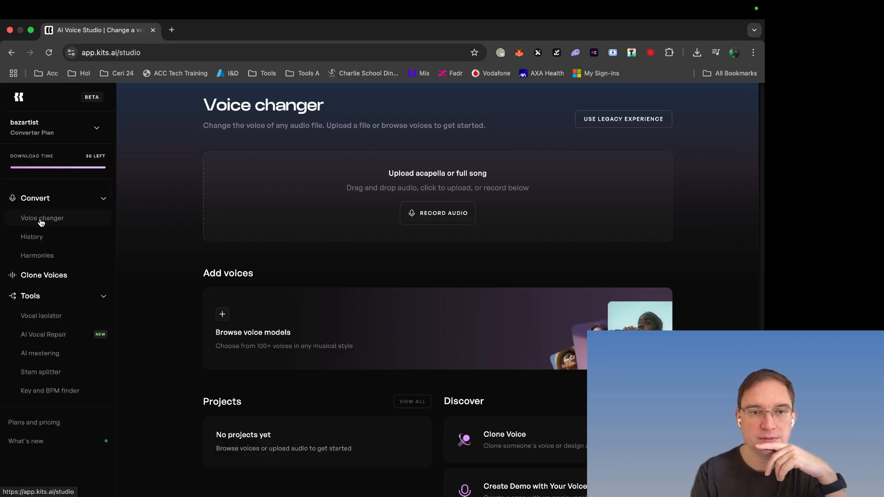
{"action": "mouse_move", "coordinate": [438, 213]}
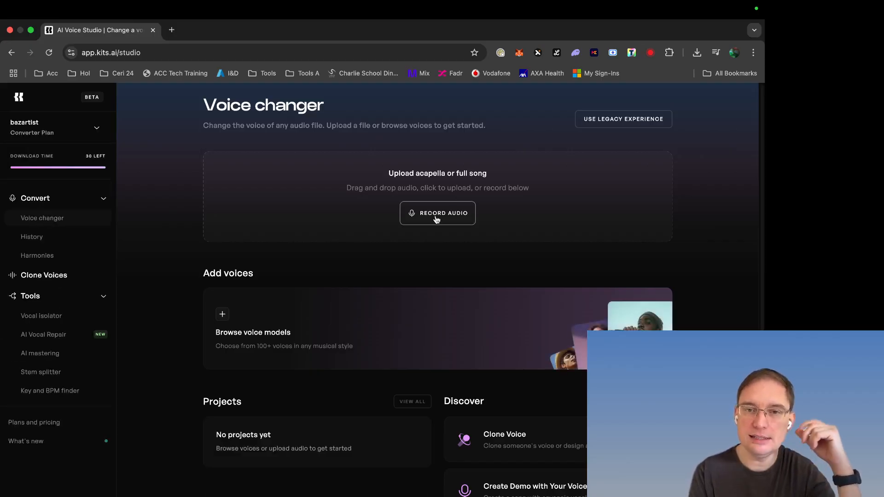
{"action": "left_click", "coordinate": [437, 214]}
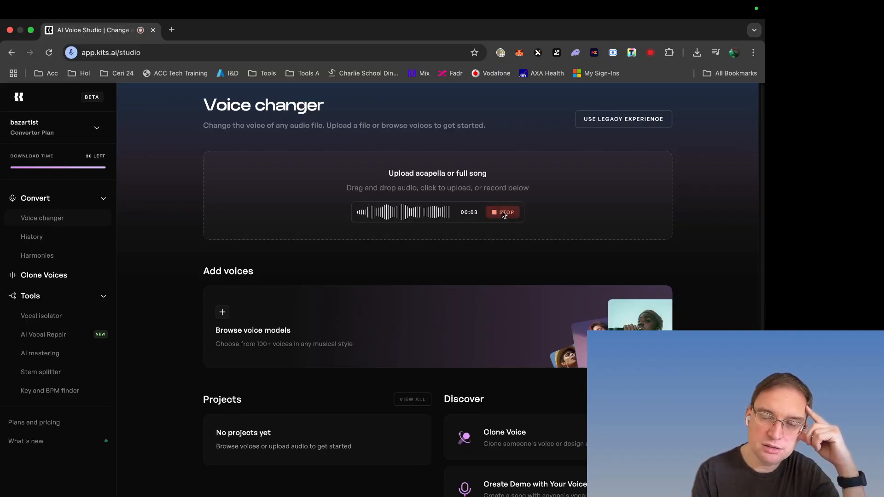
{"action": "left_click", "coordinate": [502, 212]}
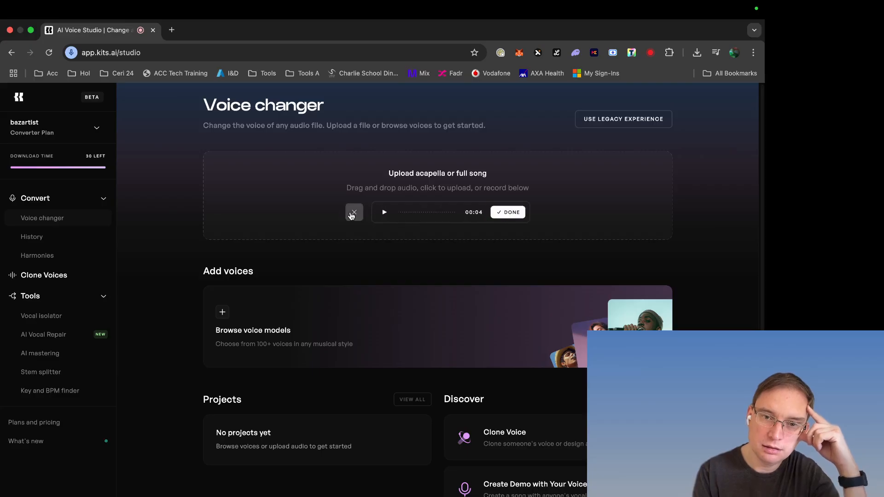
{"action": "left_click", "coordinate": [384, 212]}
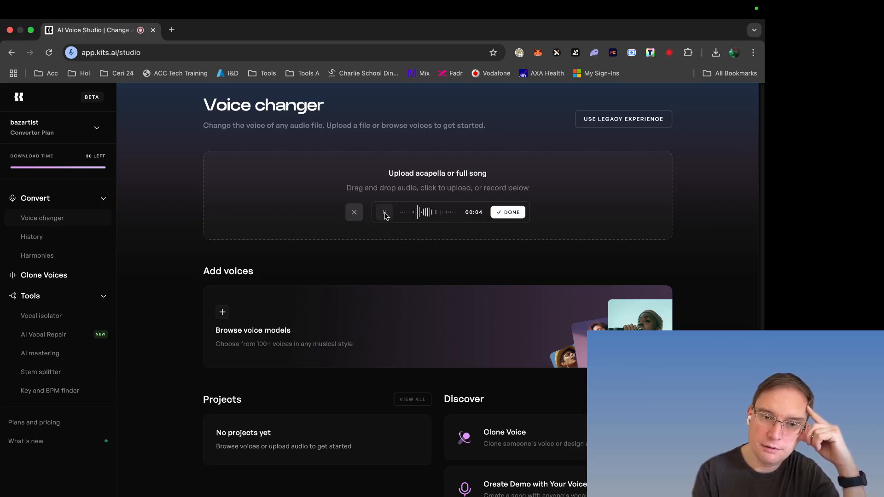
Step: Record a short input clip for Smooth Male Pop and accept it with Done
{"action": "left_click", "coordinate": [384, 212]}
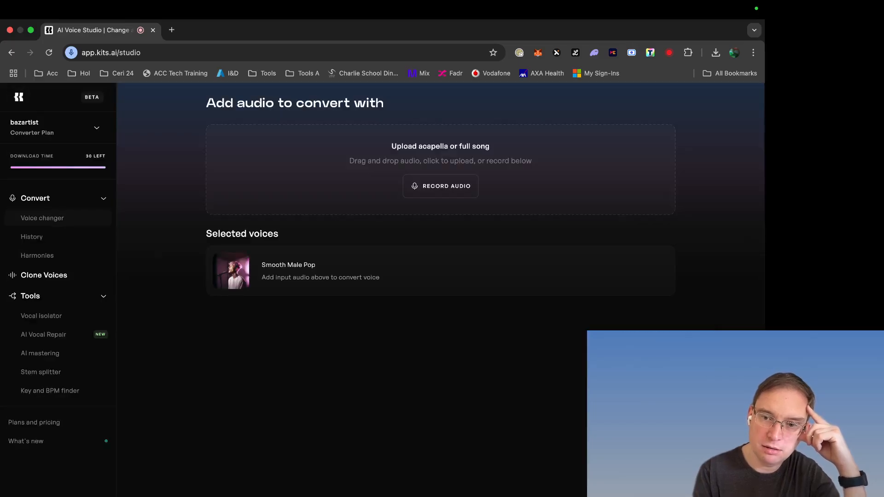
{"action": "mouse_move", "coordinate": [315, 292]}
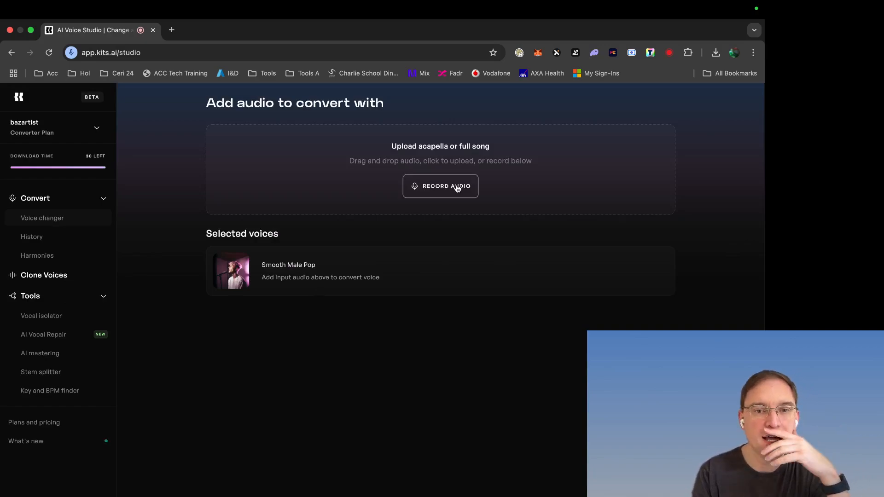
{"action": "left_click", "coordinate": [440, 186]}
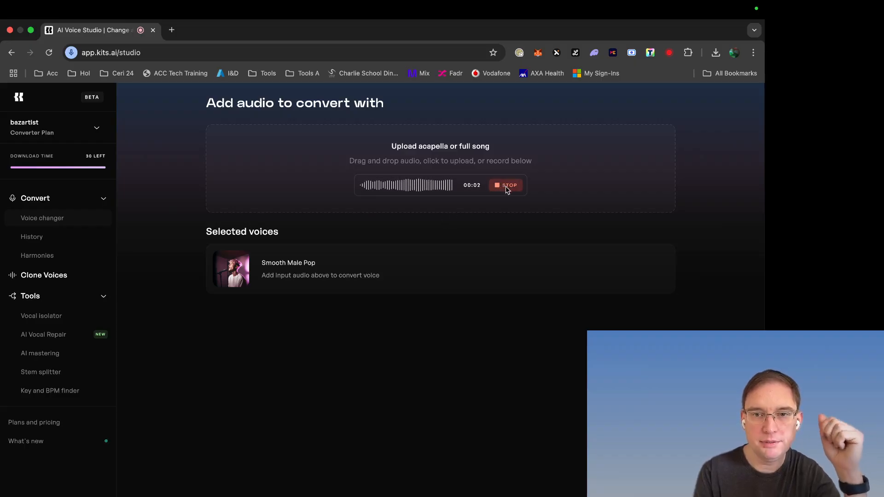
{"action": "left_click", "coordinate": [506, 185]}
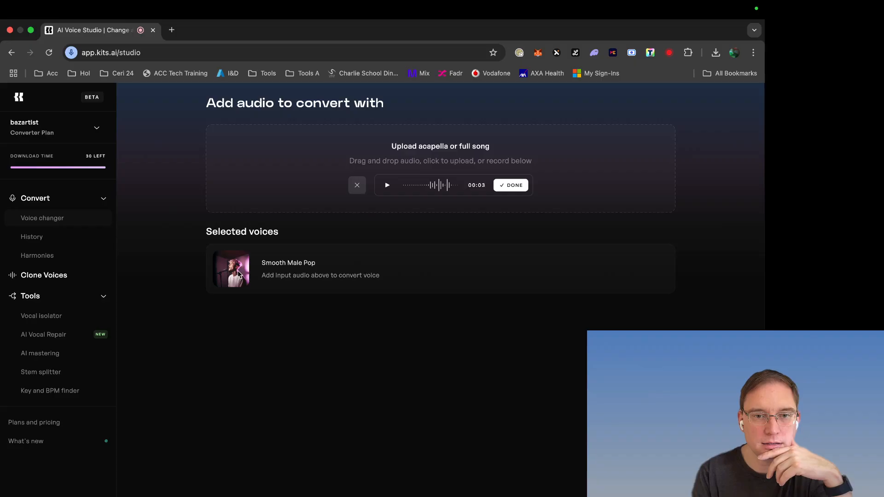
{"action": "mouse_move", "coordinate": [392, 332]}
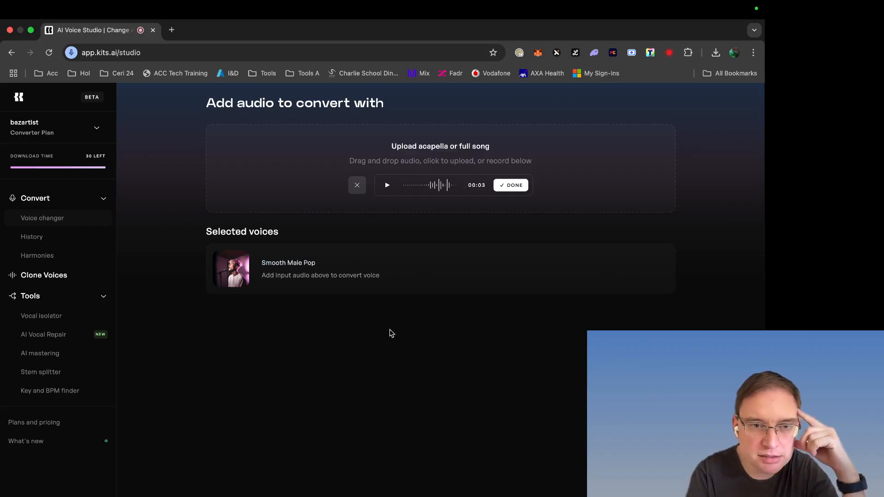
{"action": "mouse_move", "coordinate": [245, 267]}
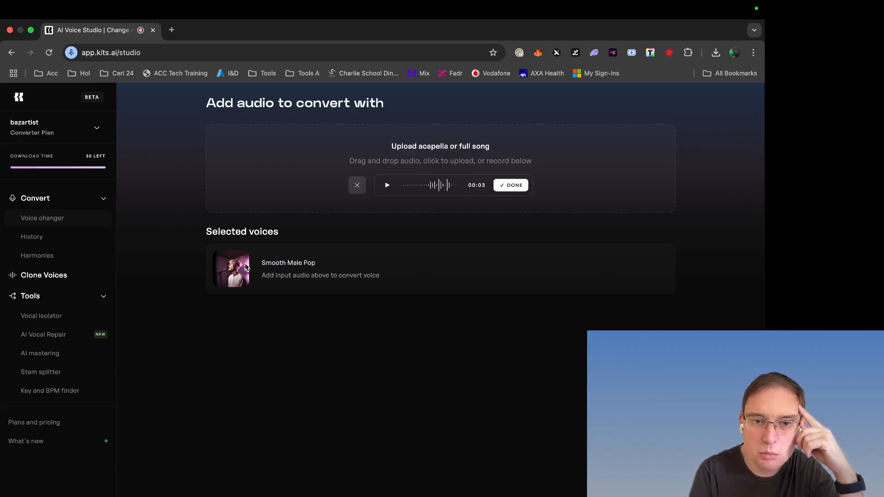
{"action": "mouse_move", "coordinate": [394, 168]}
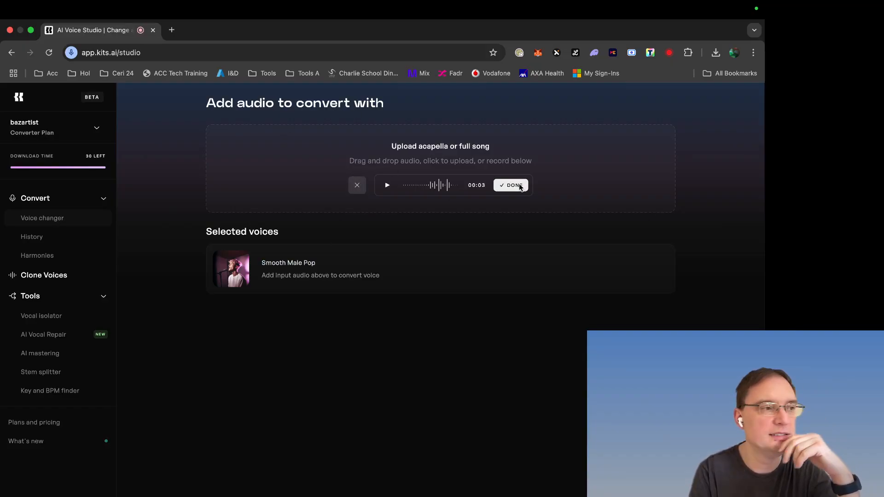
{"action": "left_click", "coordinate": [510, 185]}
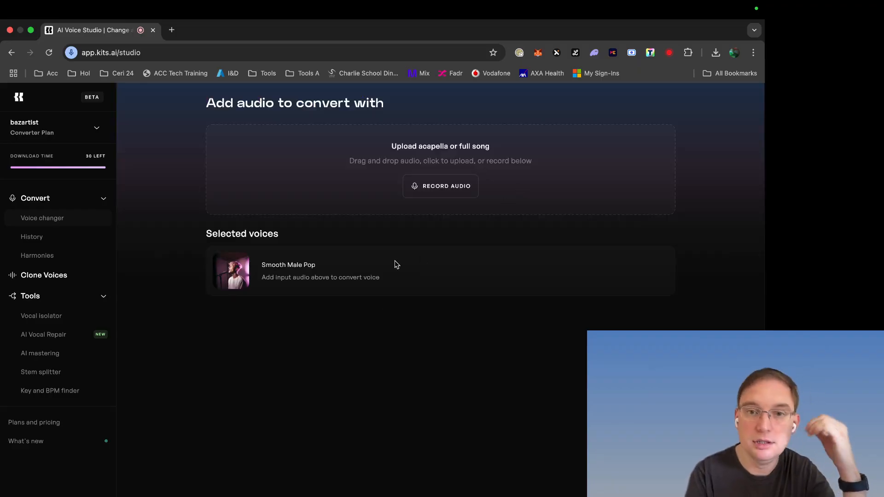
{"action": "mouse_move", "coordinate": [313, 286]}
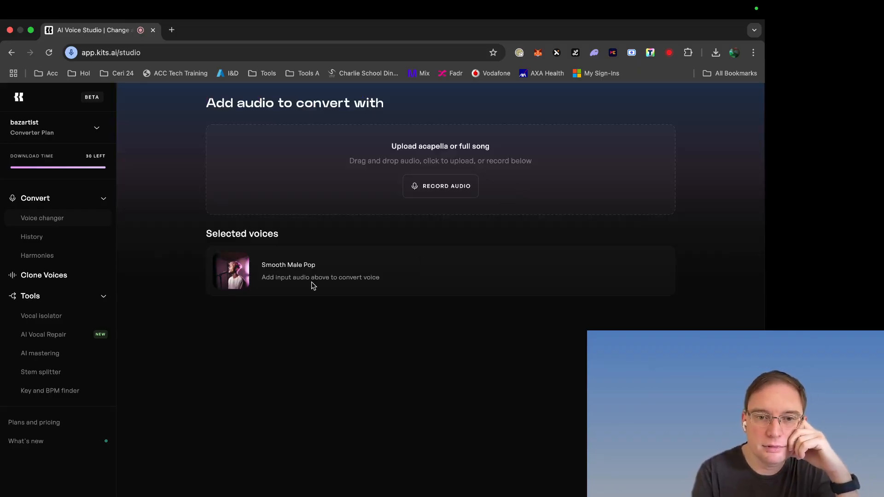
Step: Record a second take and stop it, creating the new conversion project
{"action": "left_click", "coordinate": [440, 186]}
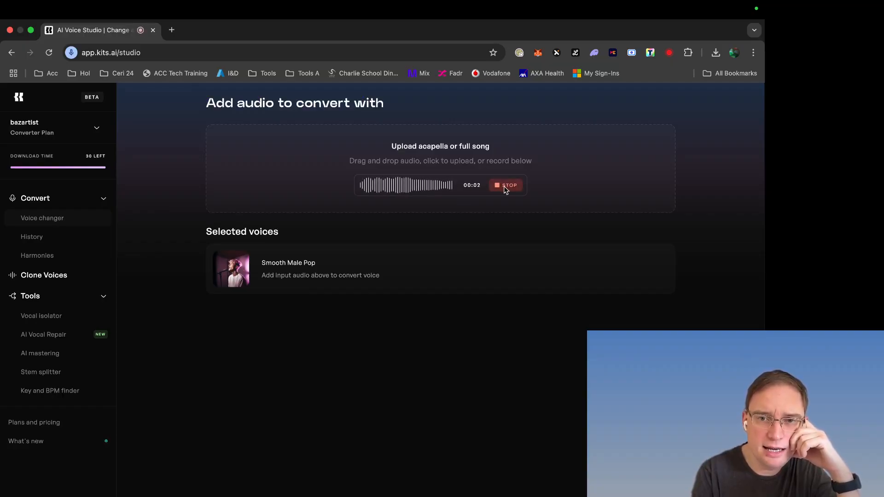
{"action": "left_click", "coordinate": [506, 186]}
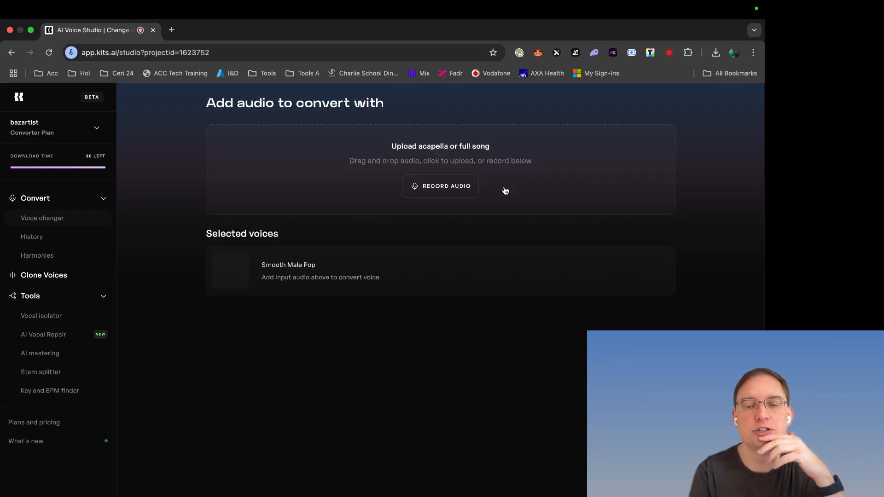
Step: Play, pause and replay the four-second Recording.mp4 converted to Smooth Male Pop
{"action": "left_click", "coordinate": [440, 186]}
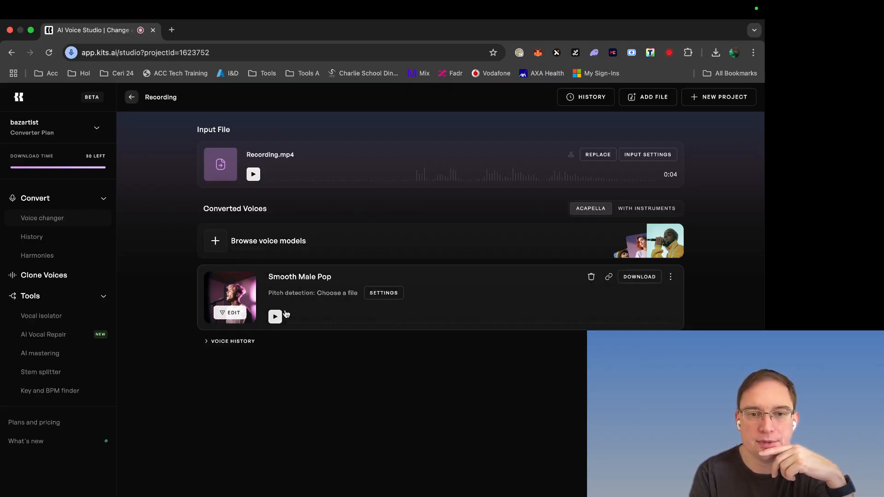
{"action": "left_click", "coordinate": [275, 317]}
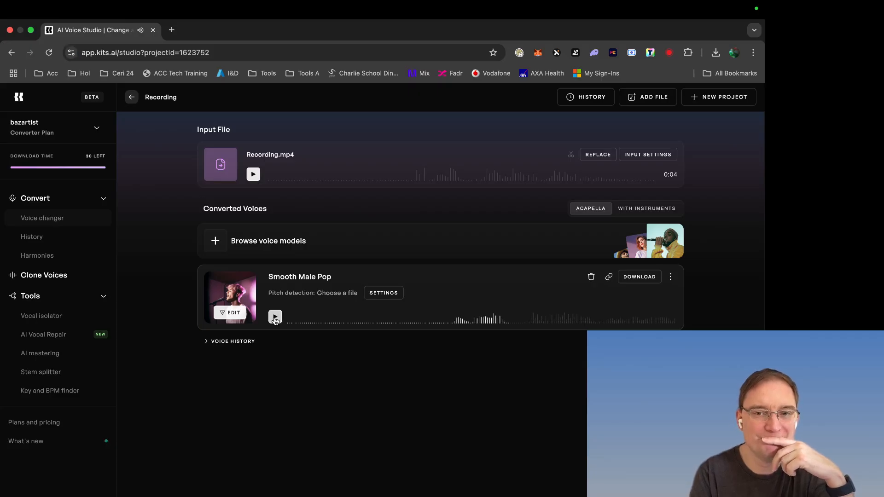
{"action": "left_click", "coordinate": [275, 317]}
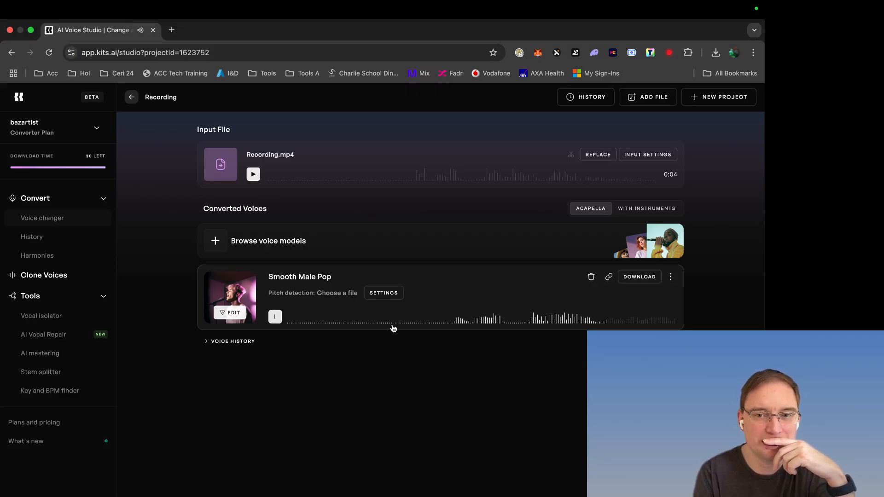
{"action": "left_click", "coordinate": [275, 317]}
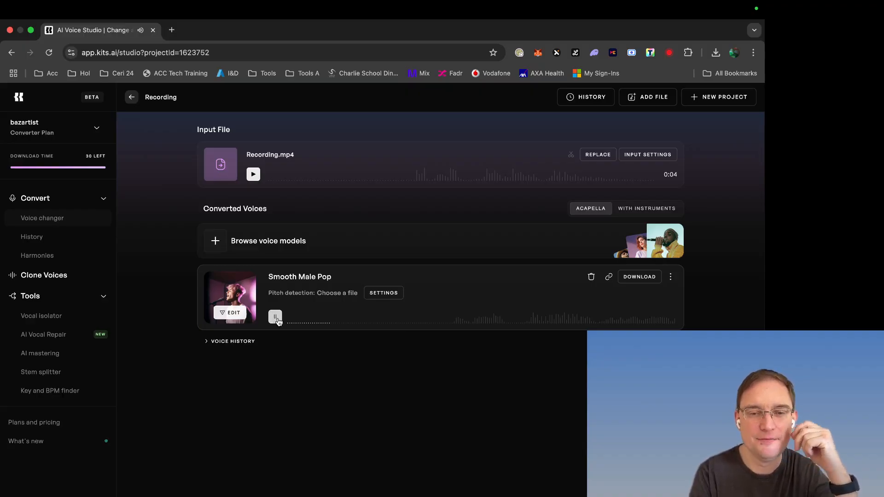
{"action": "left_click", "coordinate": [276, 317]}
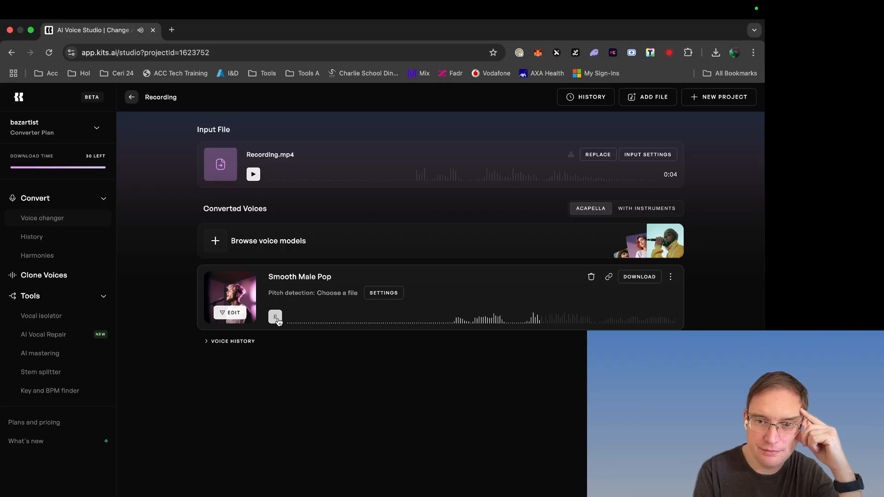